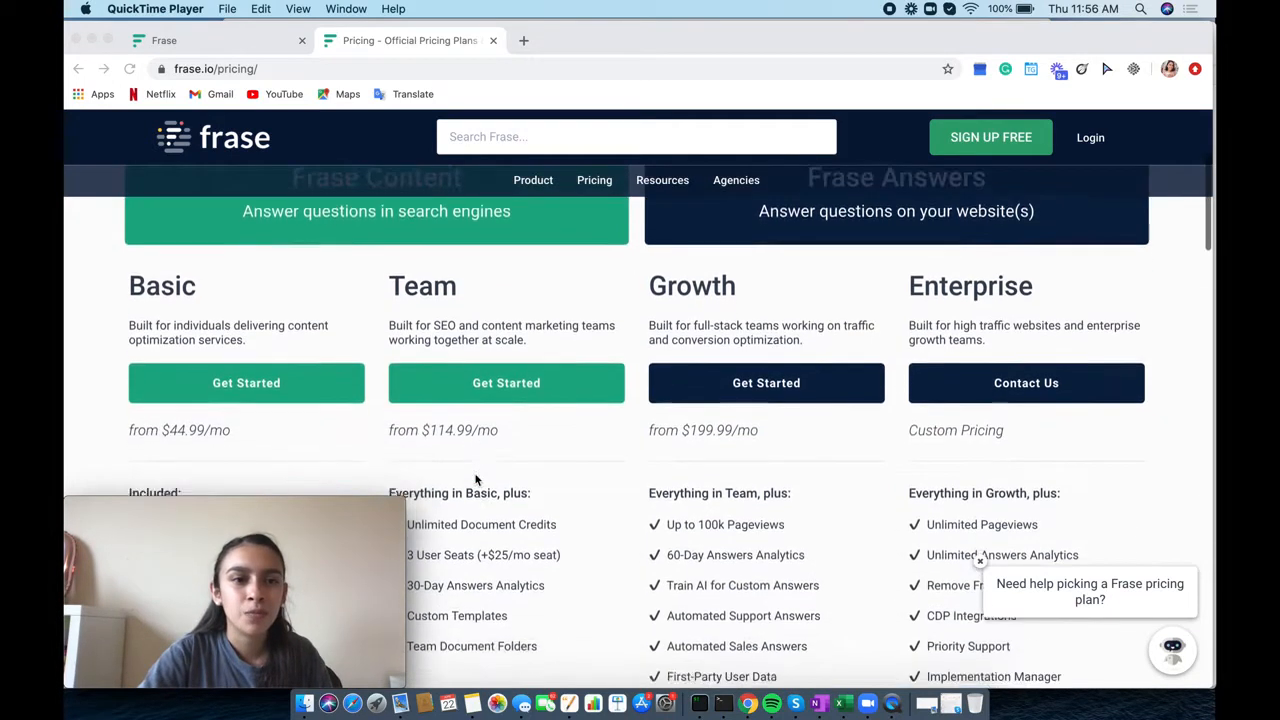
# Scroll through the Basic, Team, Growth and Enterprise plan features down to the bundles and add-ons
pyautogui.scroll(-3)
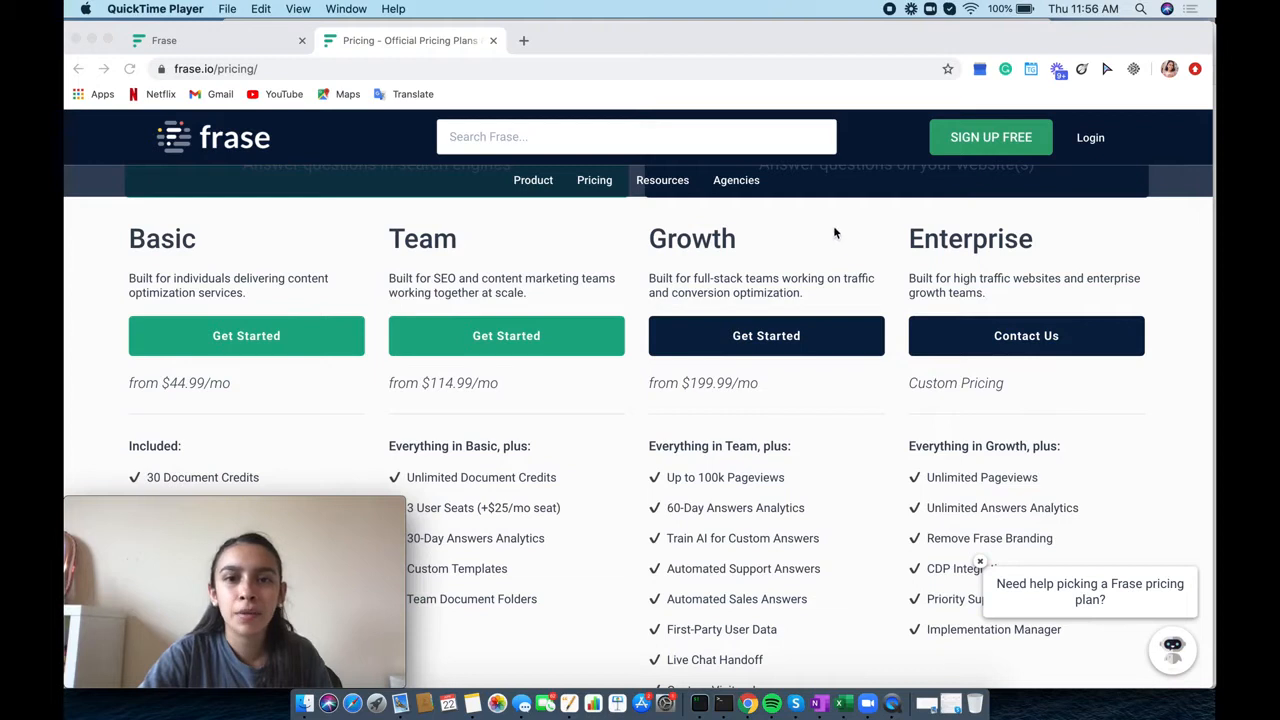
pyautogui.moveTo(840, 390)
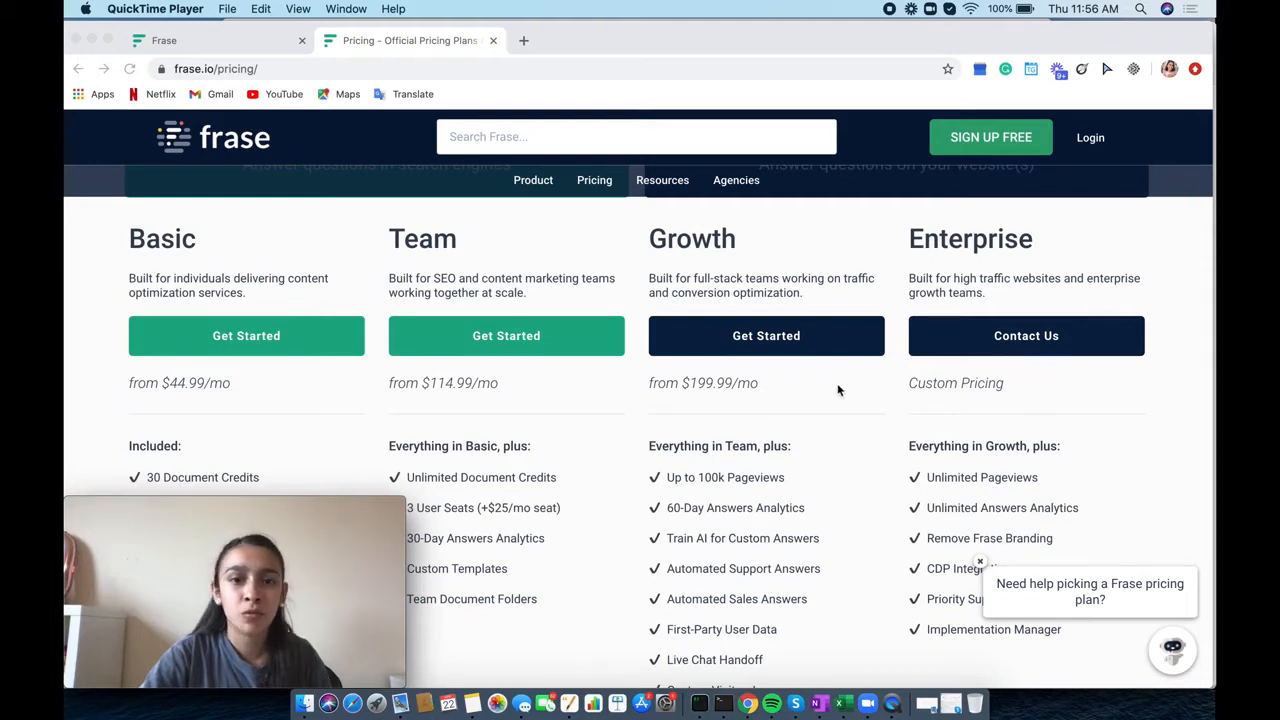
pyautogui.scroll(-3)
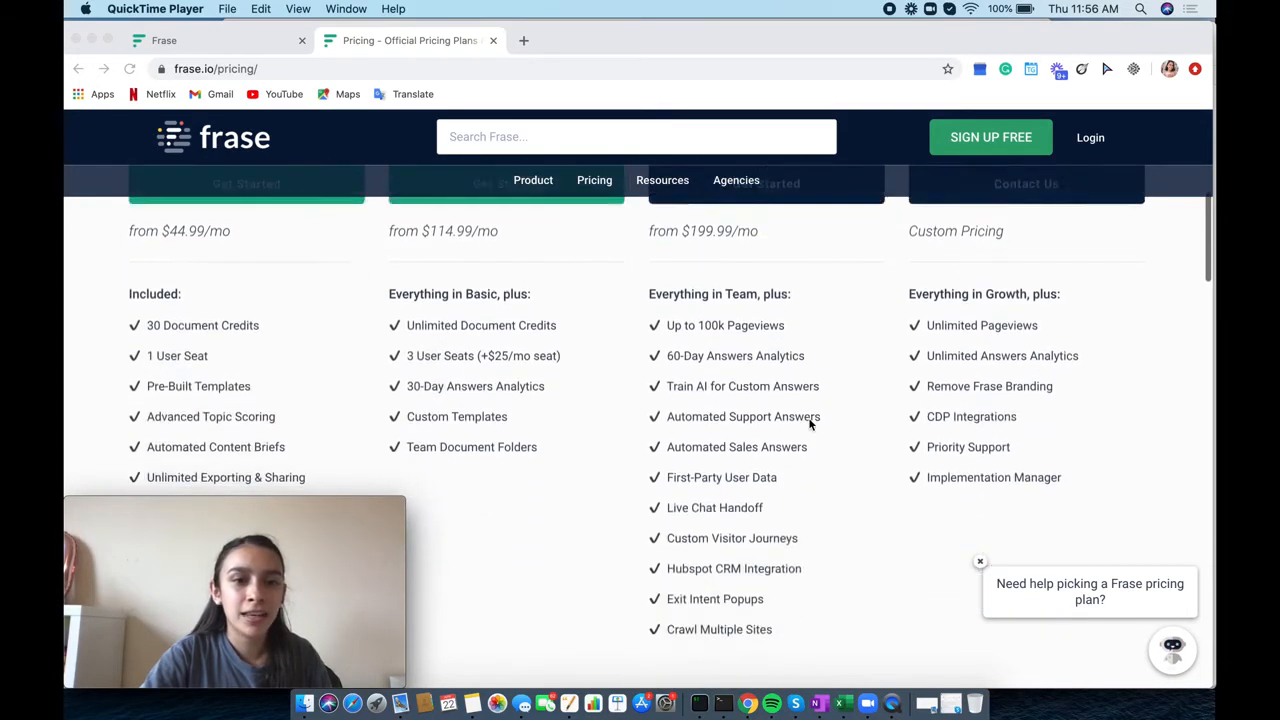
pyautogui.scroll(-3)
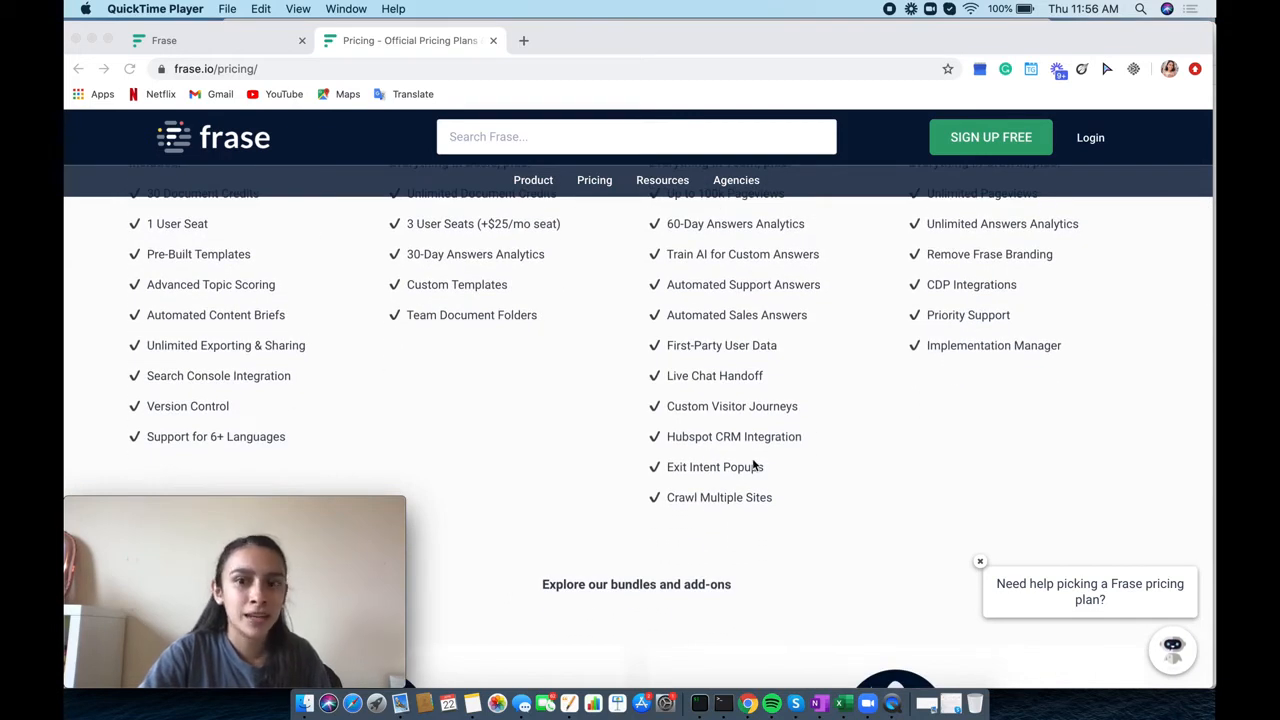
pyautogui.scroll(-3)
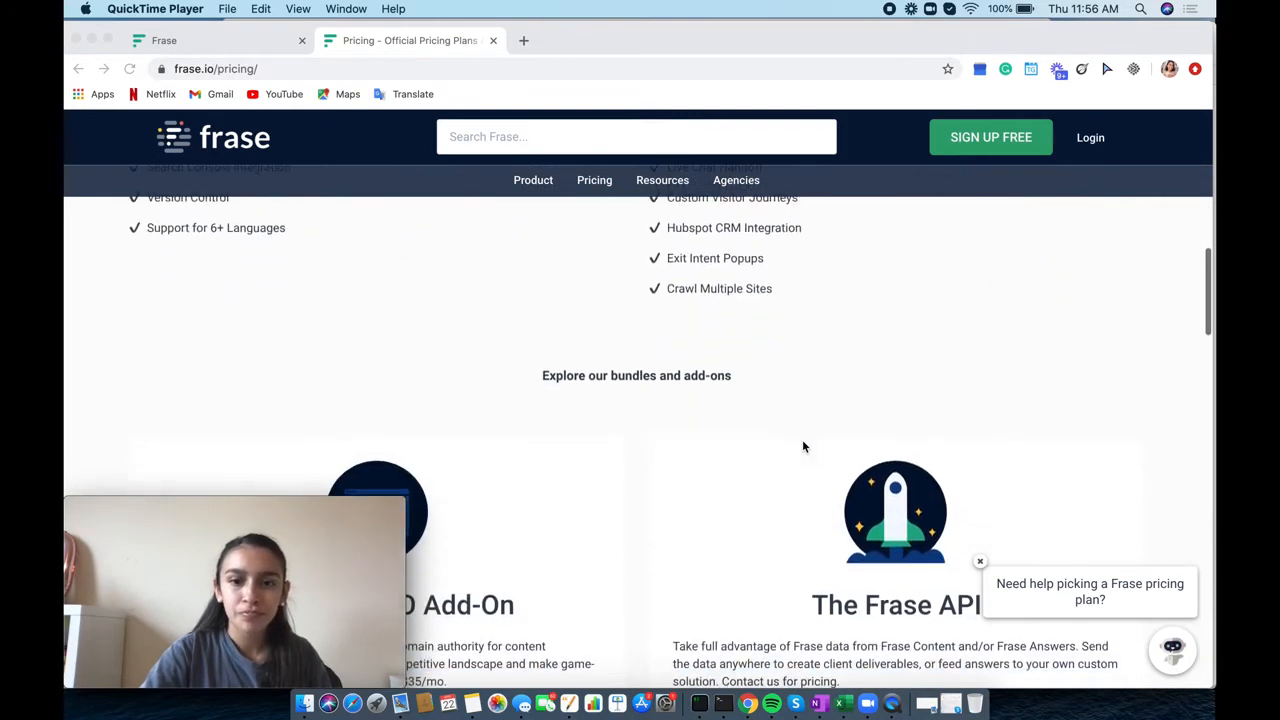
pyautogui.scroll(-3)
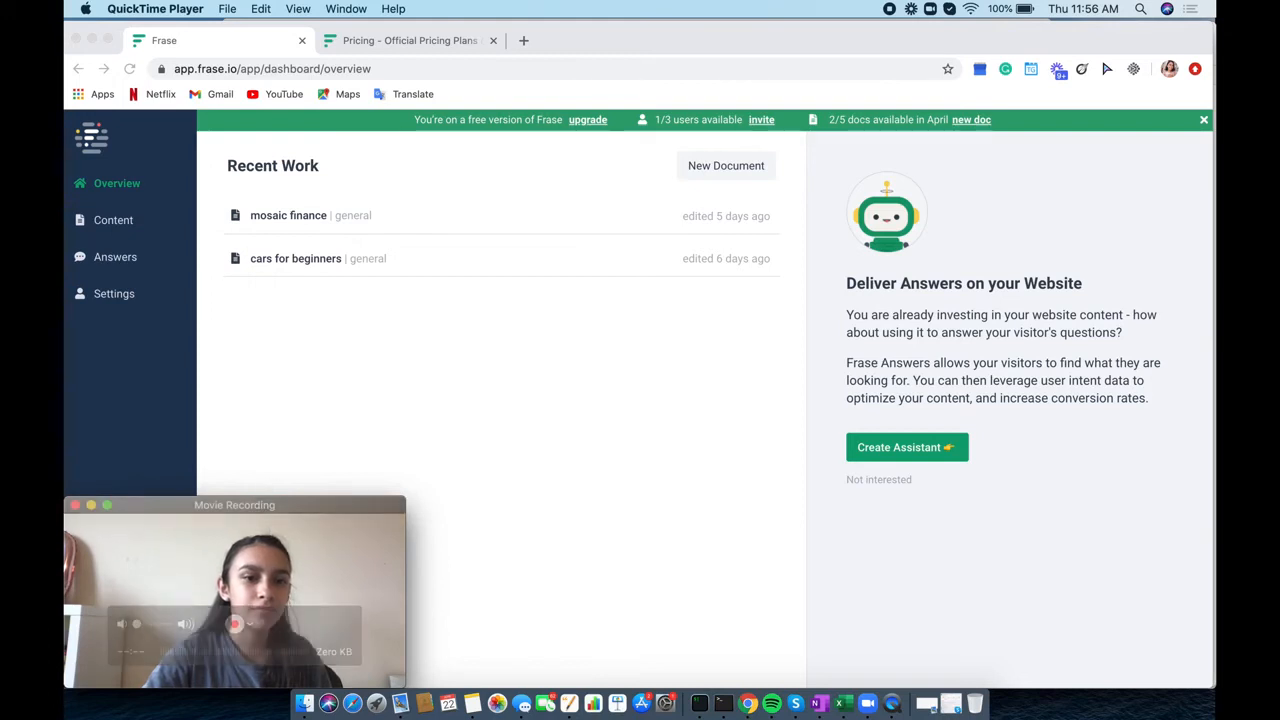
pyautogui.click(228, 8)
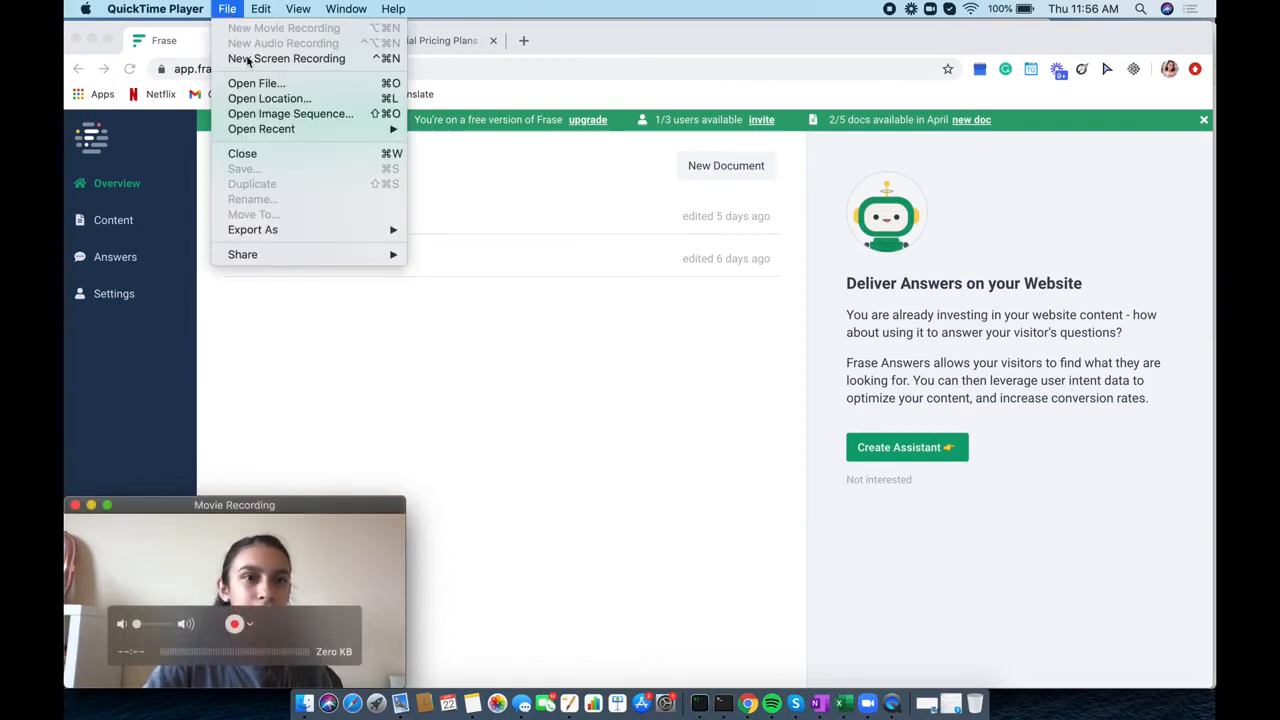
pyautogui.click(298, 8)
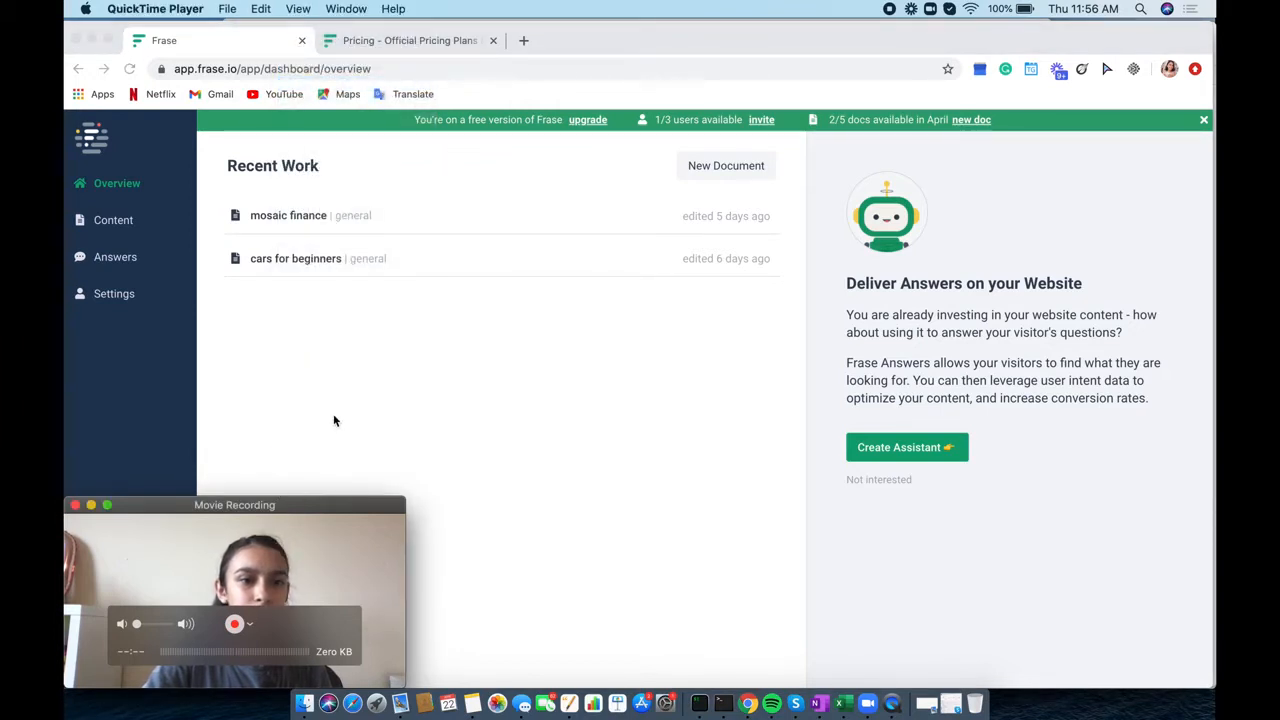
pyautogui.moveTo(300, 564)
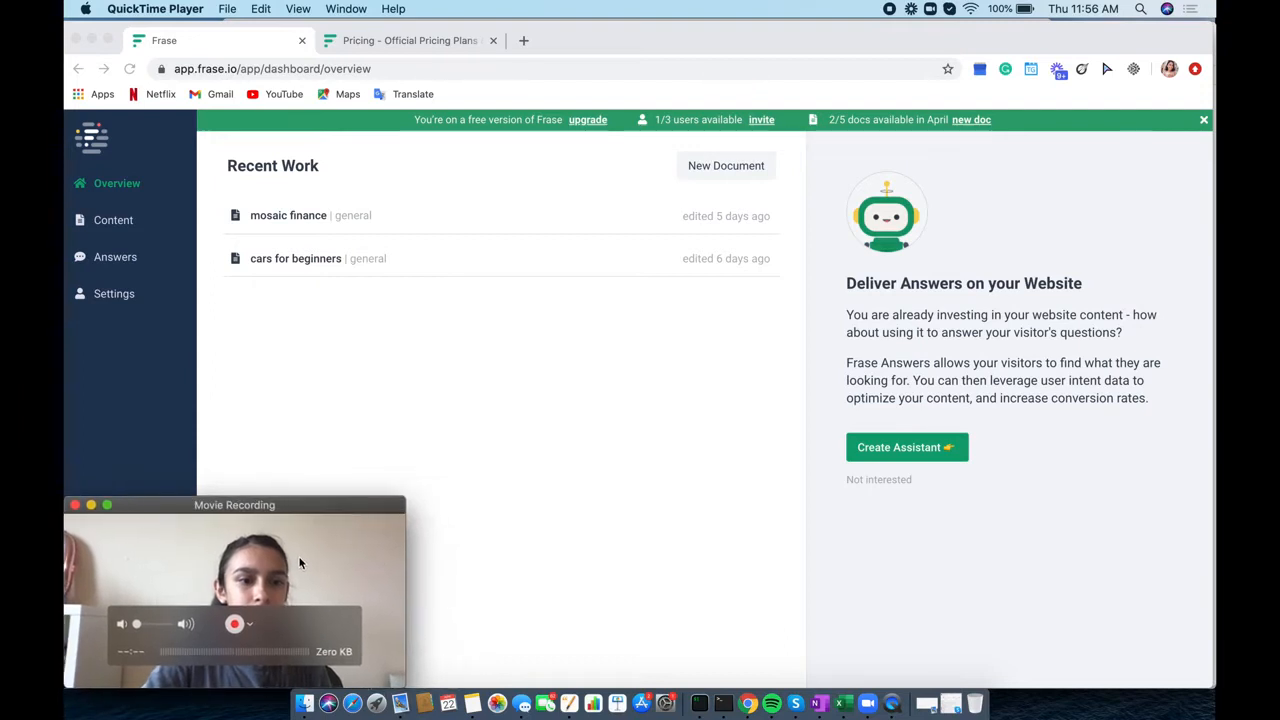
pyautogui.moveTo(236, 504); pyautogui.dragTo(288, 504)
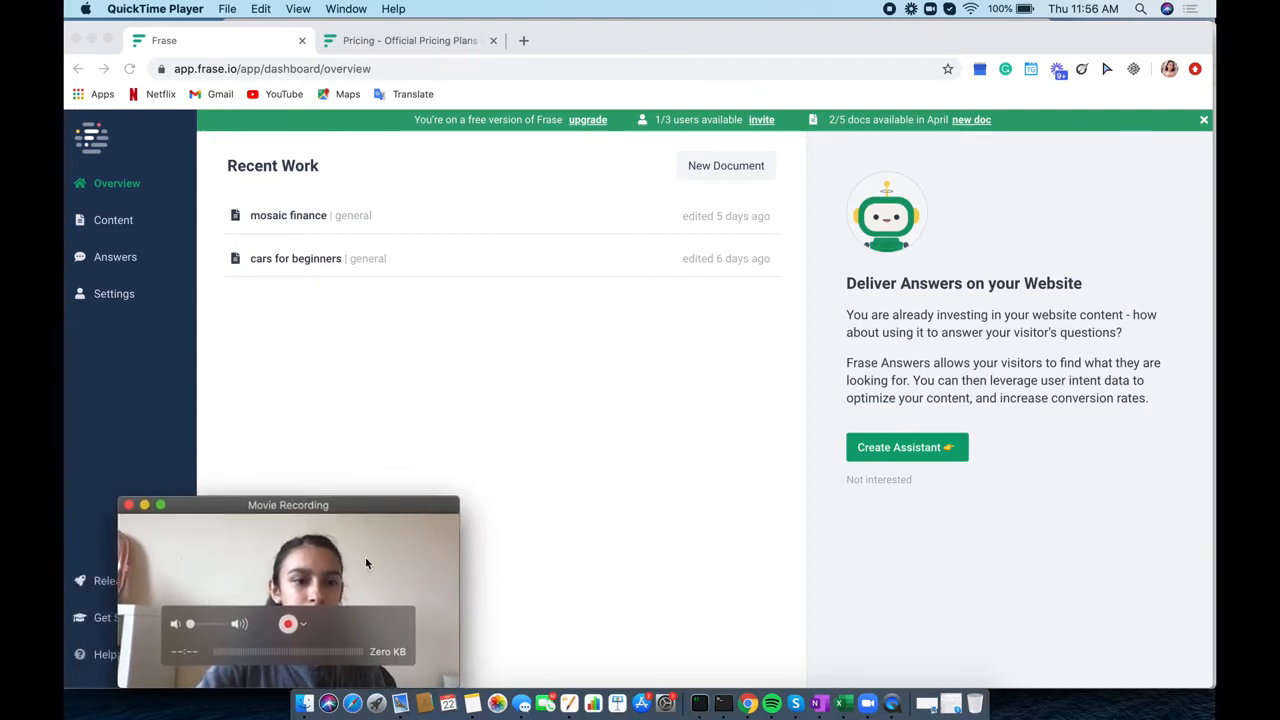
pyautogui.moveTo(288, 504); pyautogui.dragTo(236, 500)
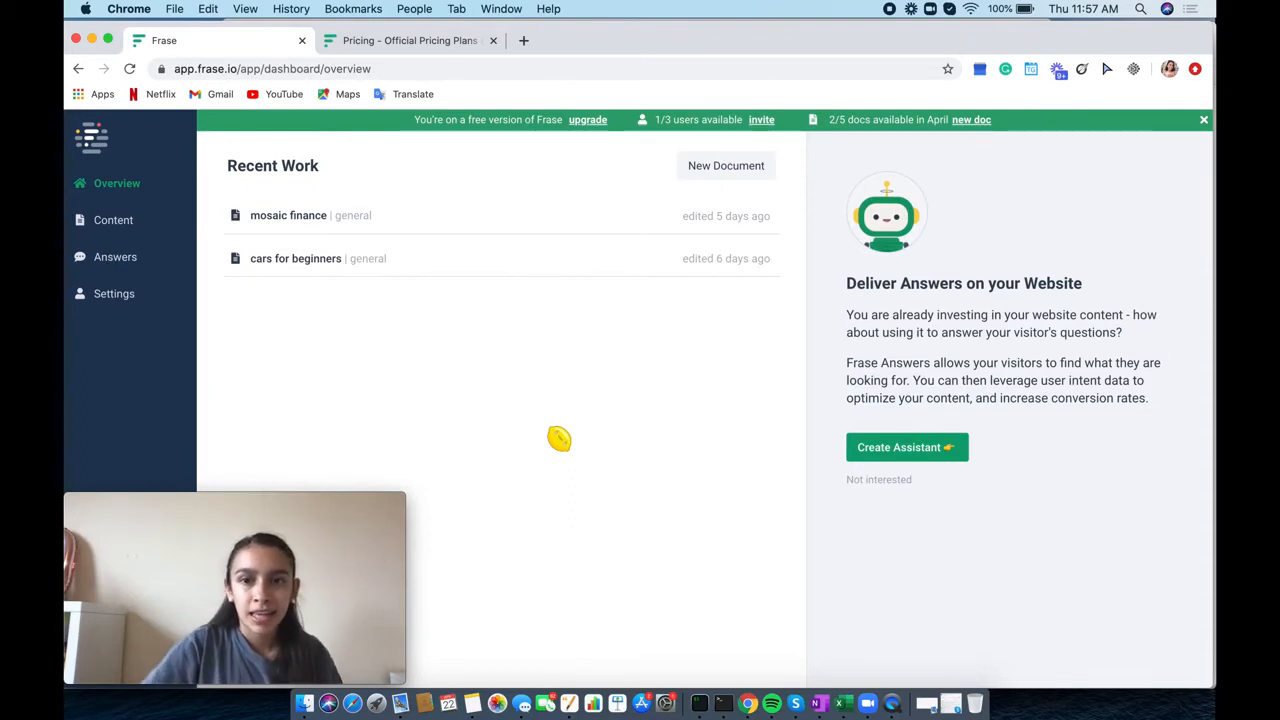
pyautogui.moveTo(124, 230)
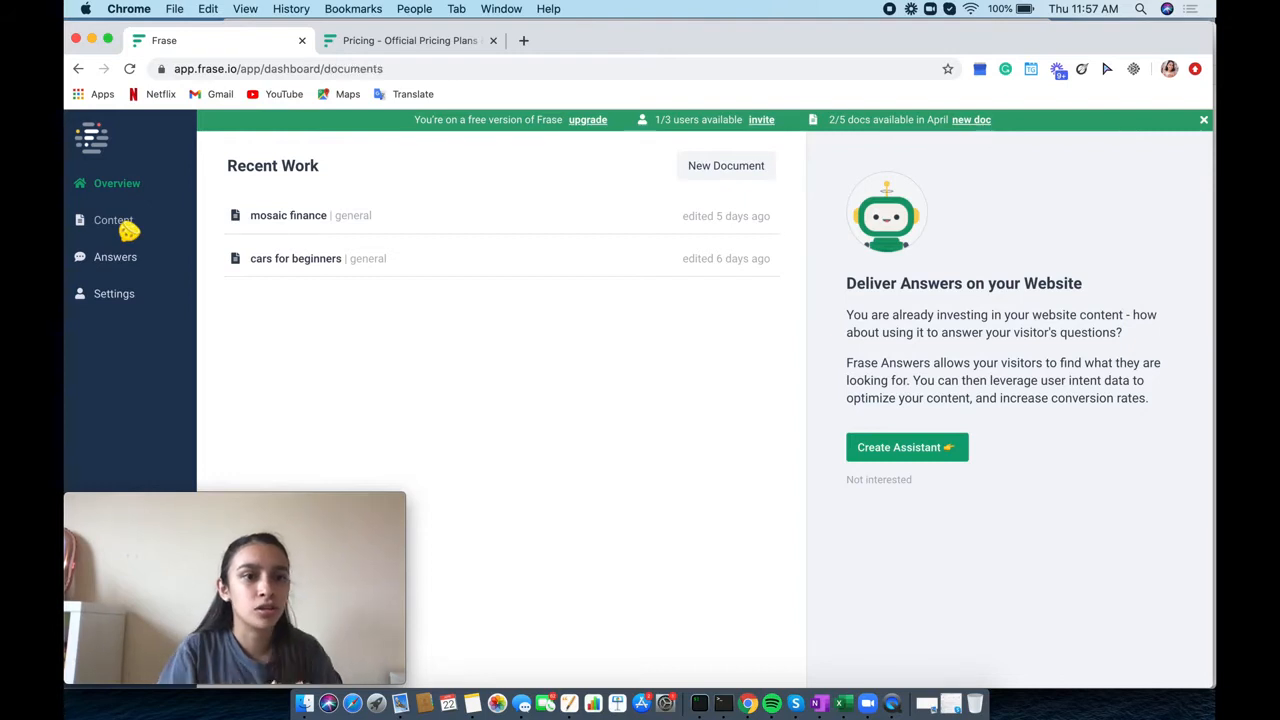
# Visit the content documents list, then Question Ideas, then the Google Traffic question research page
pyautogui.click(112, 218)
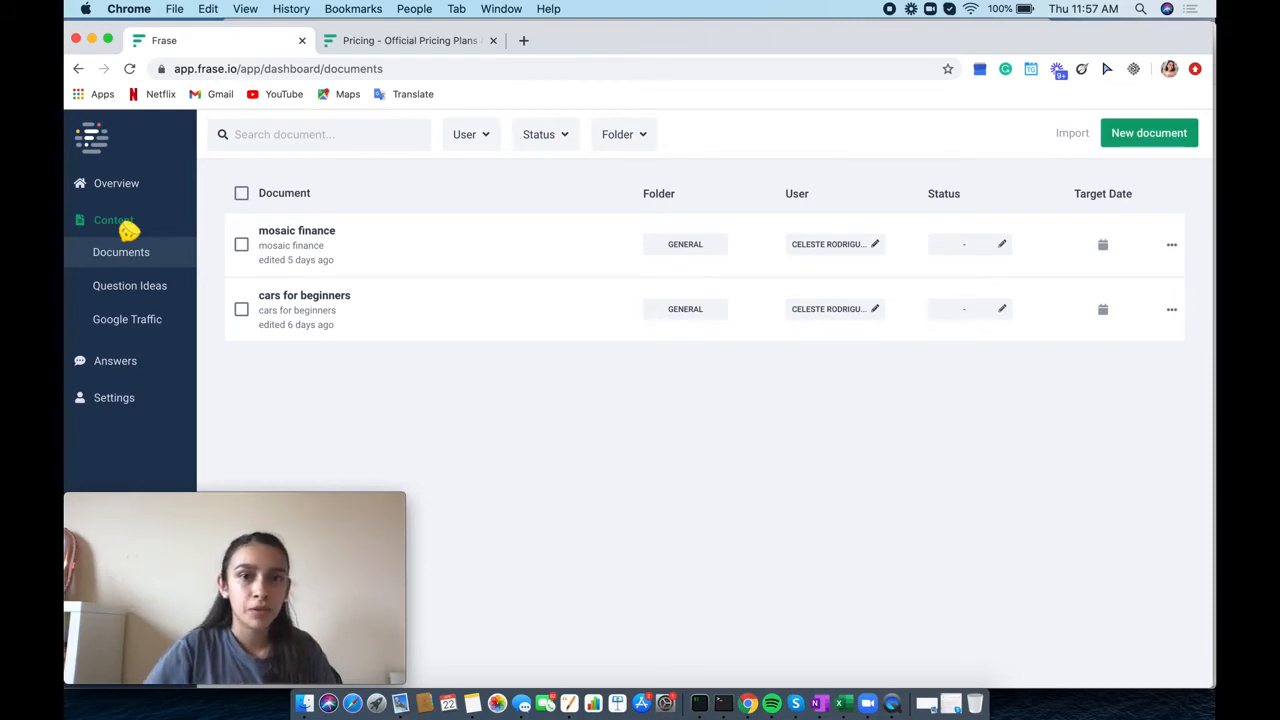
pyautogui.moveTo(128, 292)
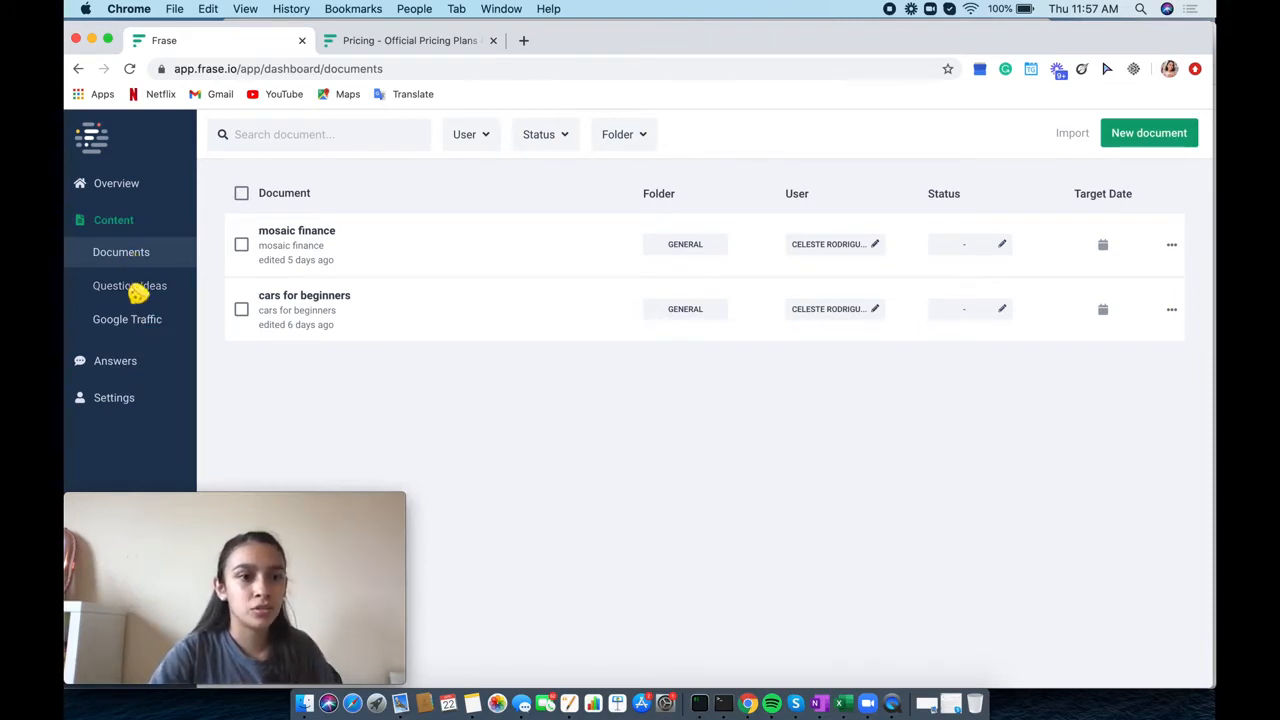
pyautogui.click(128, 284)
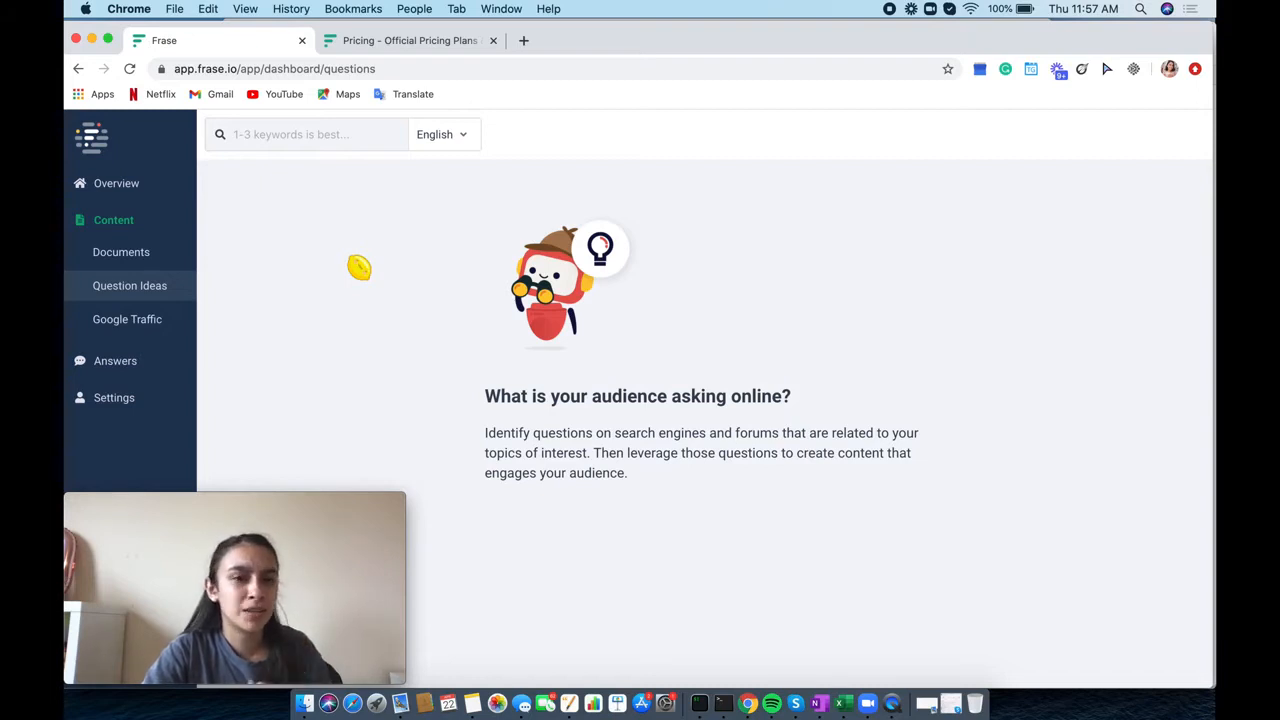
pyautogui.moveTo(148, 332)
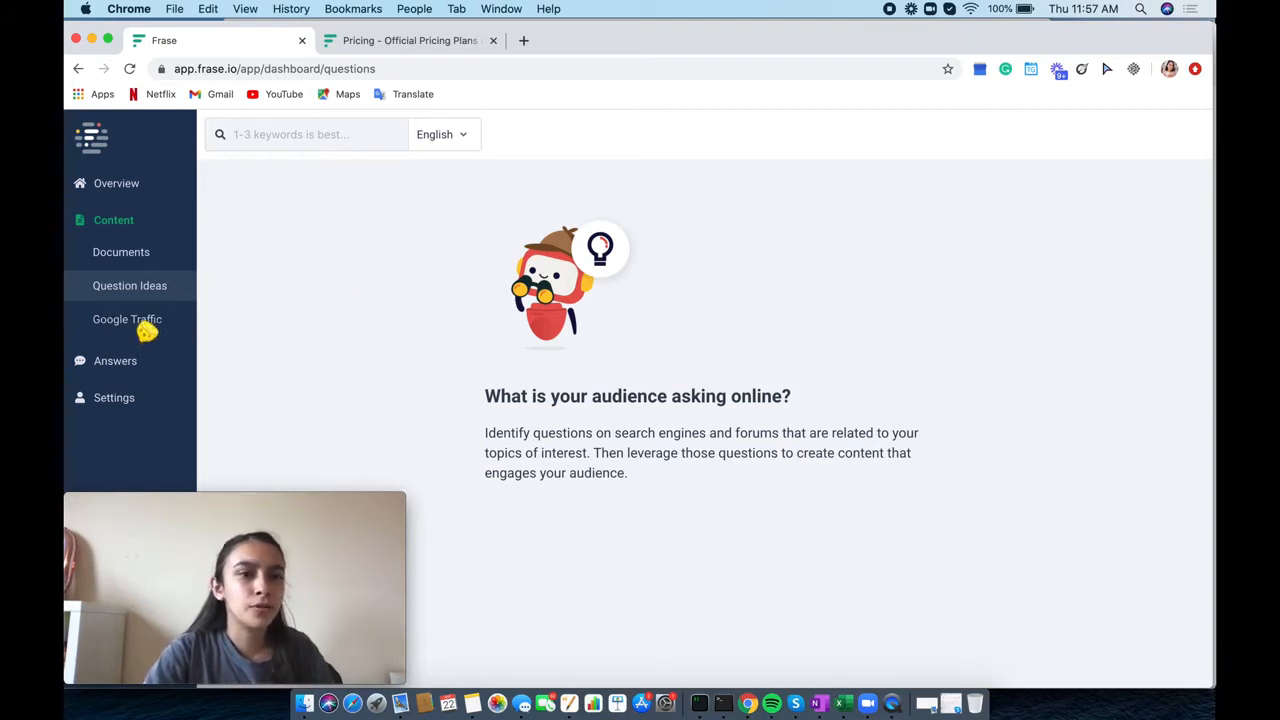
pyautogui.click(128, 320)
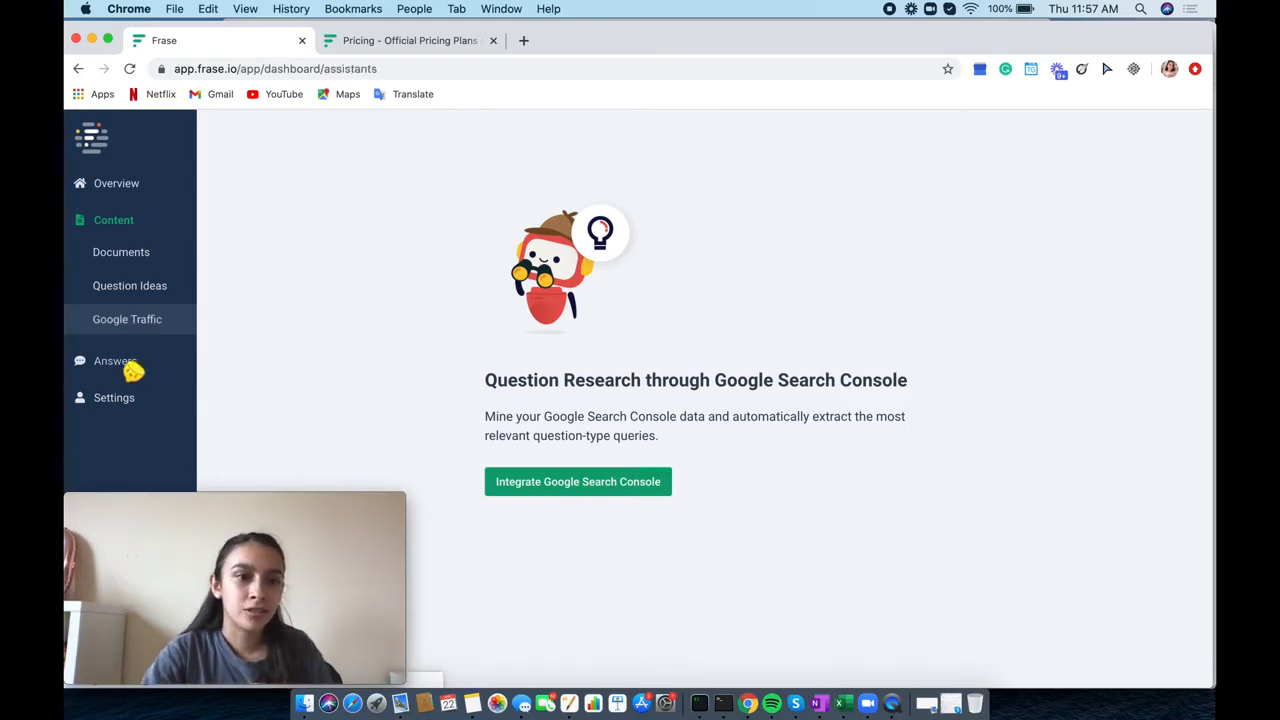
# View the Frase Answers getting-started guide, then the Knowledge page of crawls and datasets
pyautogui.click(114, 360)
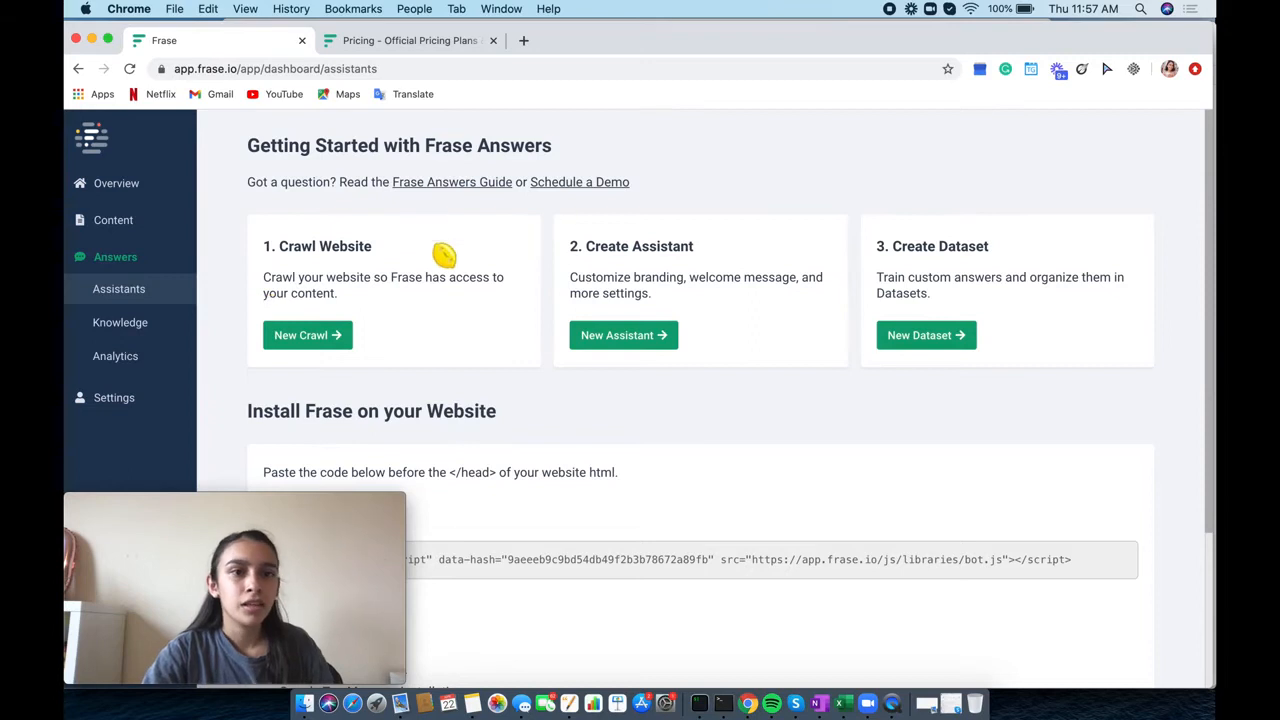
pyautogui.moveTo(436, 288)
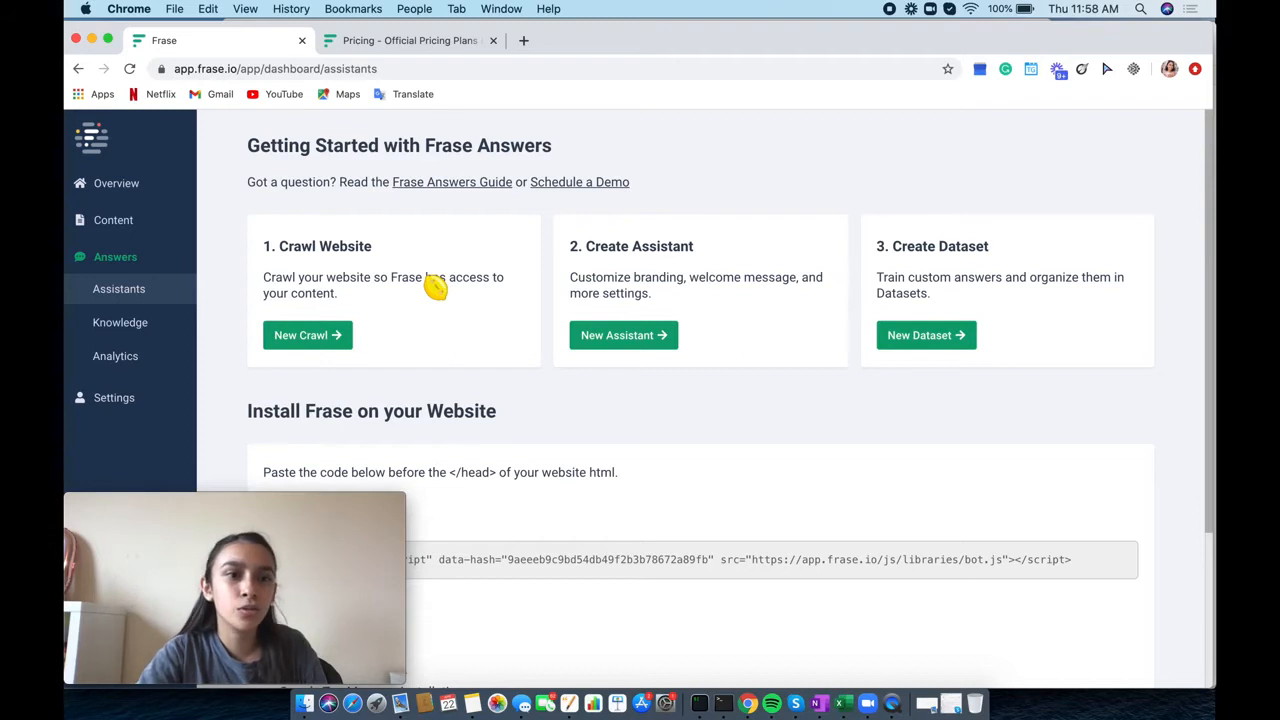
pyautogui.scroll(-3)
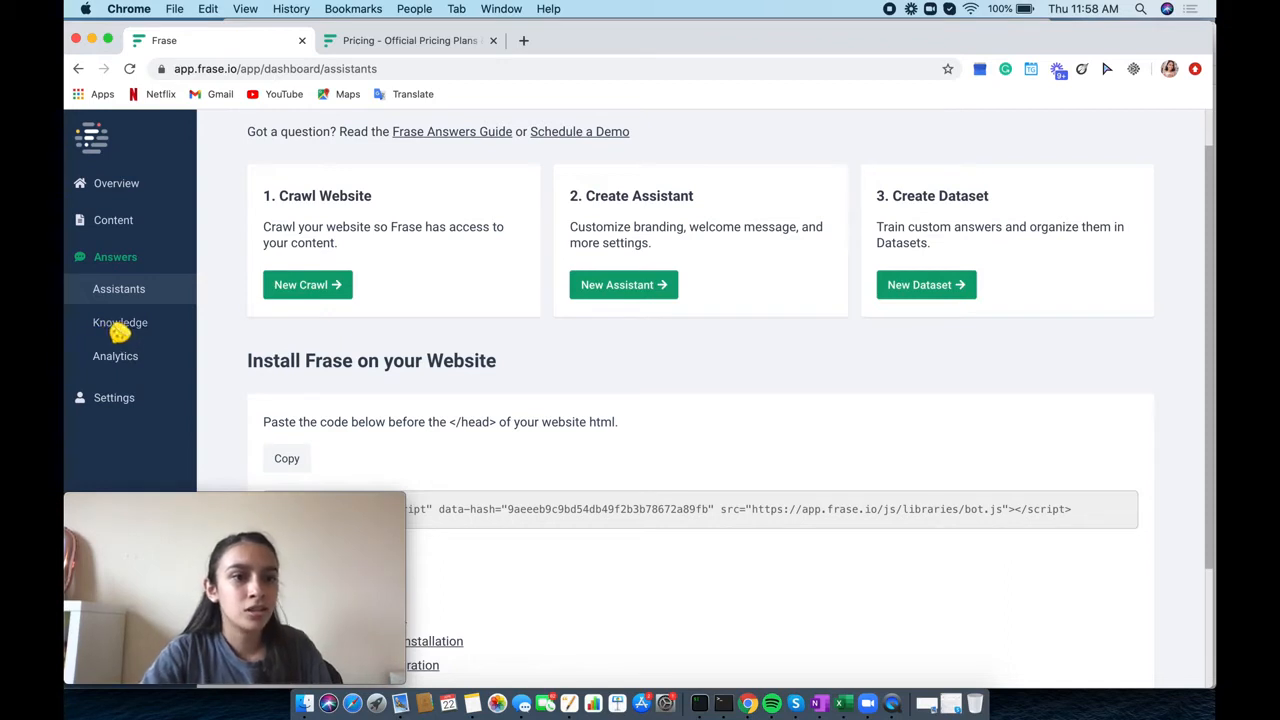
pyautogui.click(120, 322)
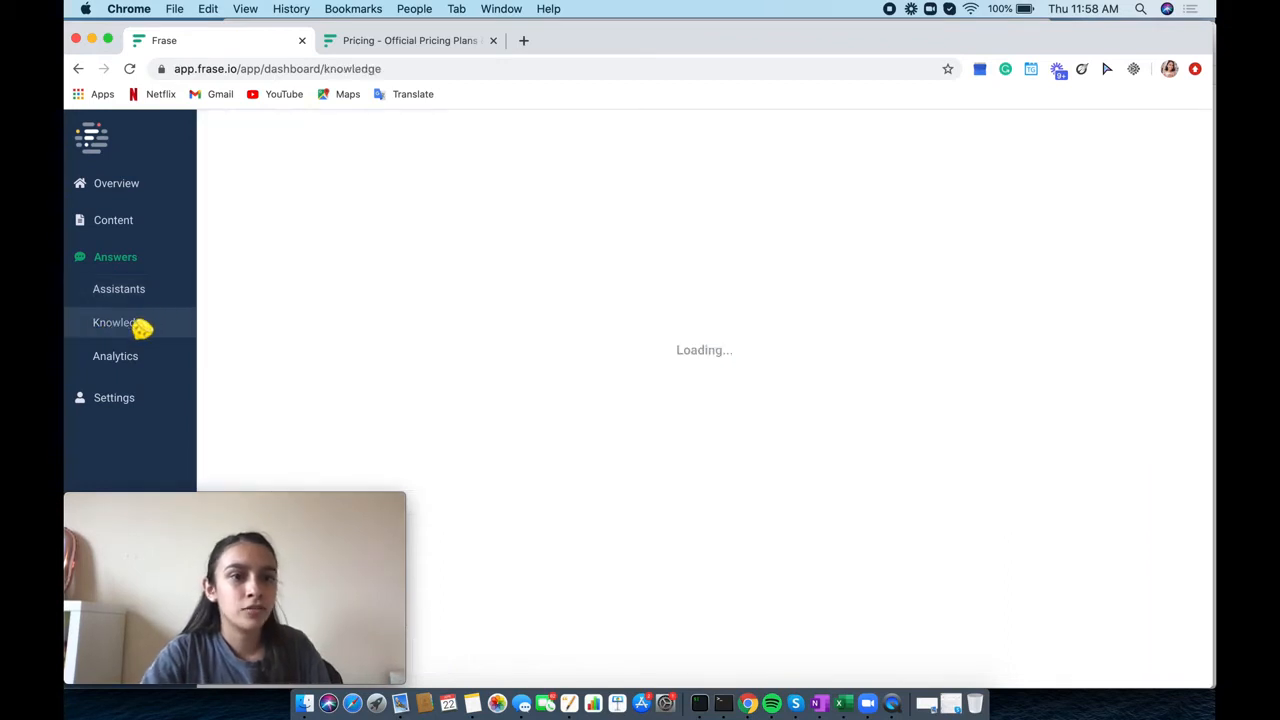
pyautogui.click(120, 322)
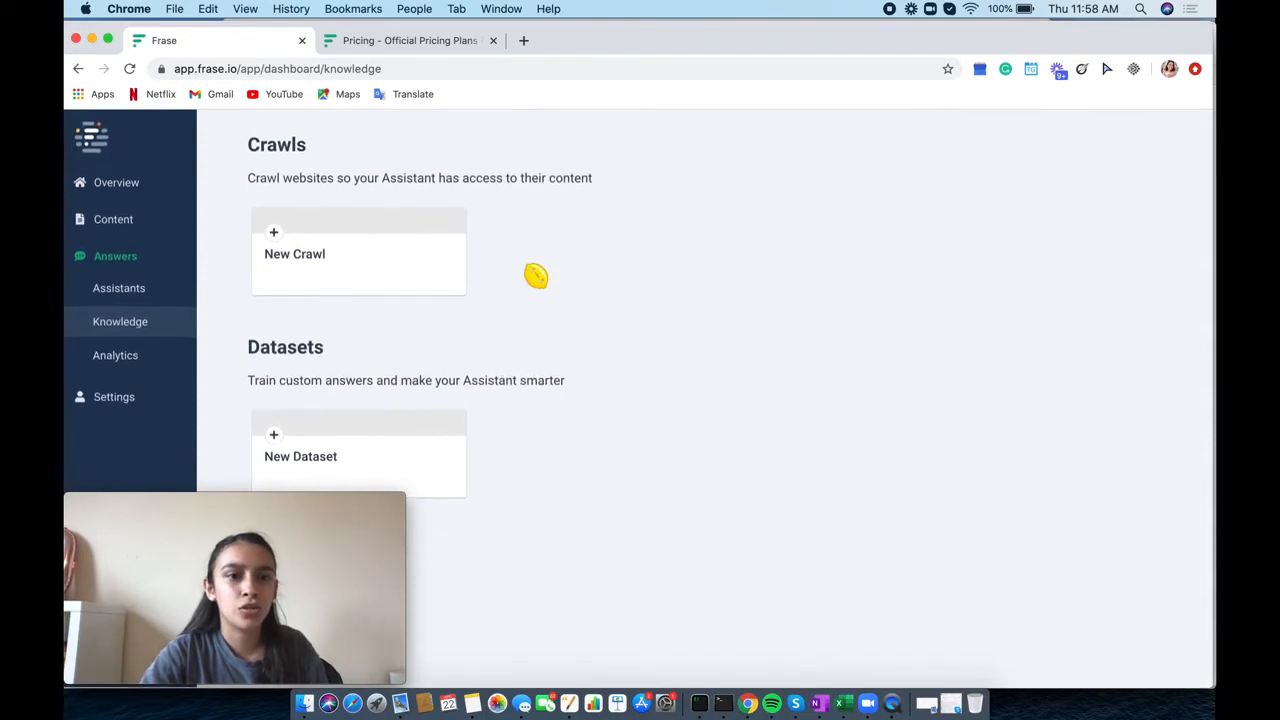
pyautogui.moveTo(236, 372)
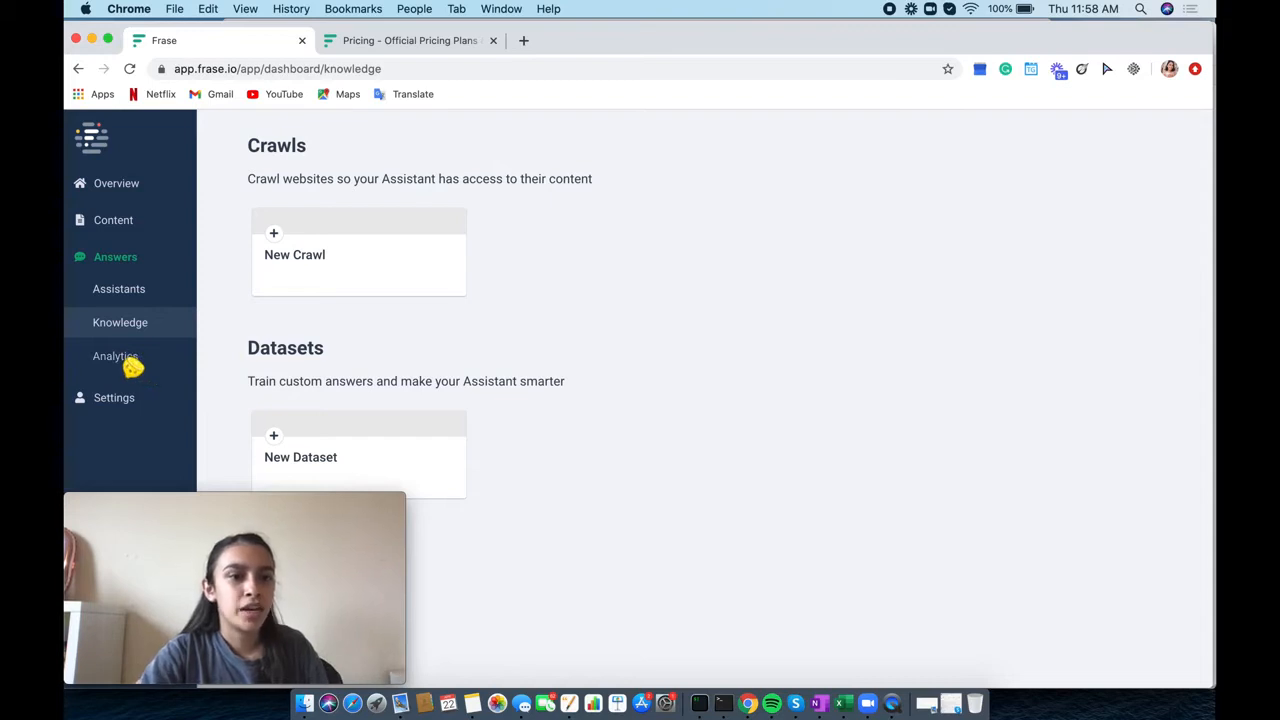
# View the Frase Answers analytics page and end on the Assistants overview
pyautogui.click(120, 288)
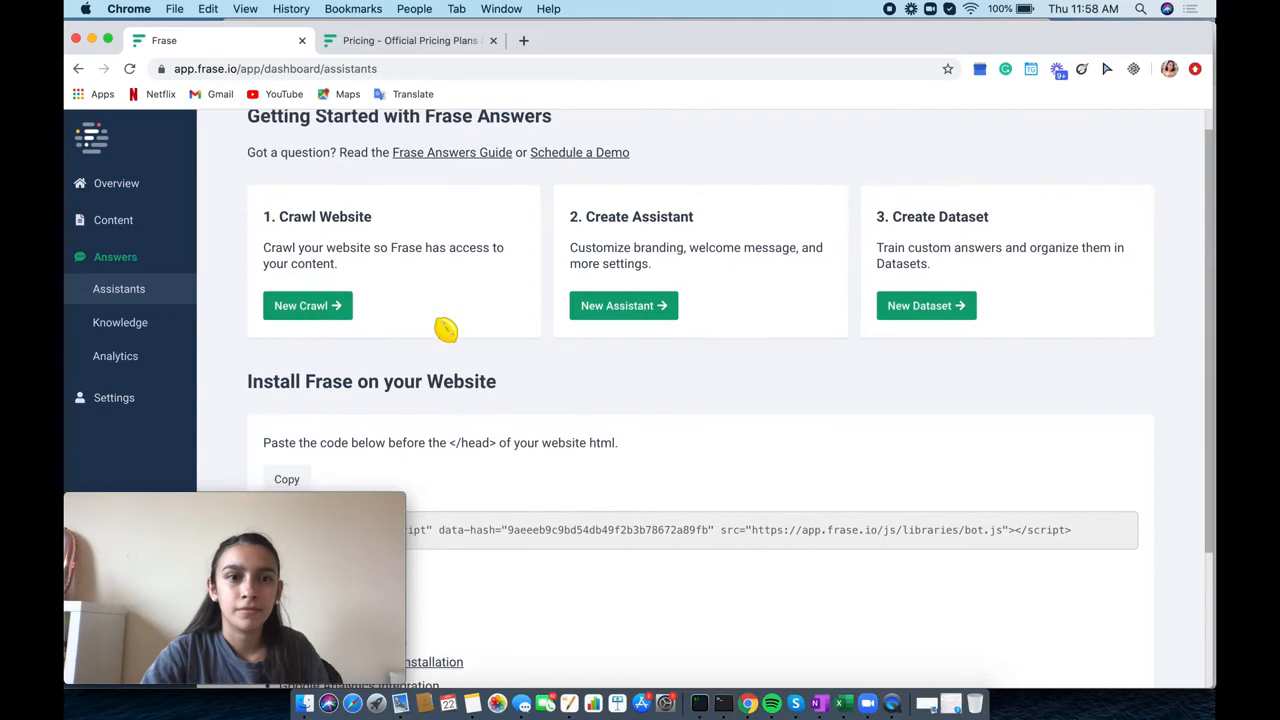
pyautogui.scroll(-3)
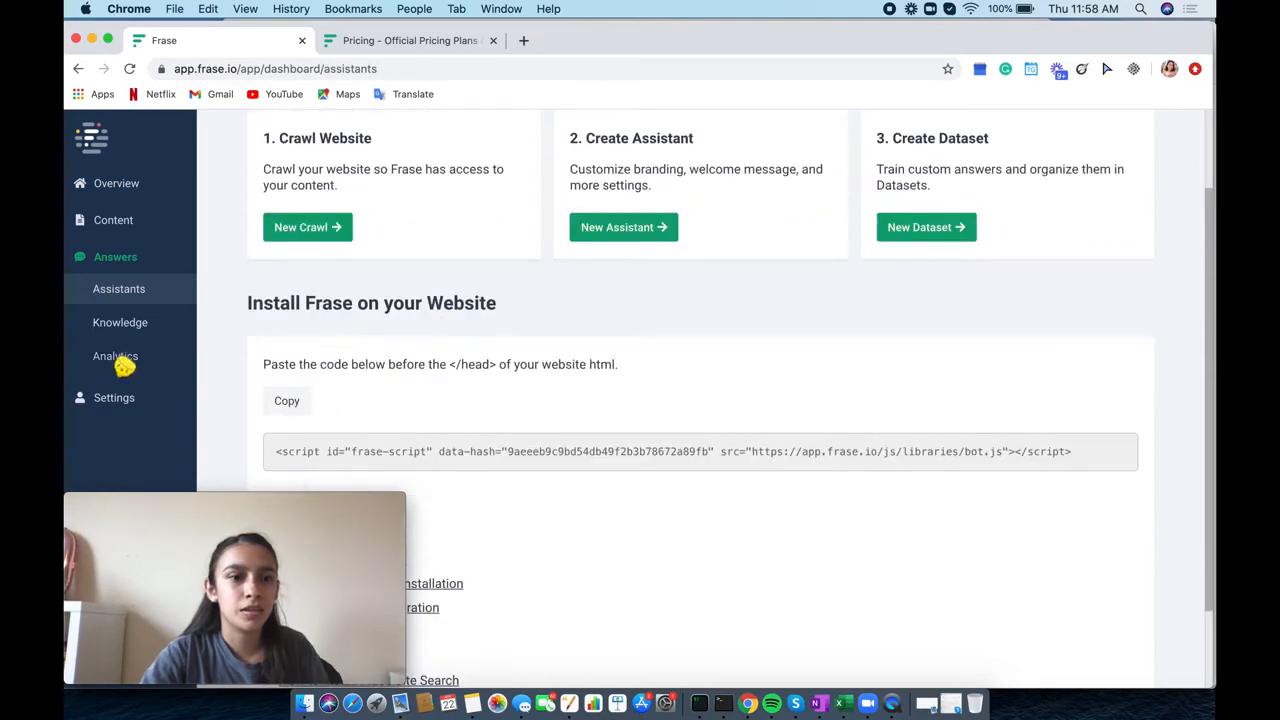
pyautogui.click(118, 288)
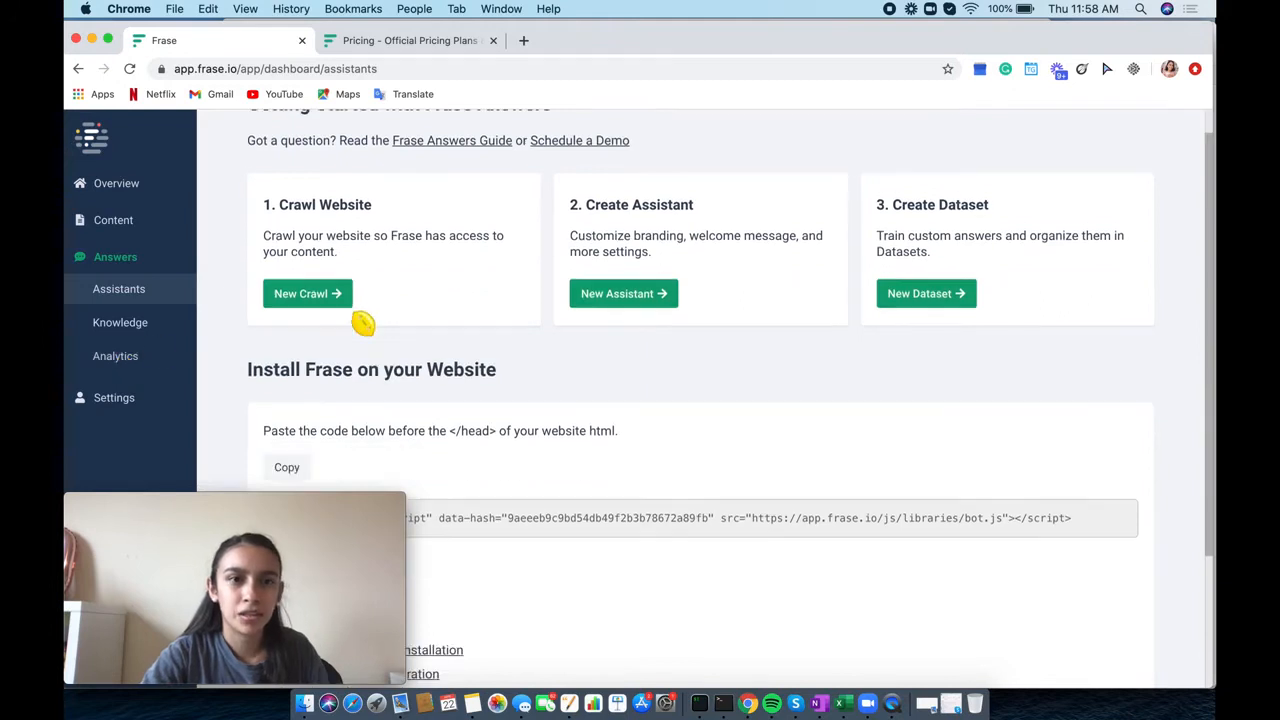
pyautogui.scroll(-3)
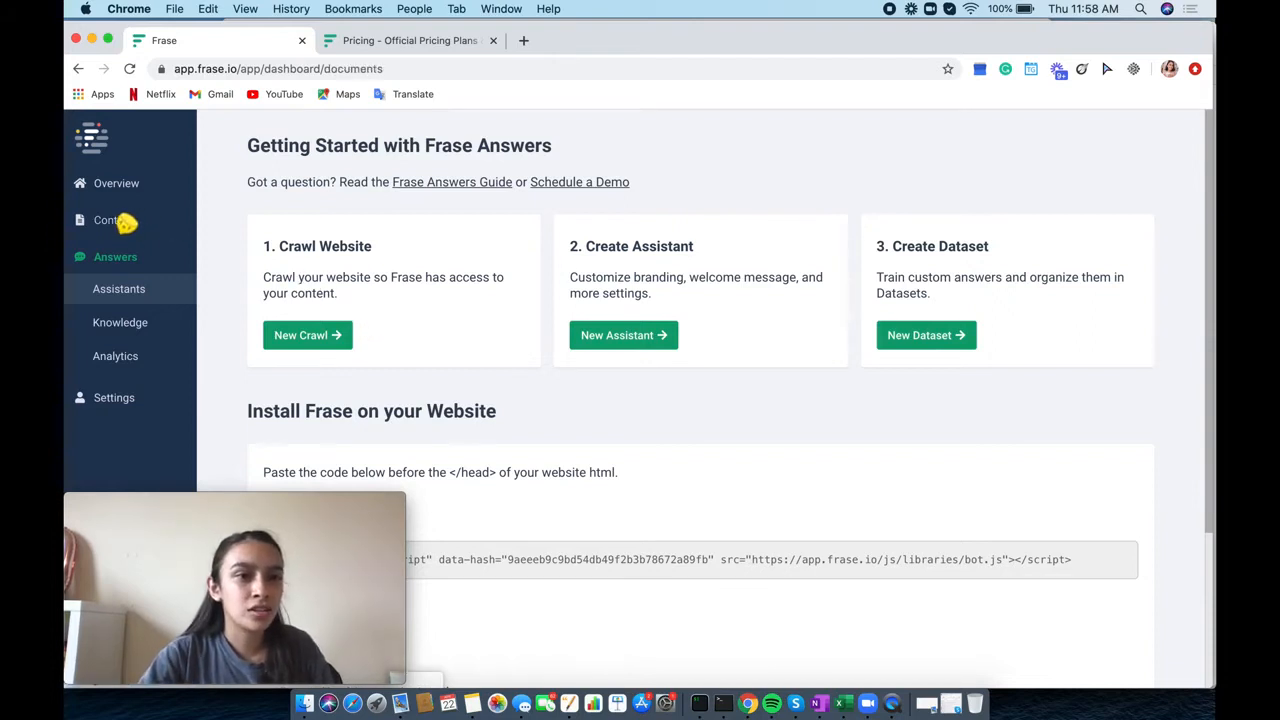
# Return to the content documents list and start a new document
pyautogui.click(108, 220)
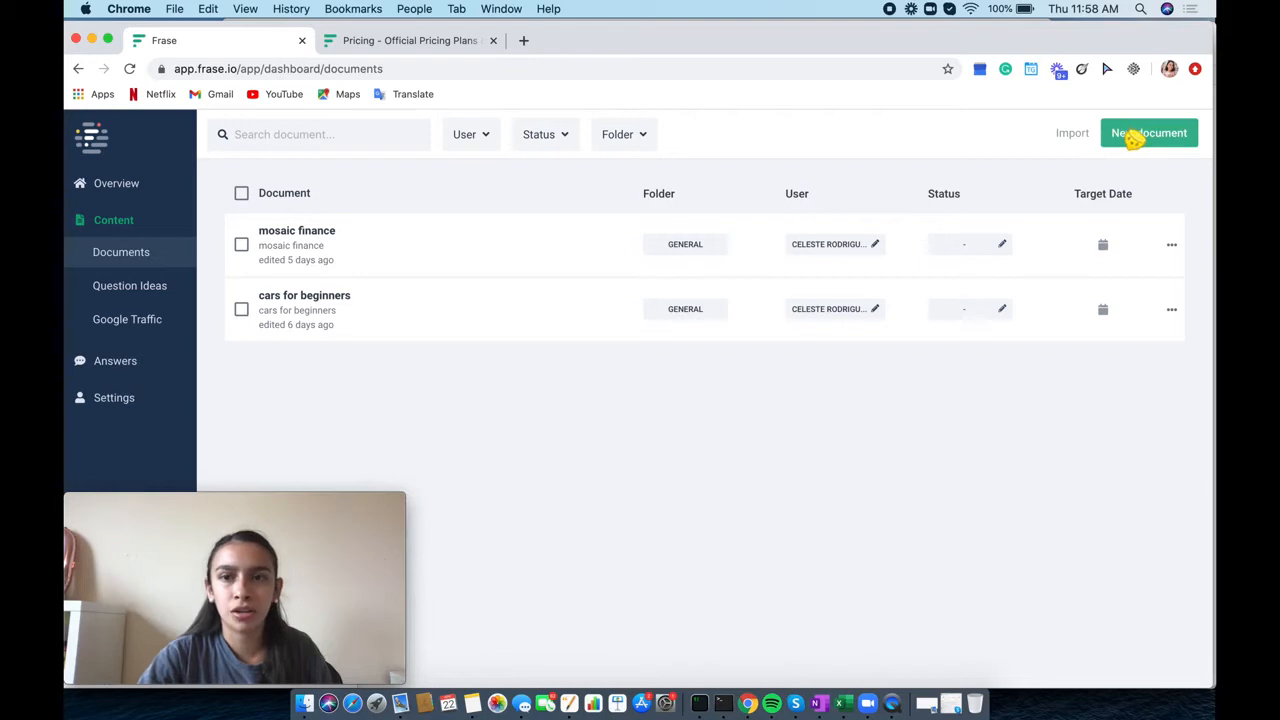
pyautogui.click(1148, 132)
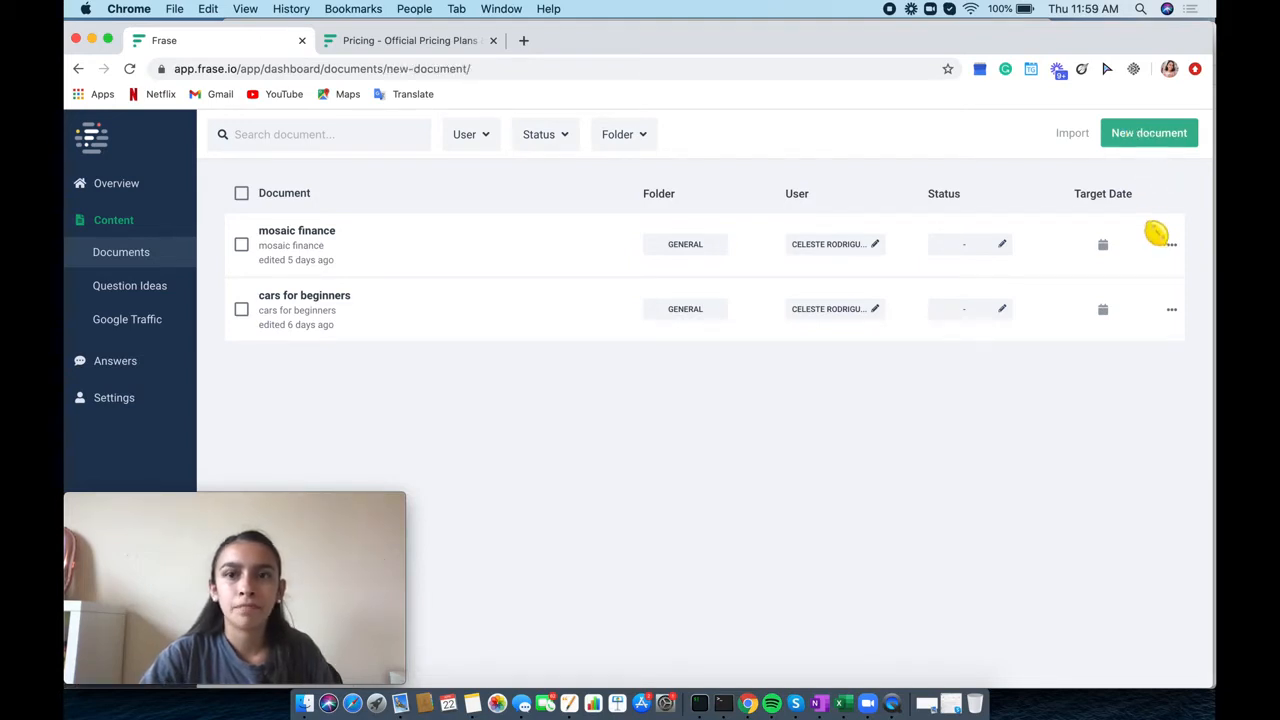
pyautogui.click(1148, 132)
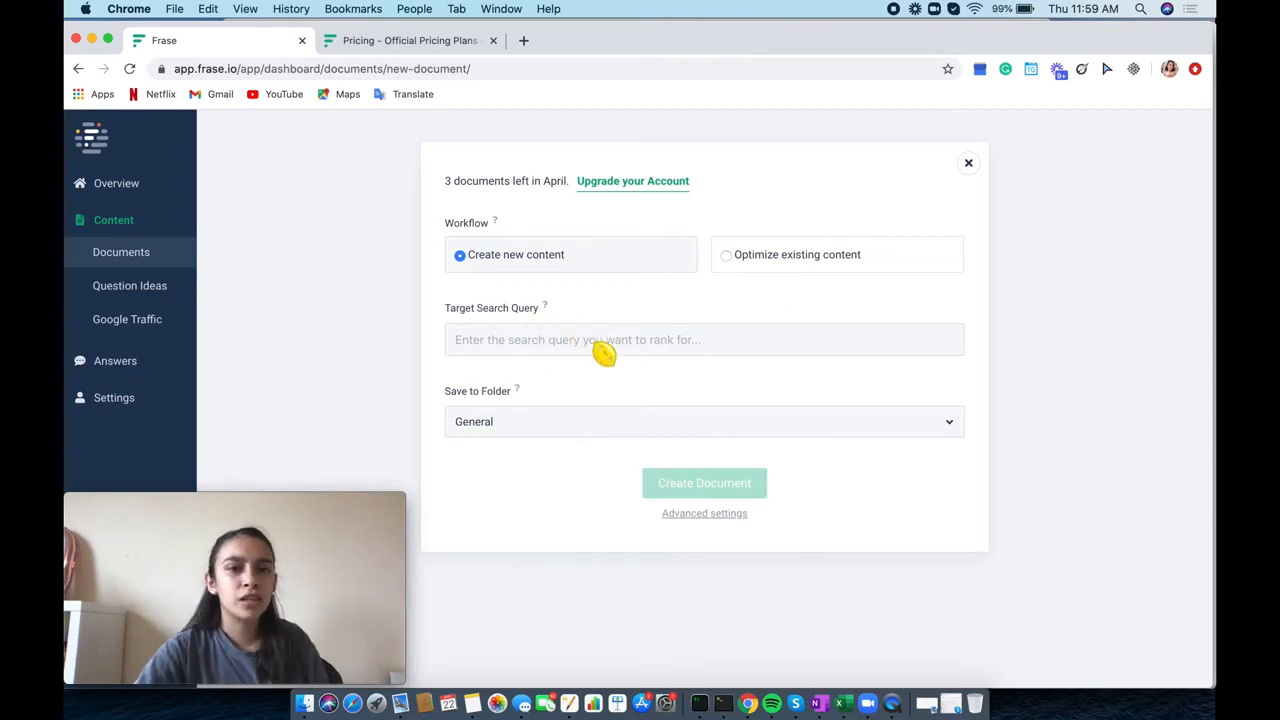
pyautogui.moveTo(590, 354)
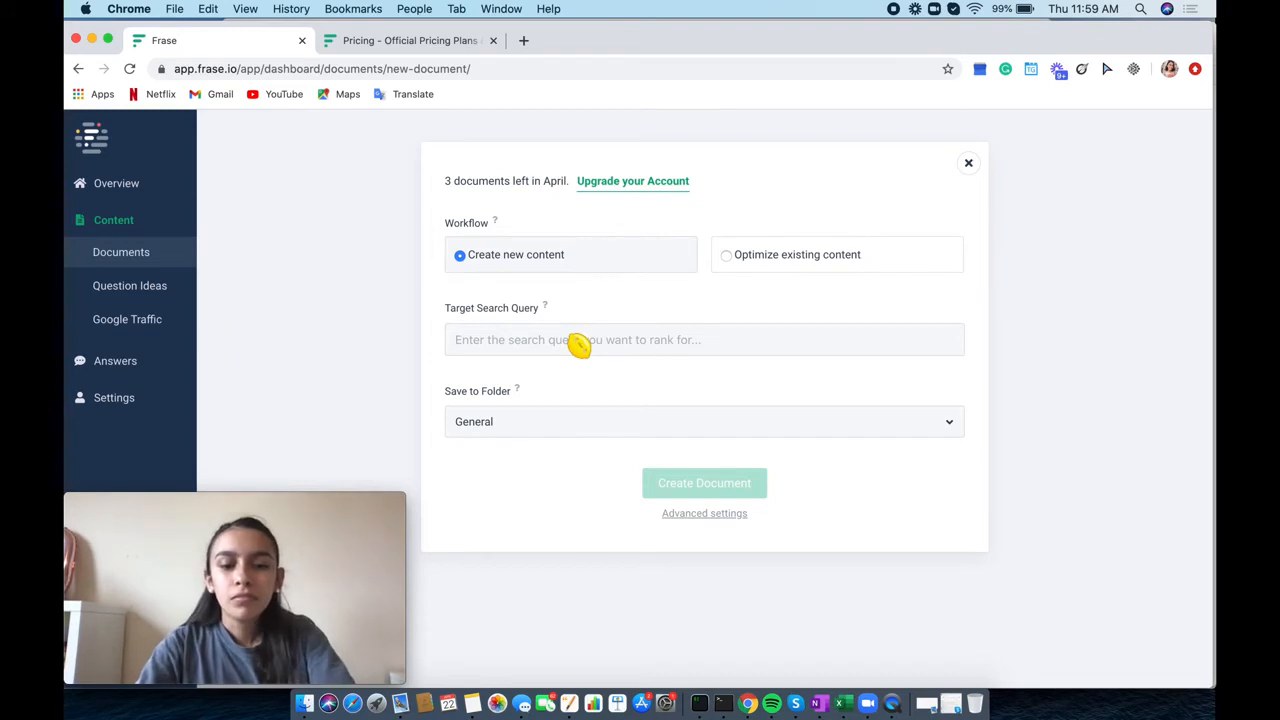
# Create a document targeting the search query 'Vegan biscuits'
pyautogui.write('Vega')
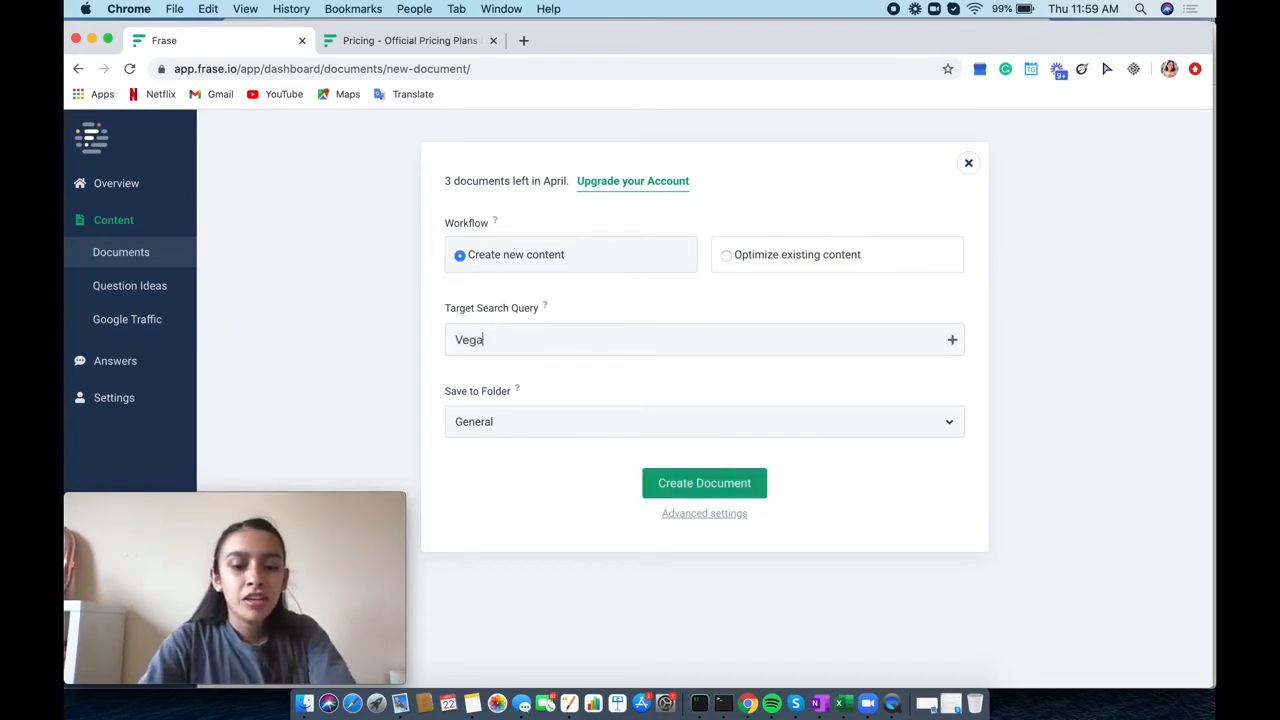
pyautogui.write('n')
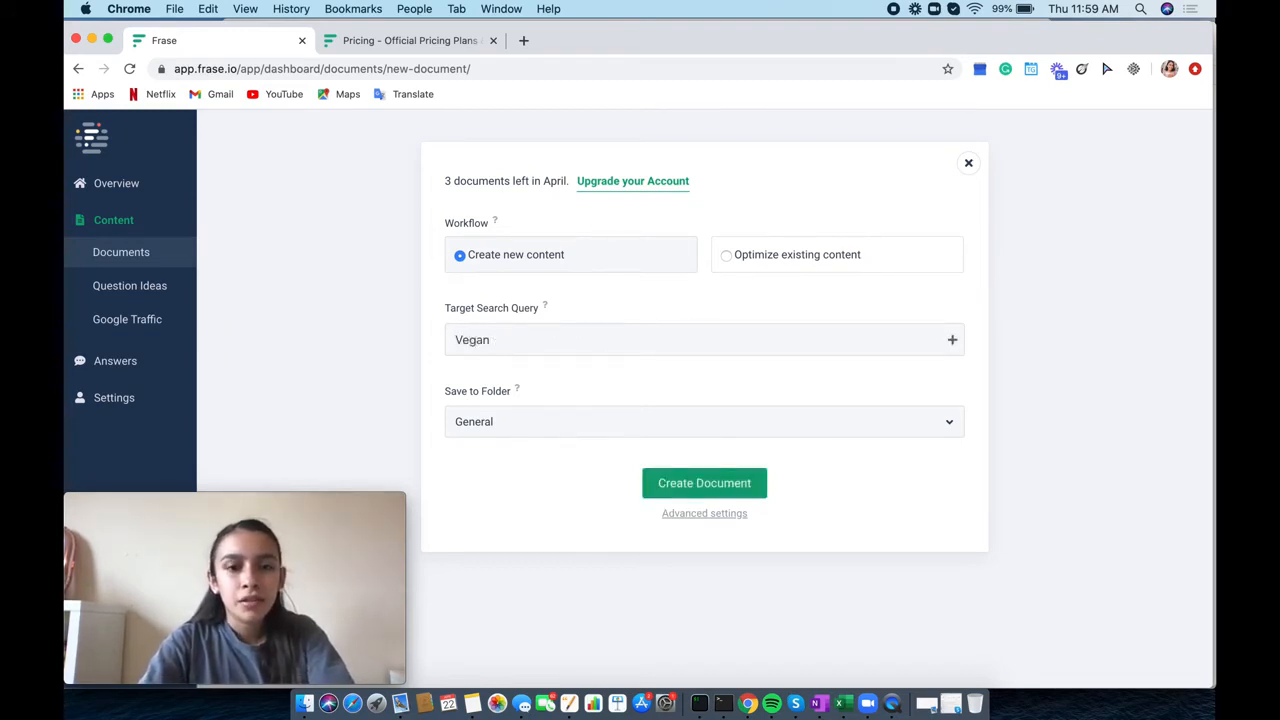
pyautogui.write('biscuits')
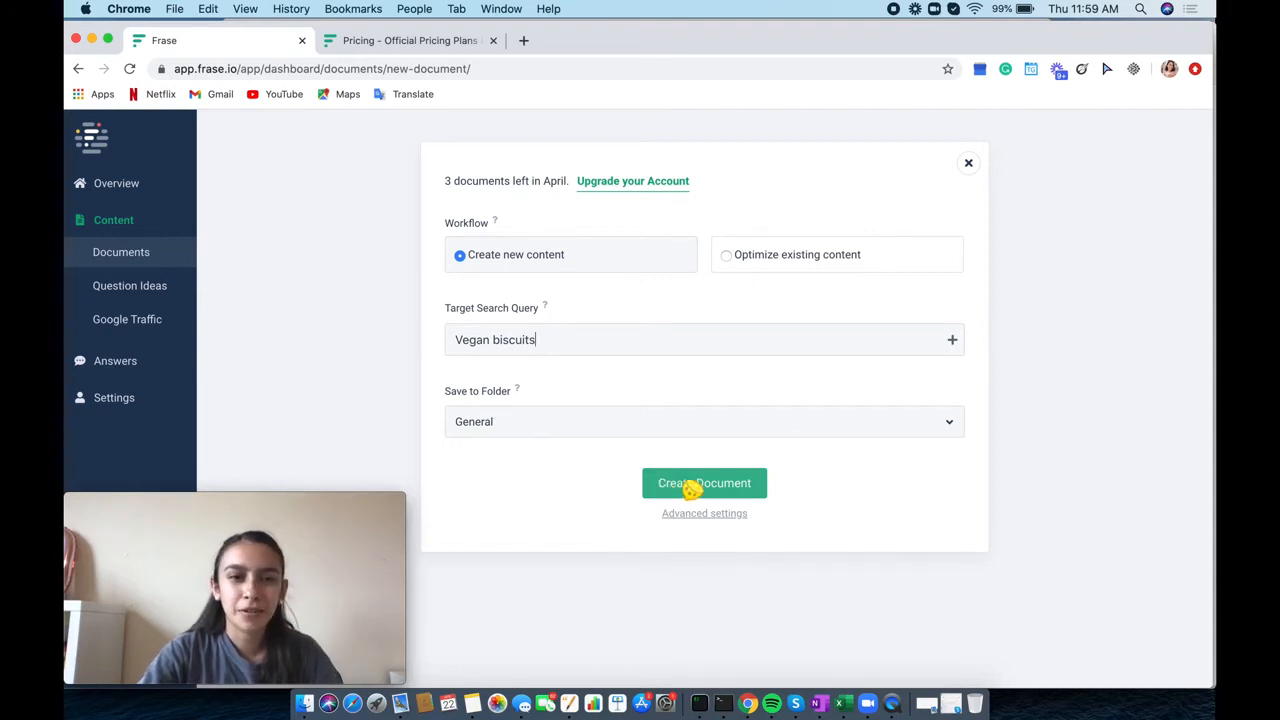
pyautogui.click(704, 482)
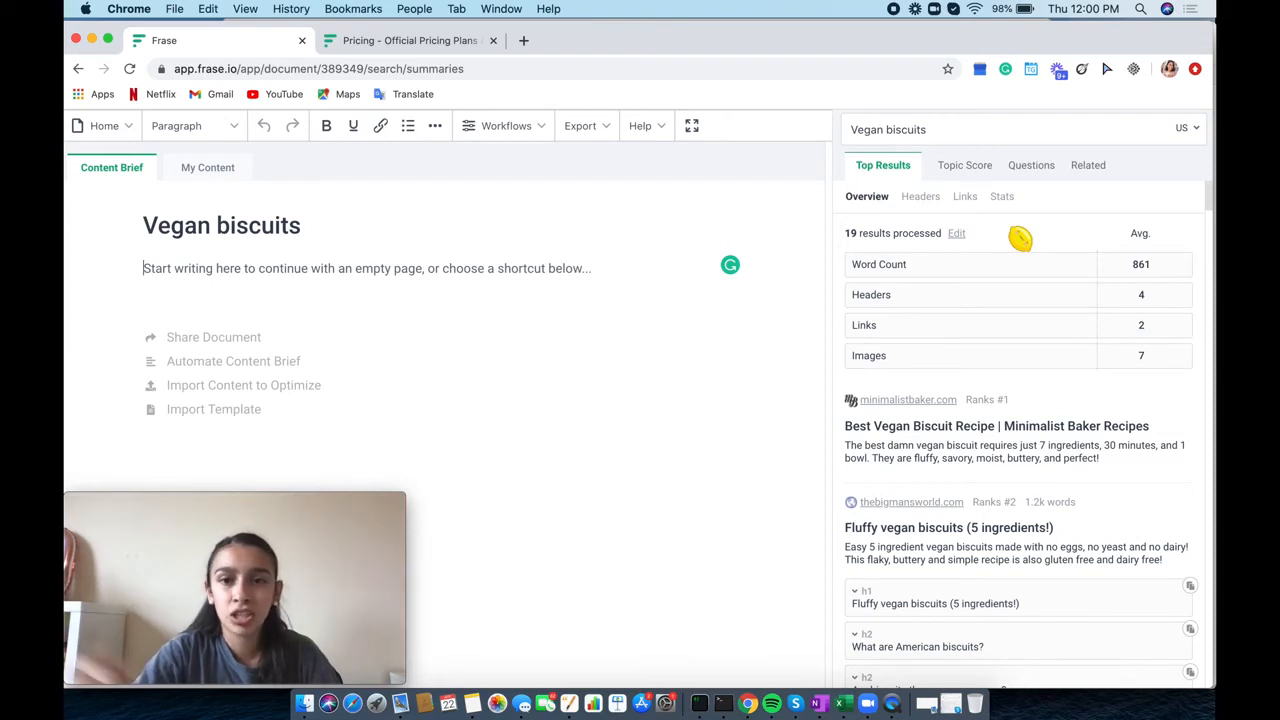
# Scroll the Top Results panel reviewing the six top-ranked competitors and their heading outlines
pyautogui.scroll(-3)
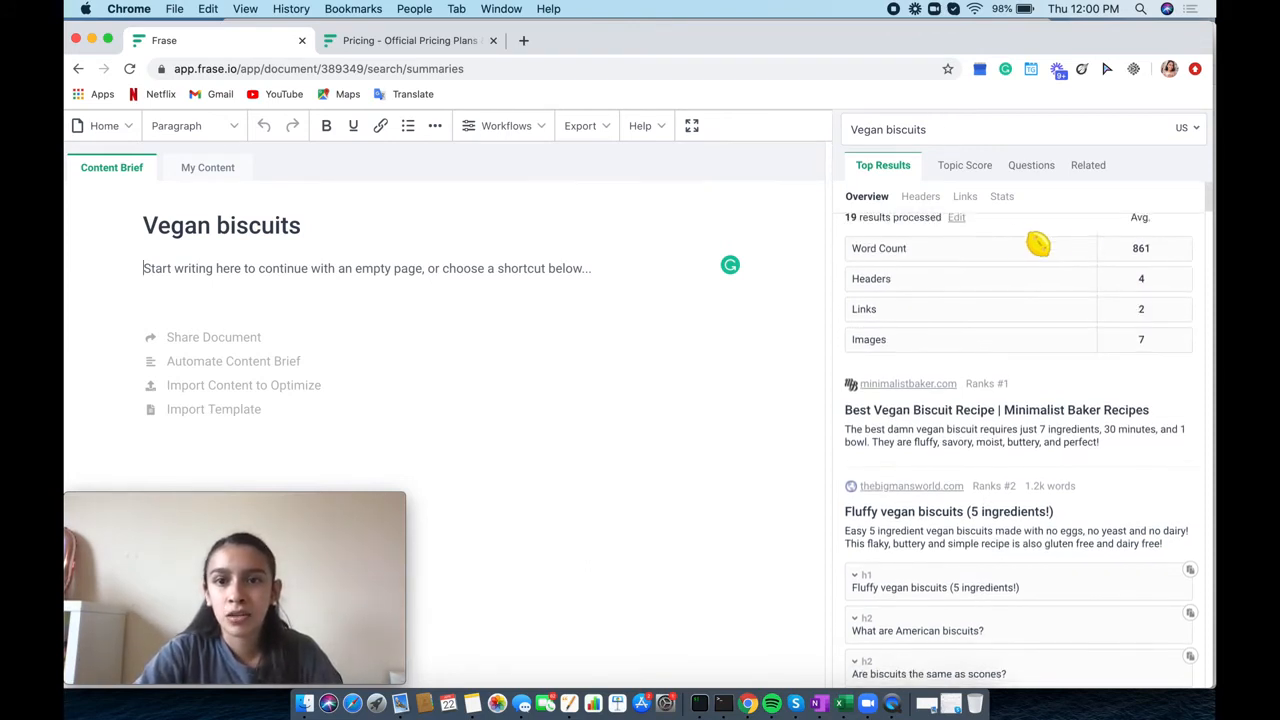
pyautogui.moveTo(1152, 292)
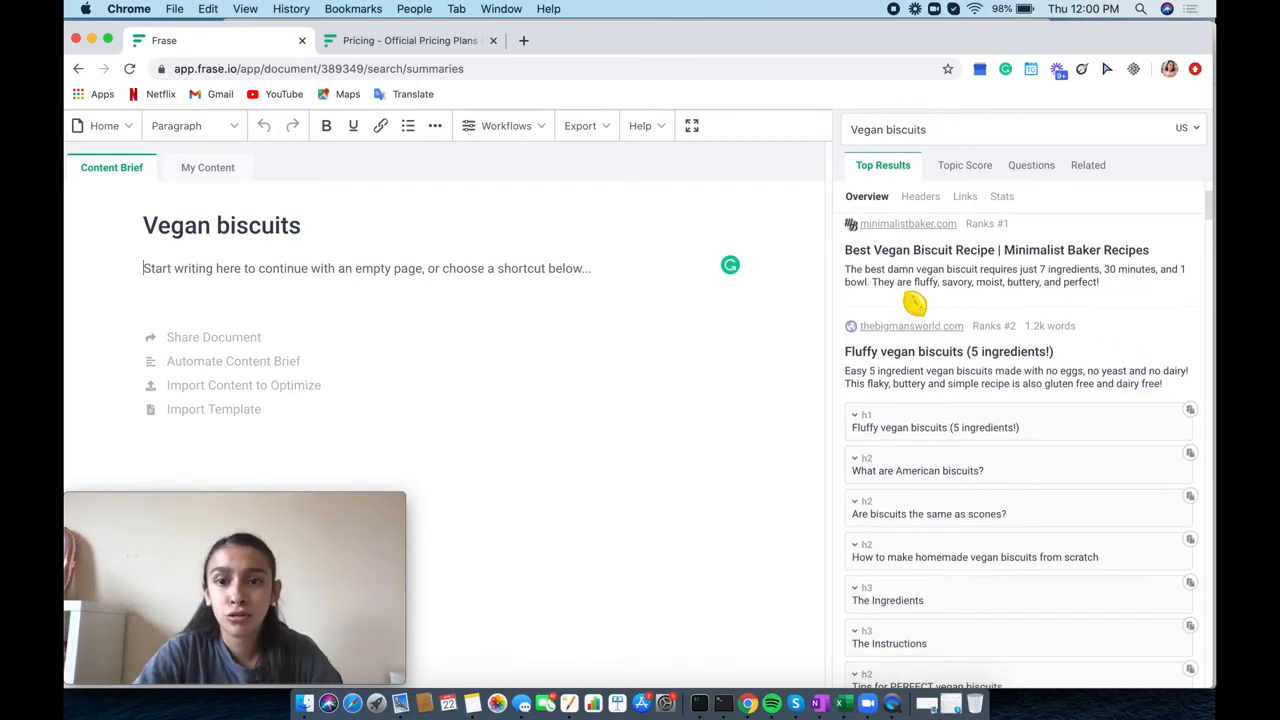
pyautogui.scroll(-3)
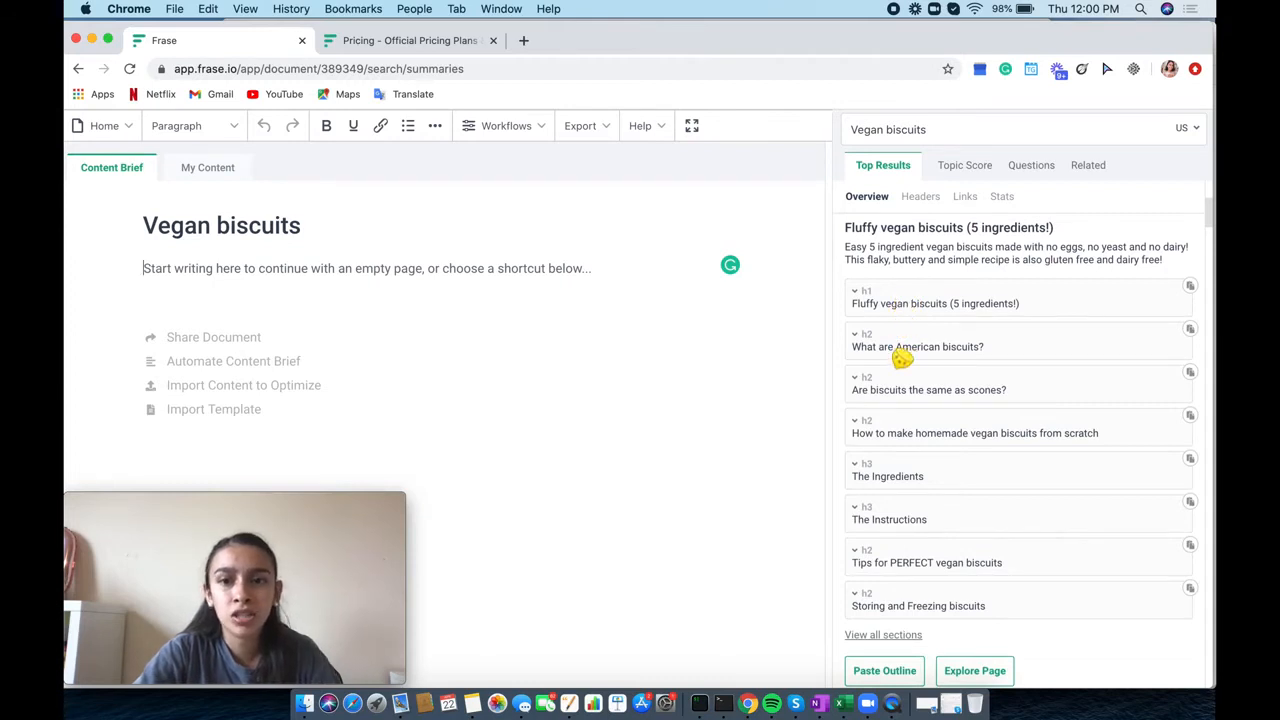
pyautogui.scroll(-3)
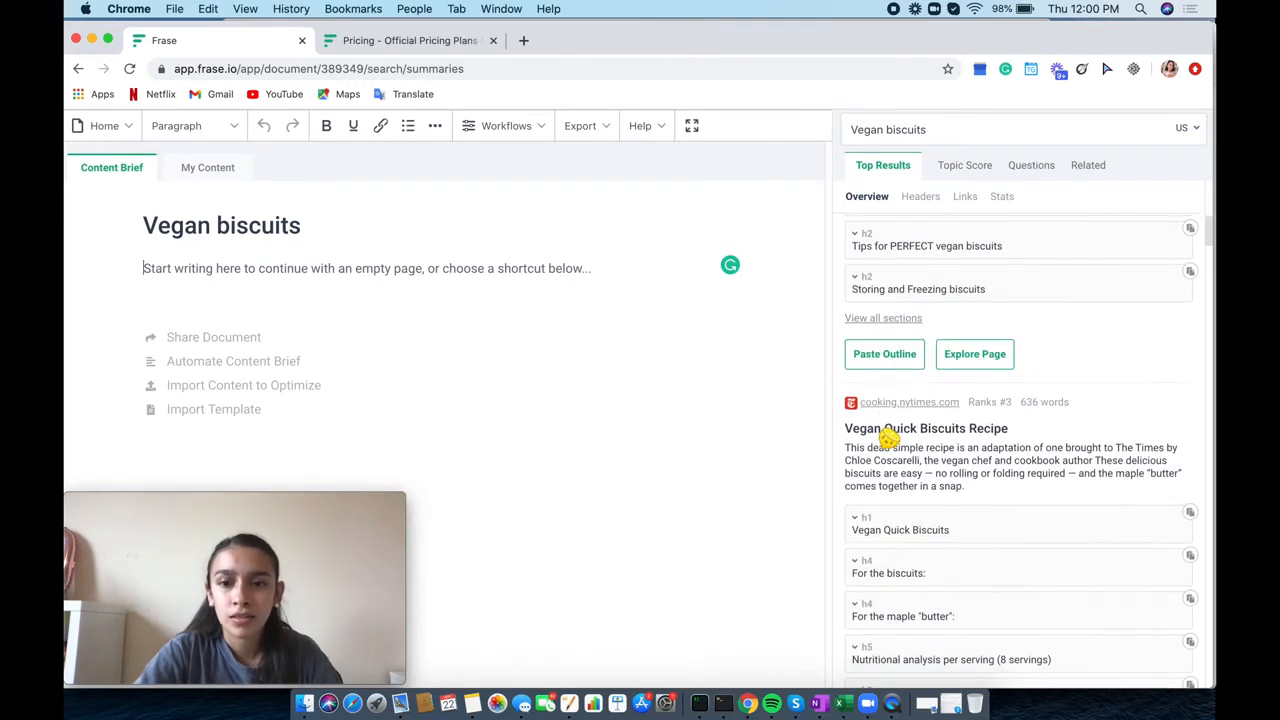
pyautogui.scroll(-3)
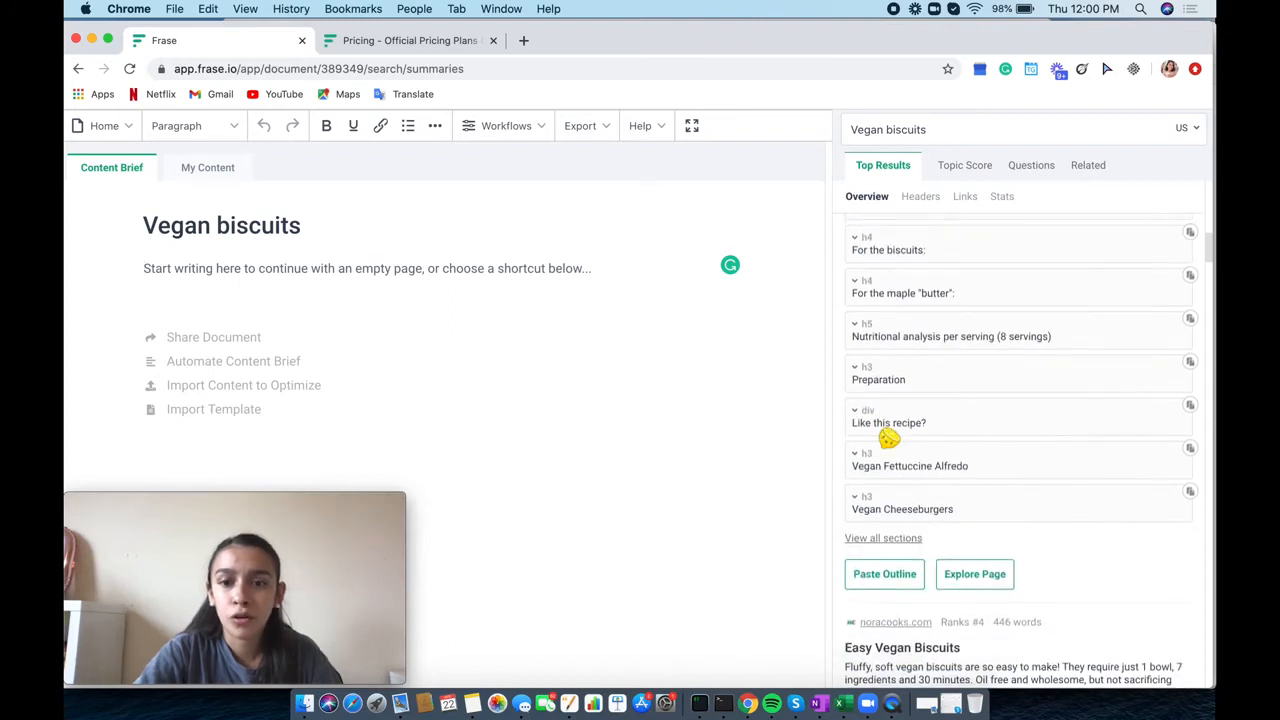
pyautogui.scroll(-3)
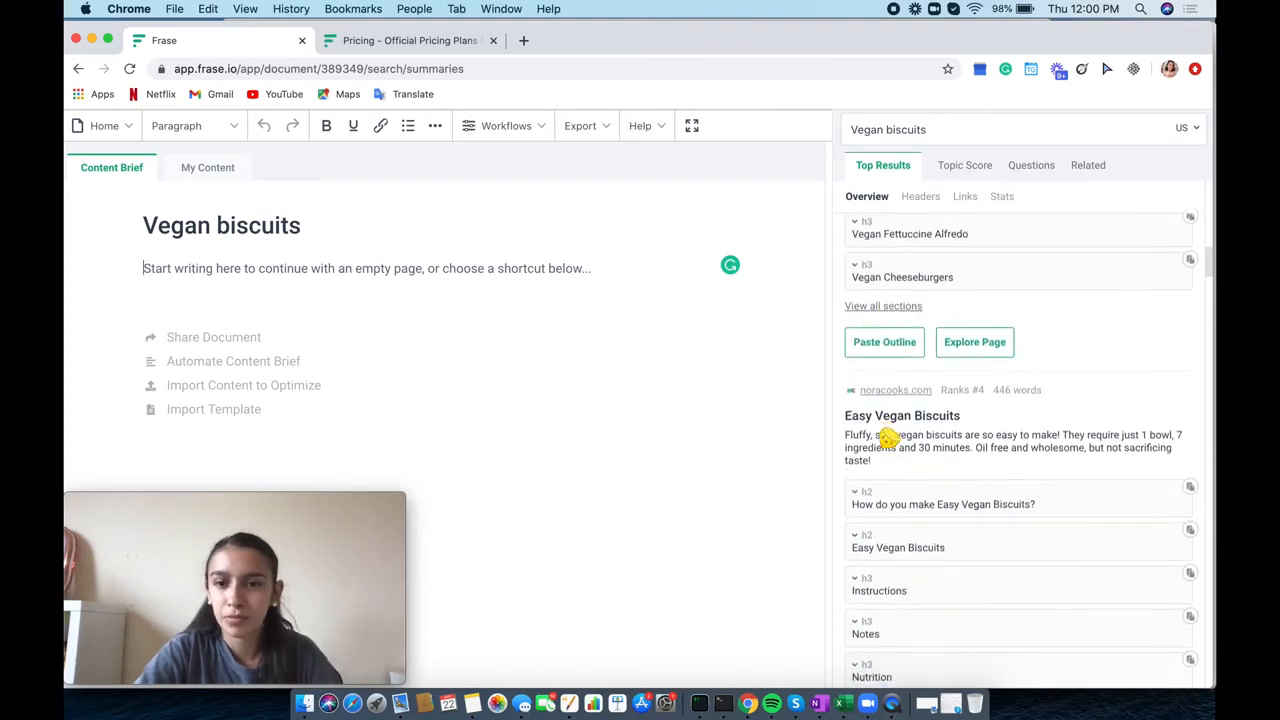
pyautogui.scroll(-3)
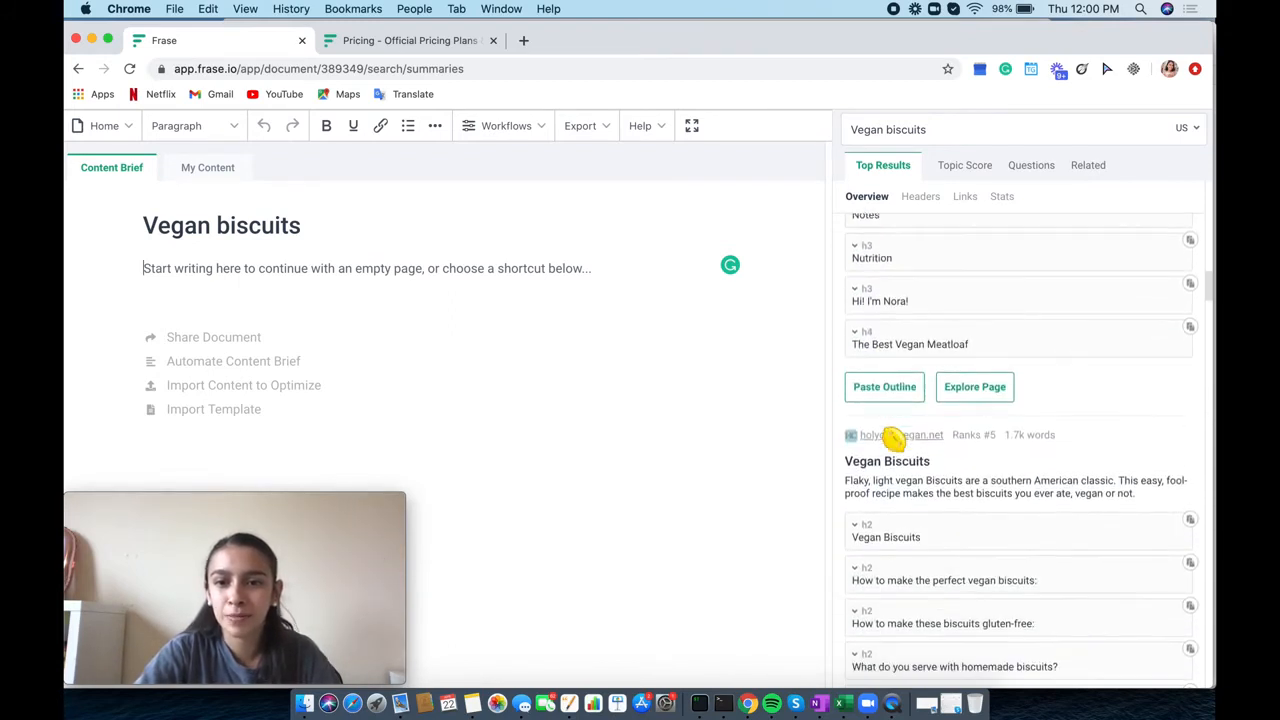
pyautogui.scroll(-3)
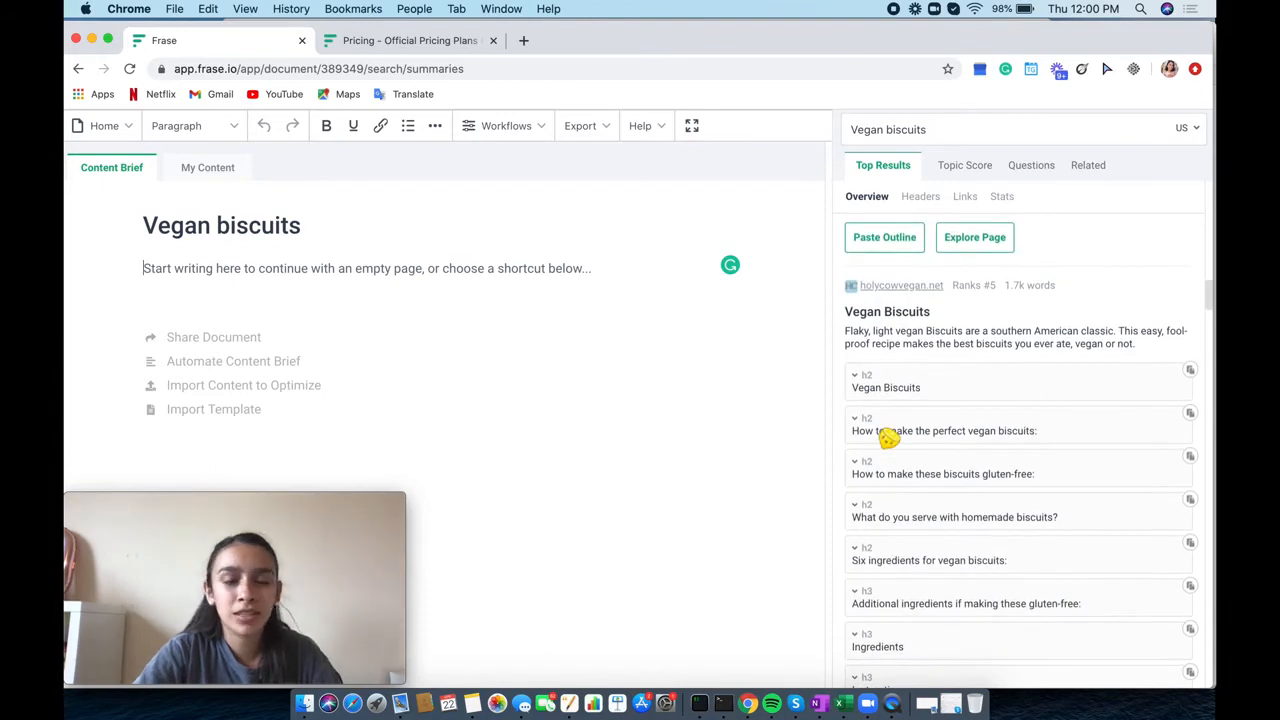
pyautogui.scroll(-3)
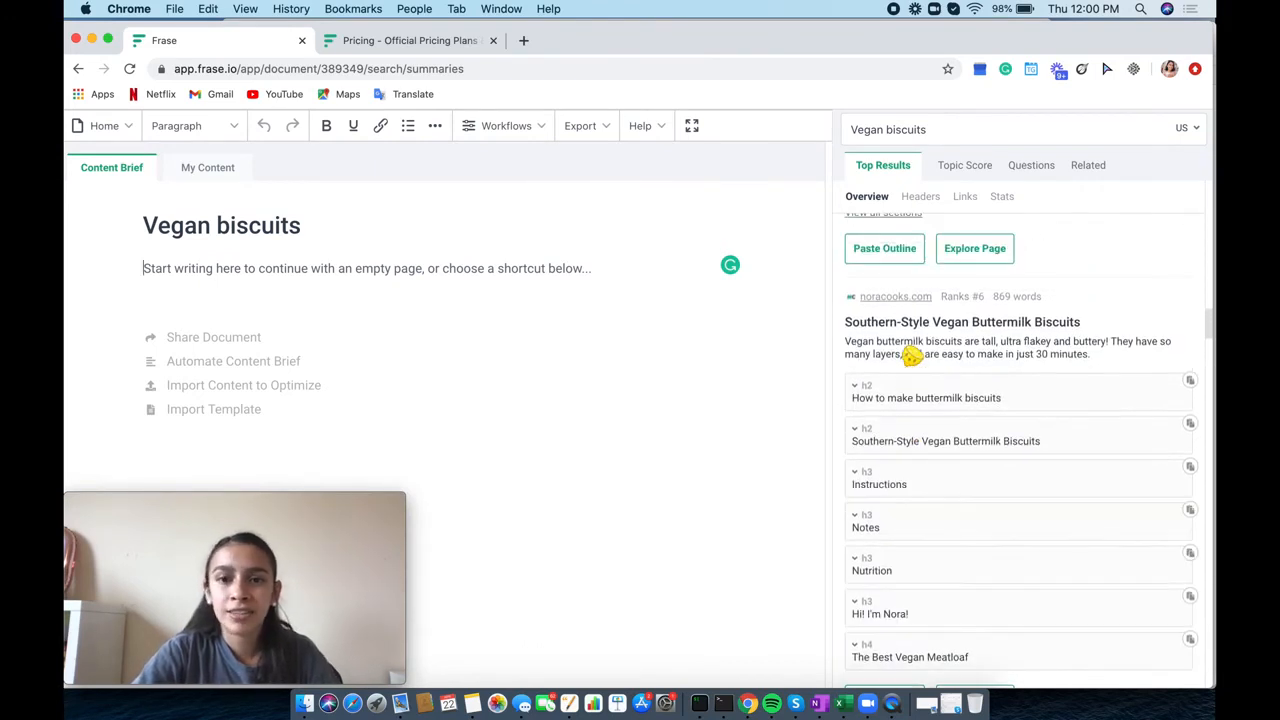
pyautogui.moveTo(944, 356)
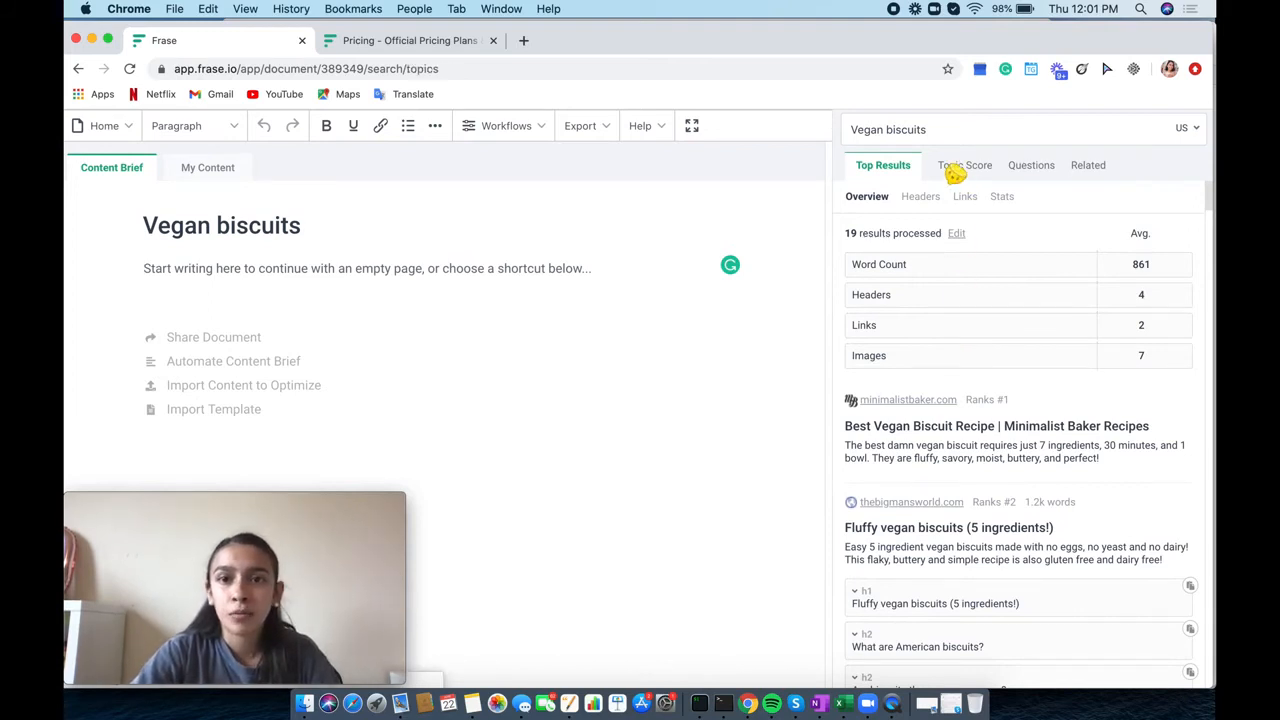
# Show the Topic Score list for Vegan biscuits: minutes, oven, biscuit, flour, all at zero
pyautogui.click(952, 164)
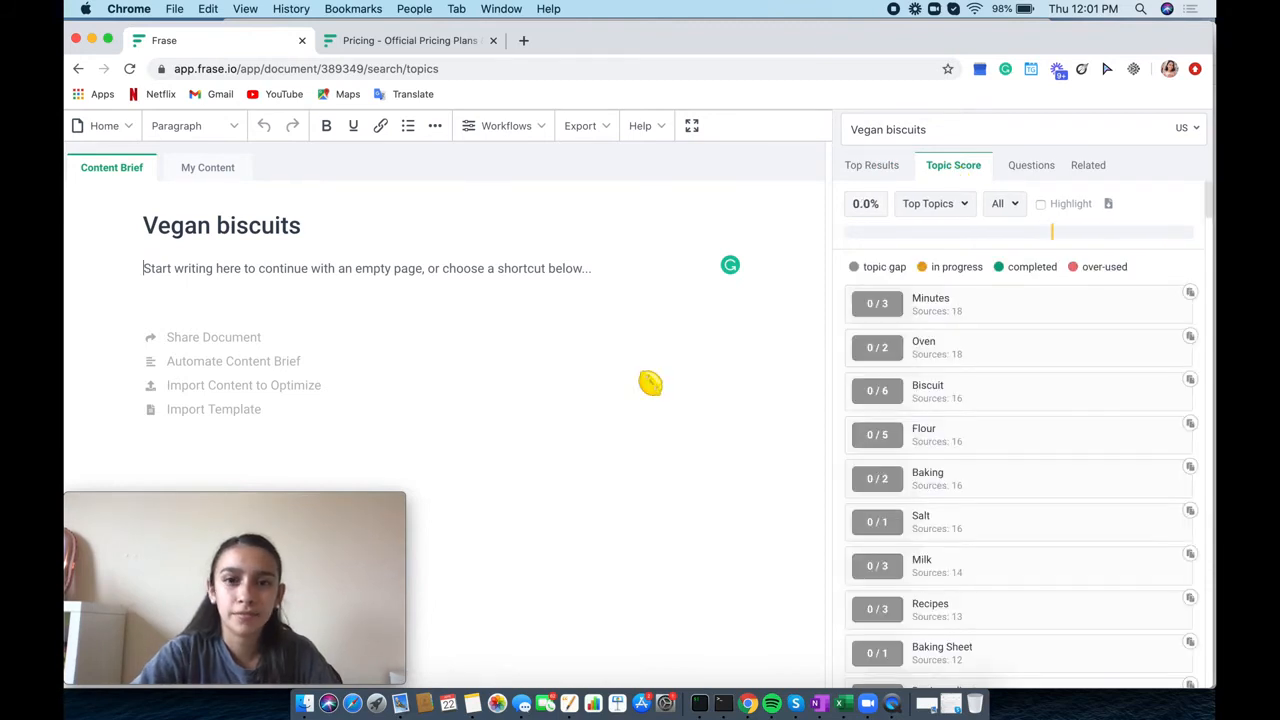
pyautogui.moveTo(1130, 248)
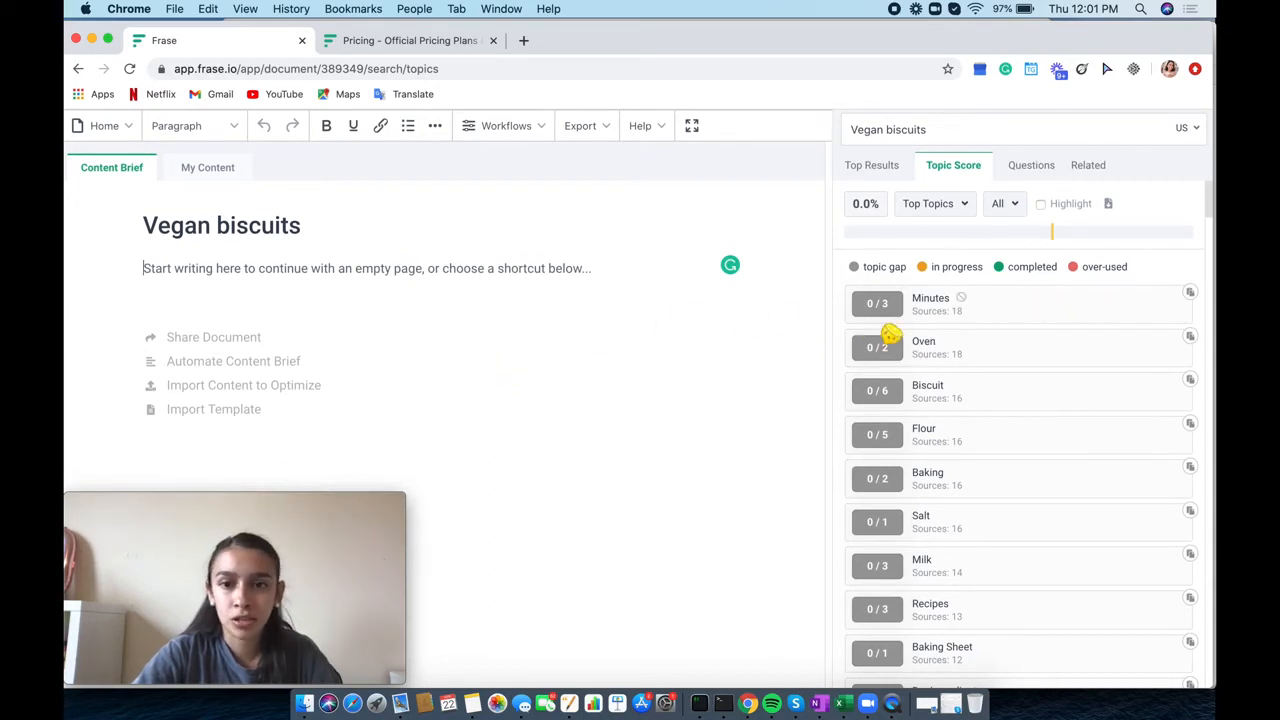
pyautogui.scroll(-3)
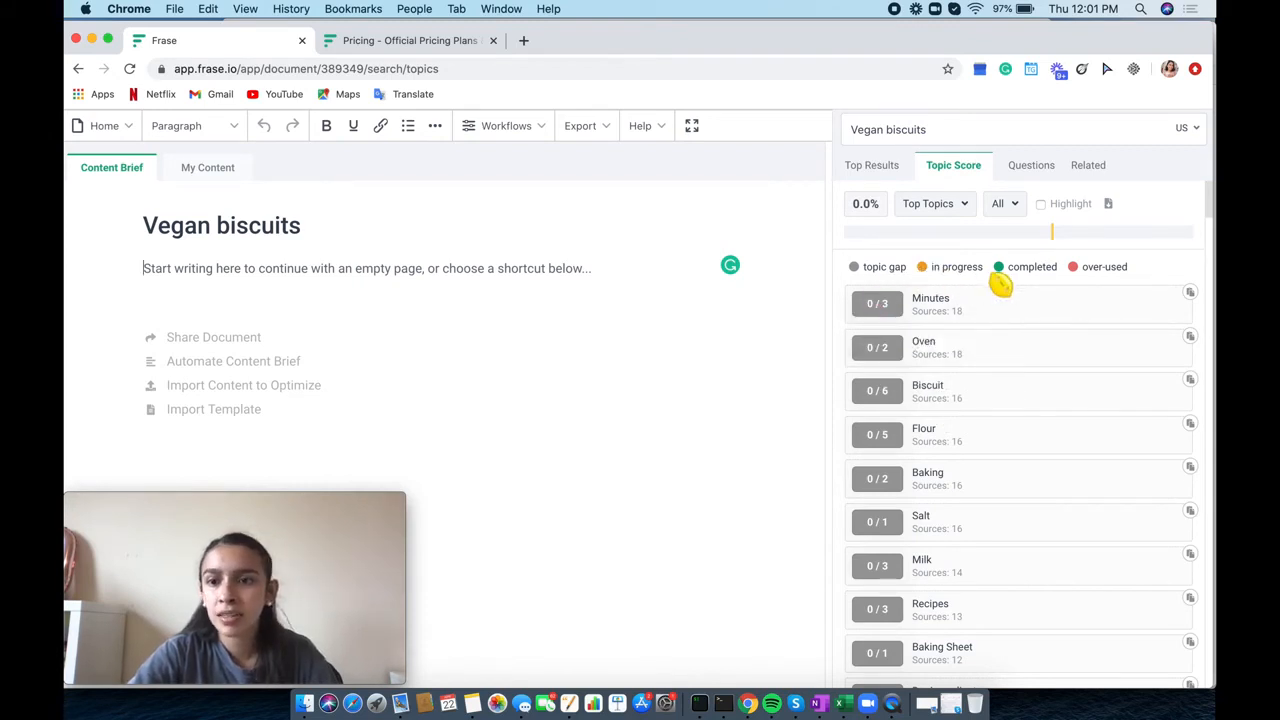
pyautogui.moveTo(930, 304)
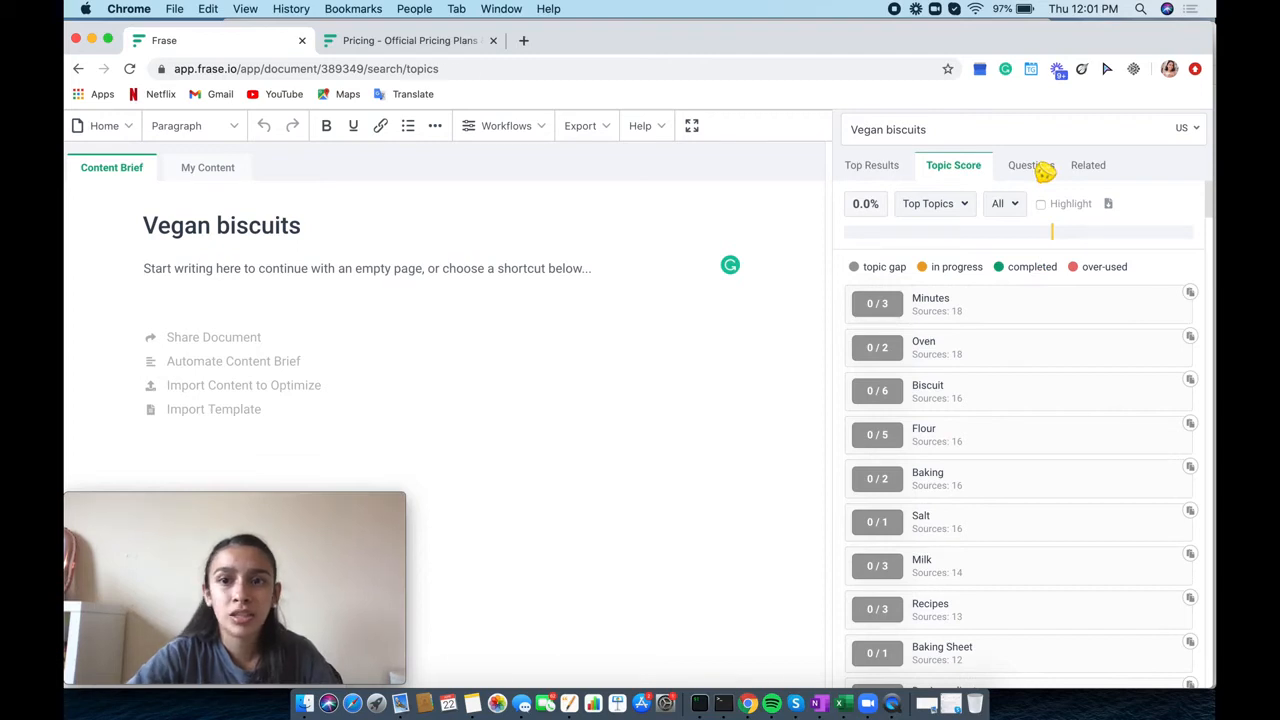
pyautogui.click(1016, 164)
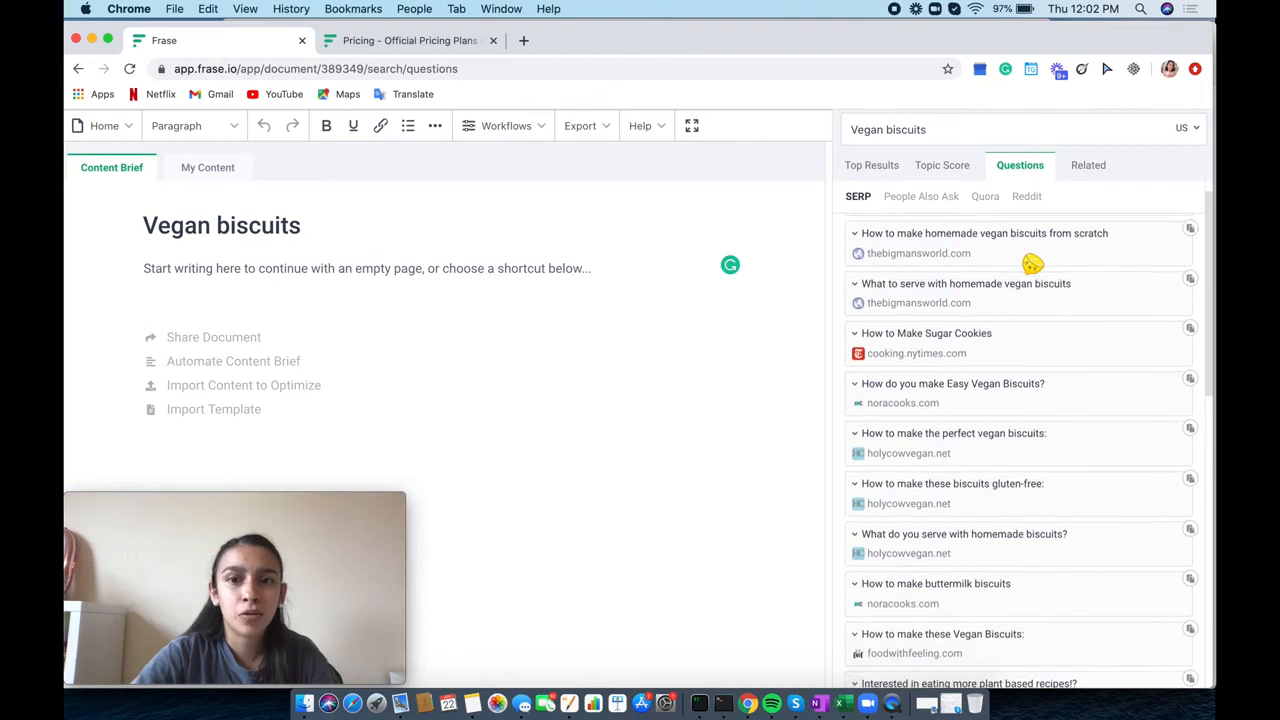
pyautogui.scroll(-3)
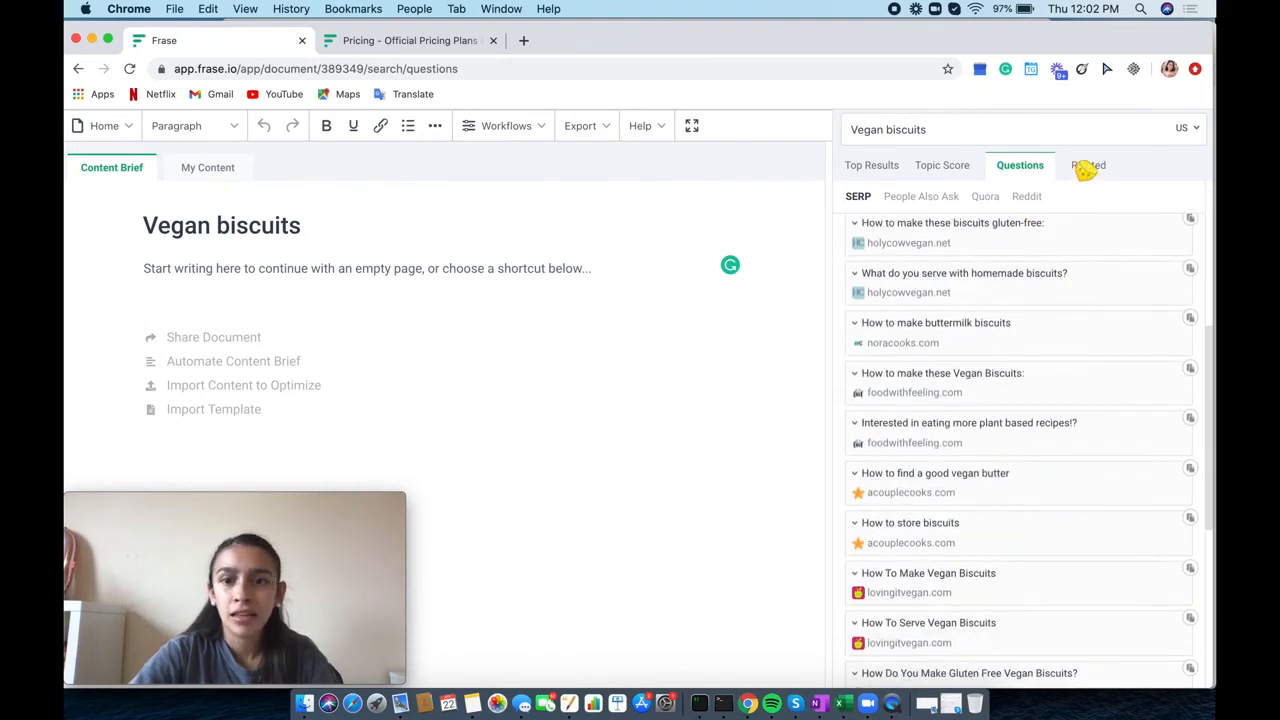
pyautogui.click(1088, 164)
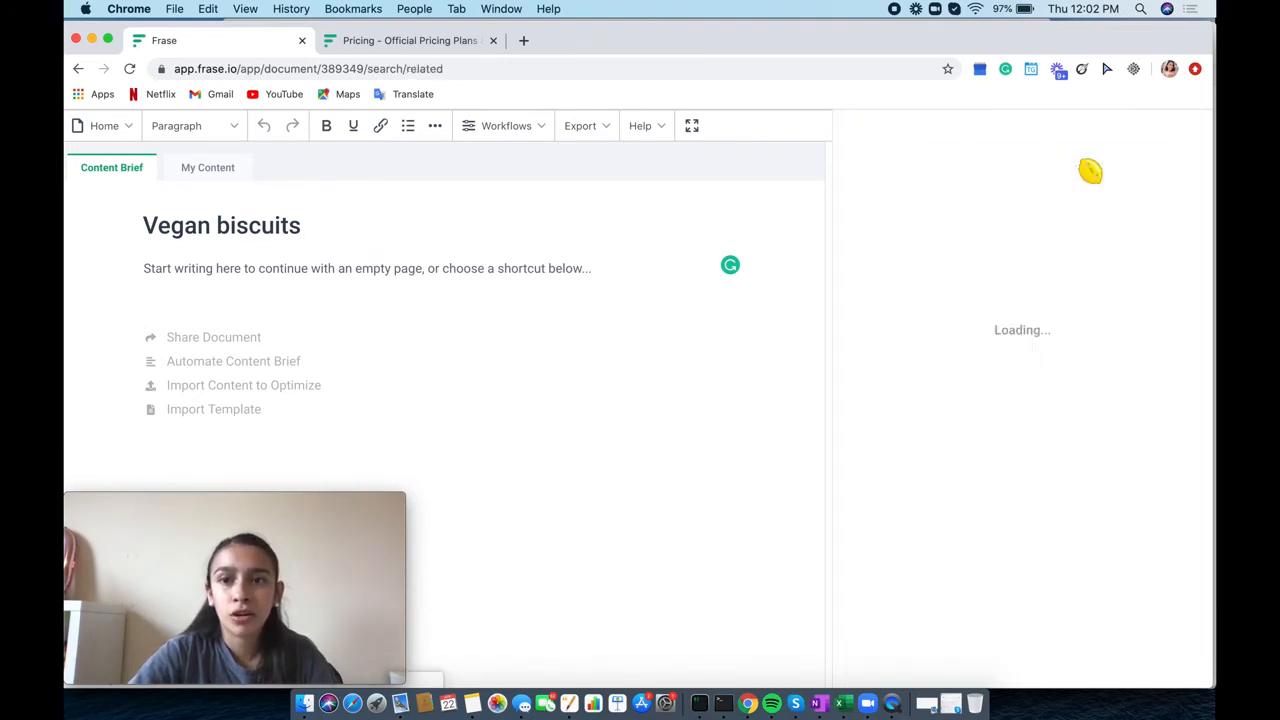
pyautogui.click(1076, 164)
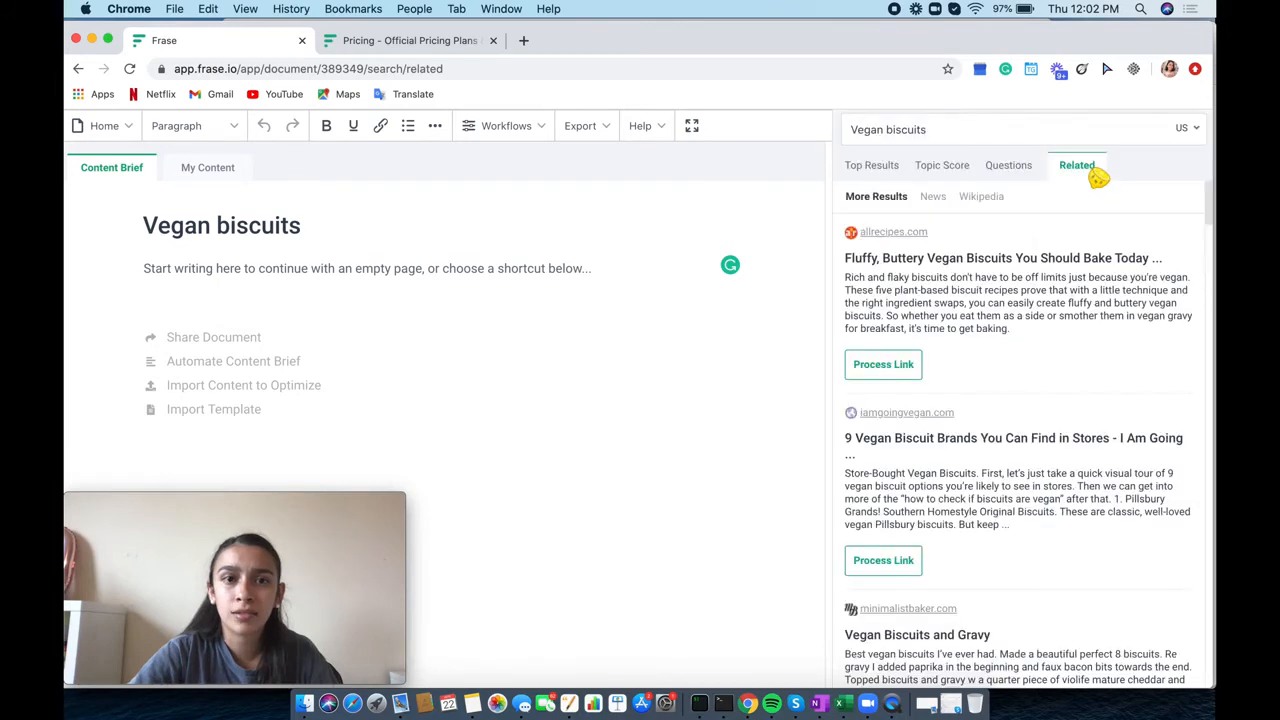
pyautogui.scroll(-3)
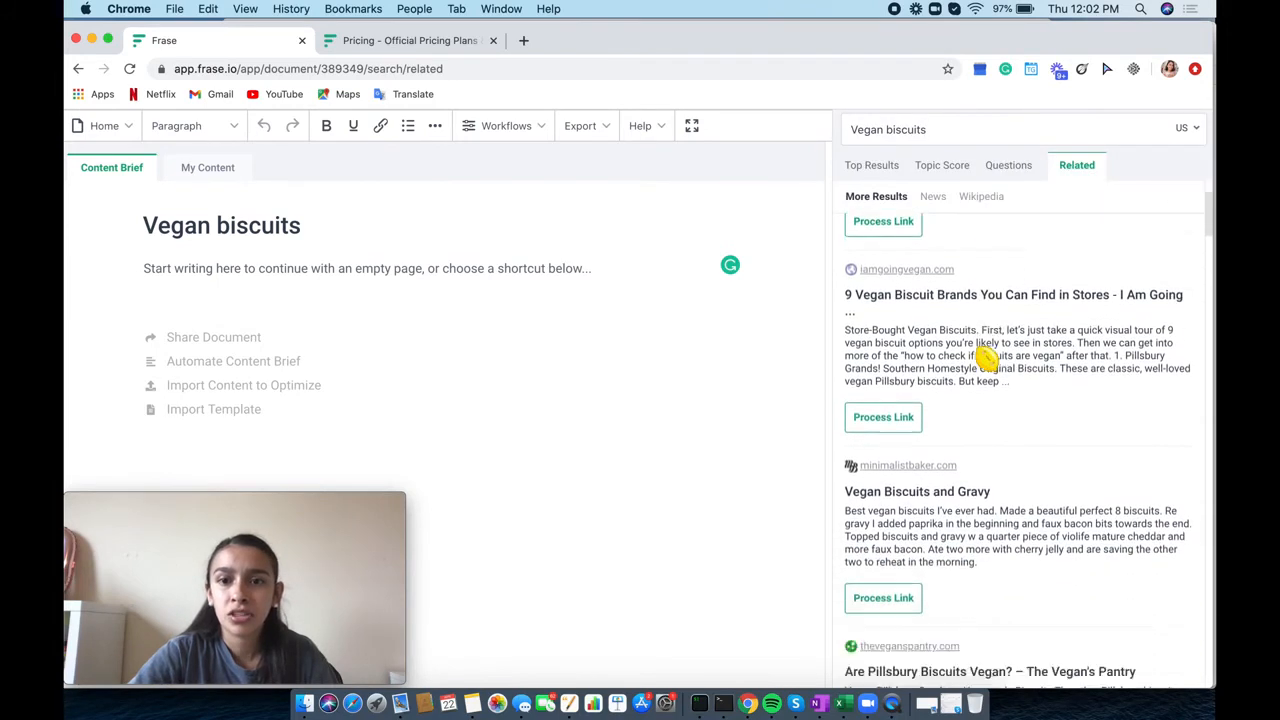
pyautogui.scroll(-3)
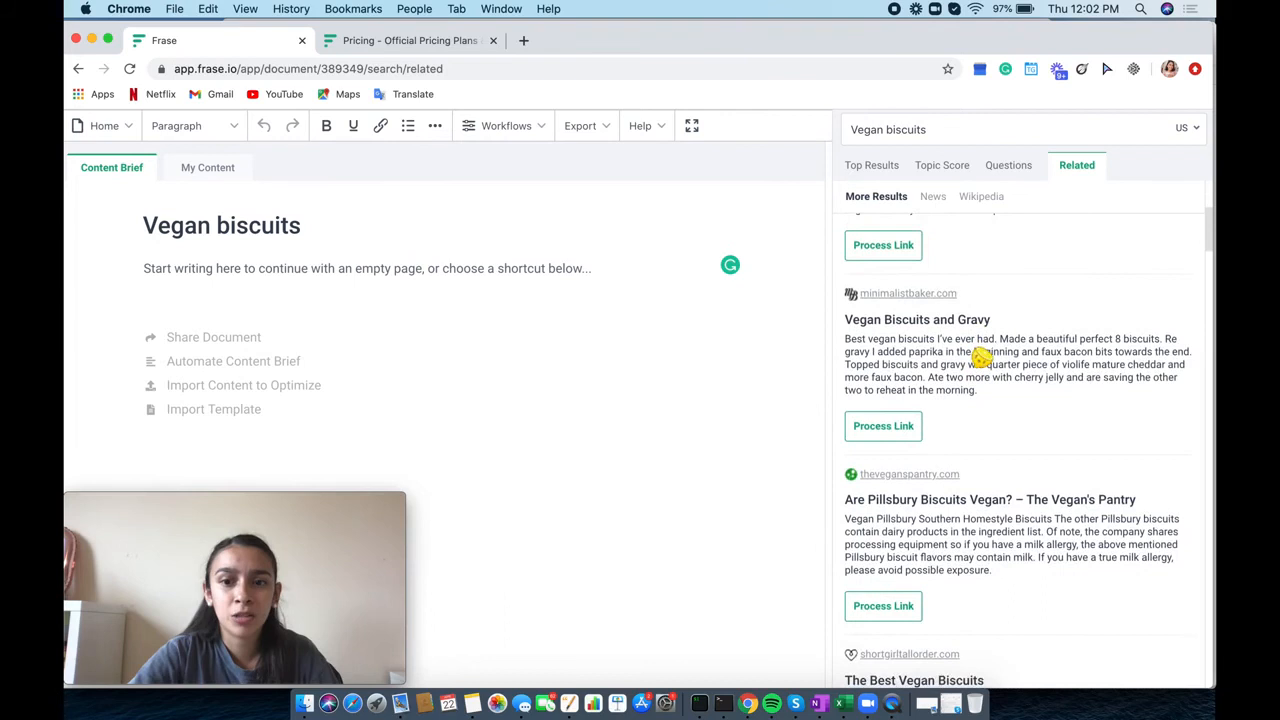
pyautogui.scroll(-3)
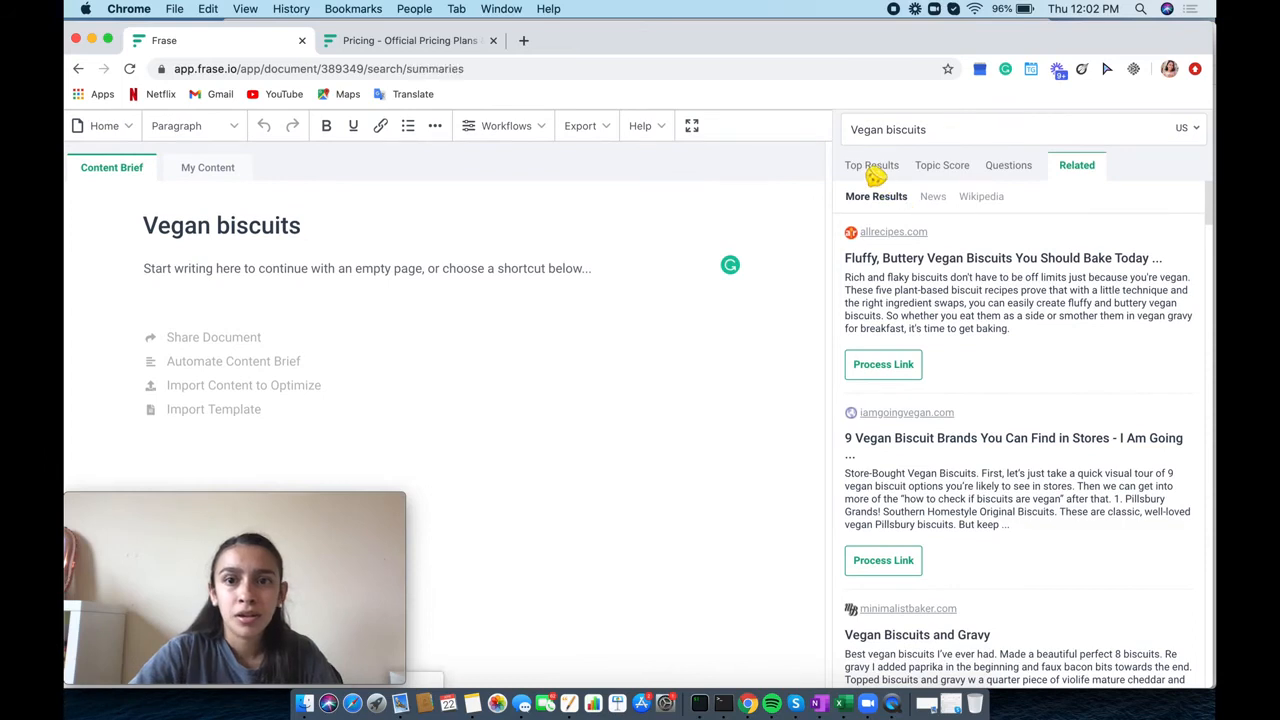
# Show the Top Results overview: 19 results processed, average 861 words
pyautogui.click(884, 164)
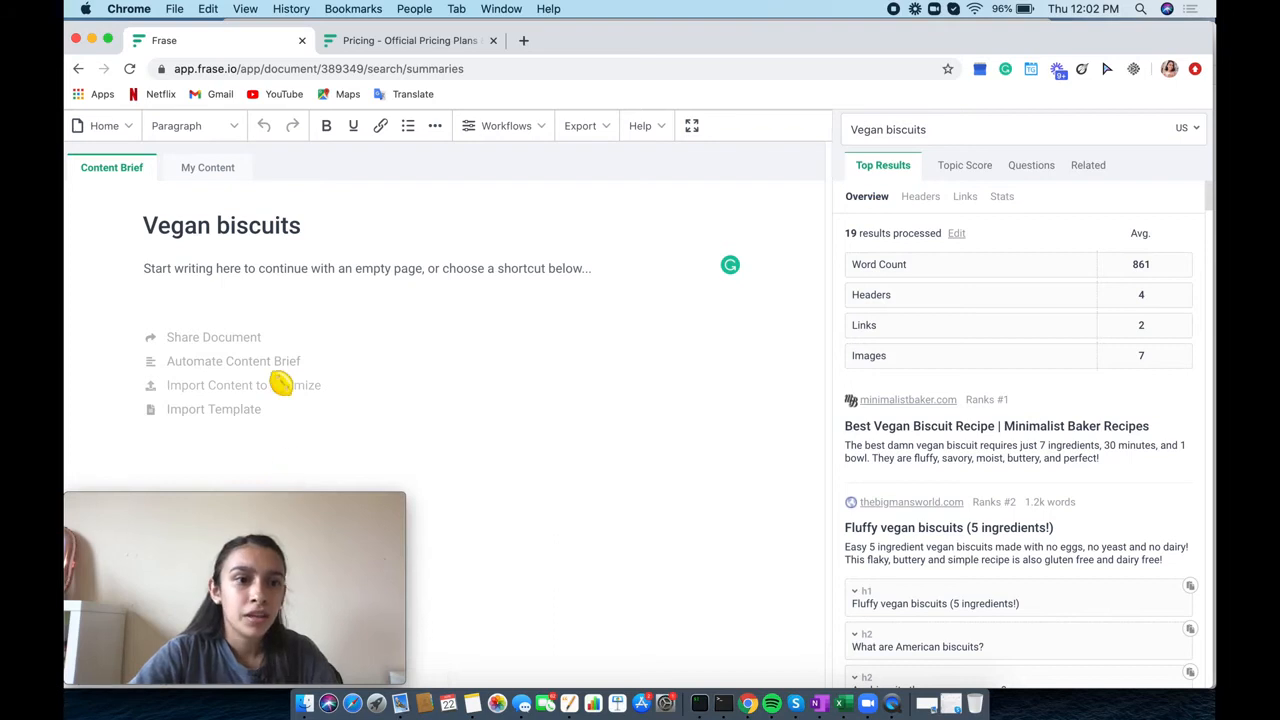
pyautogui.moveTo(248, 368)
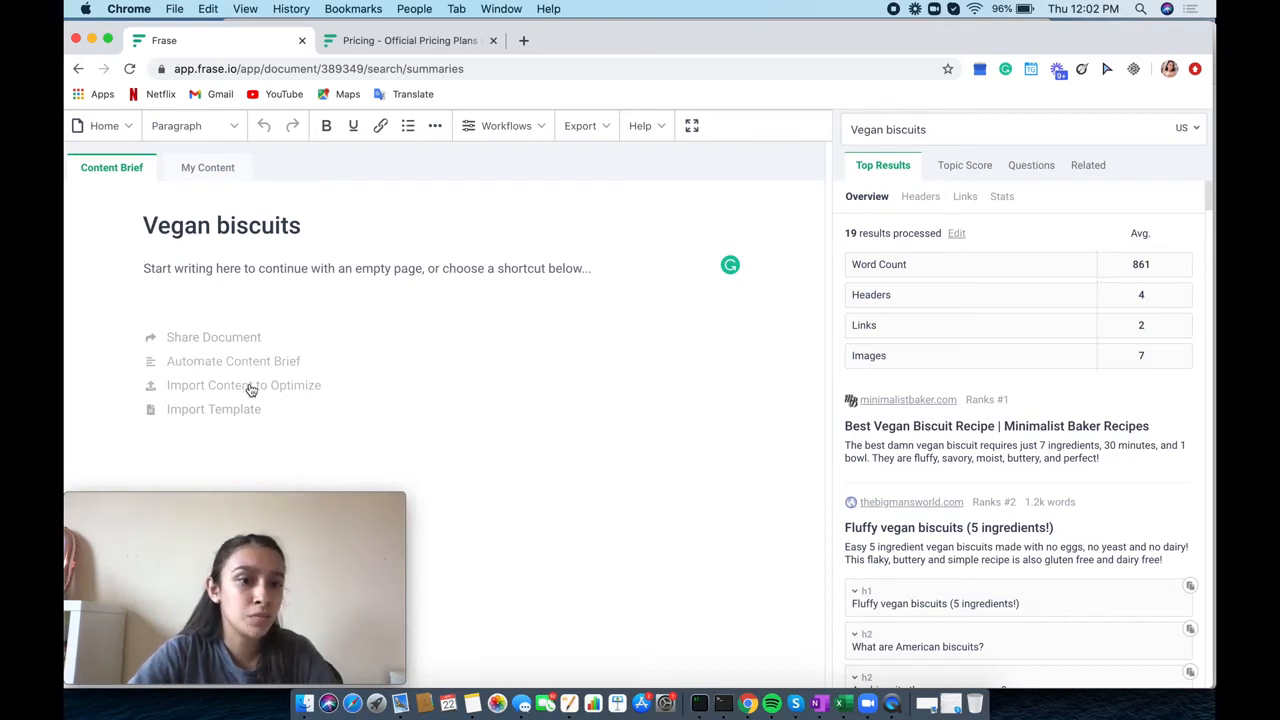
pyautogui.moveTo(248, 414)
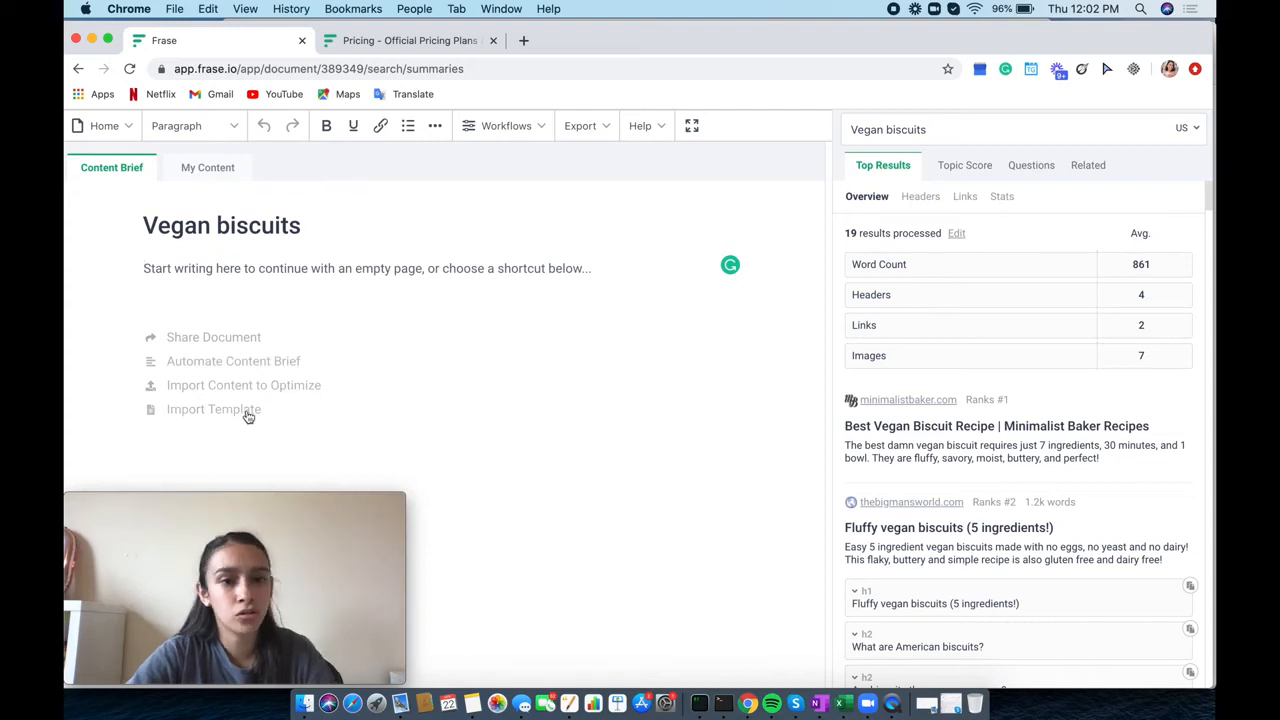
pyautogui.moveTo(248, 360)
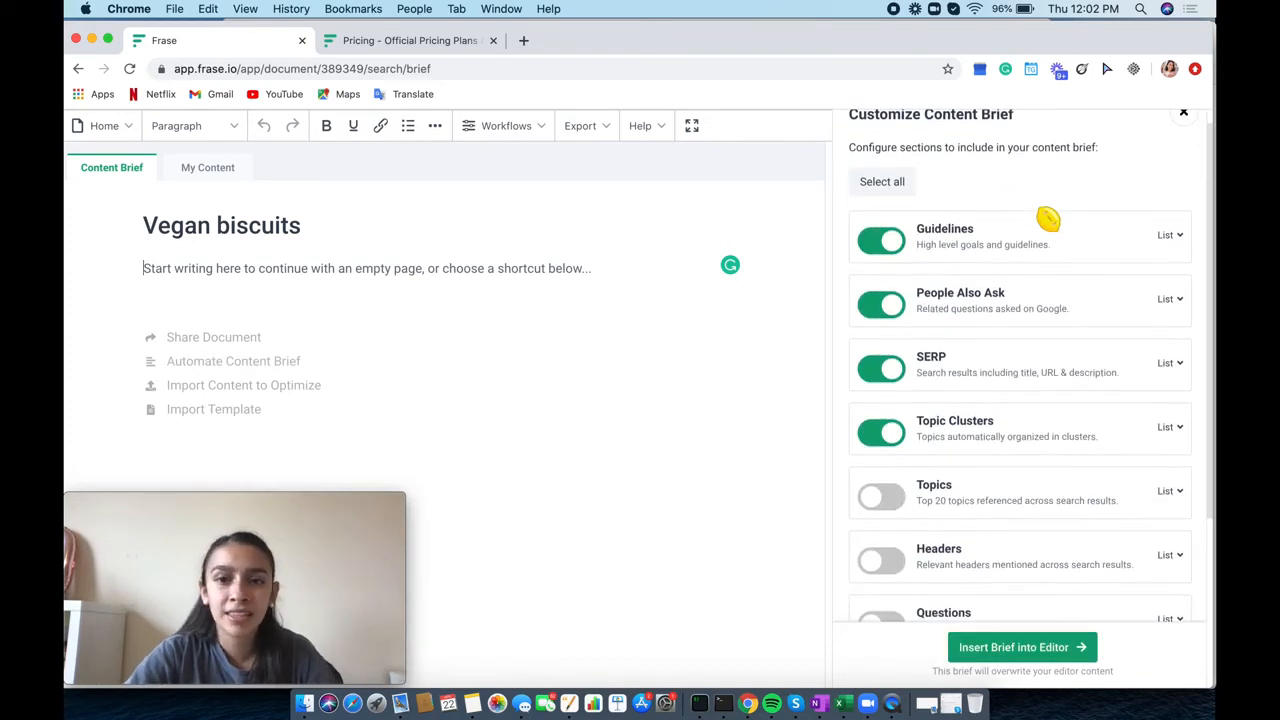
# Insert a content brief with Topics, Headers and Questions on and Statistics and Hyperlinks off
pyautogui.scroll(-3)
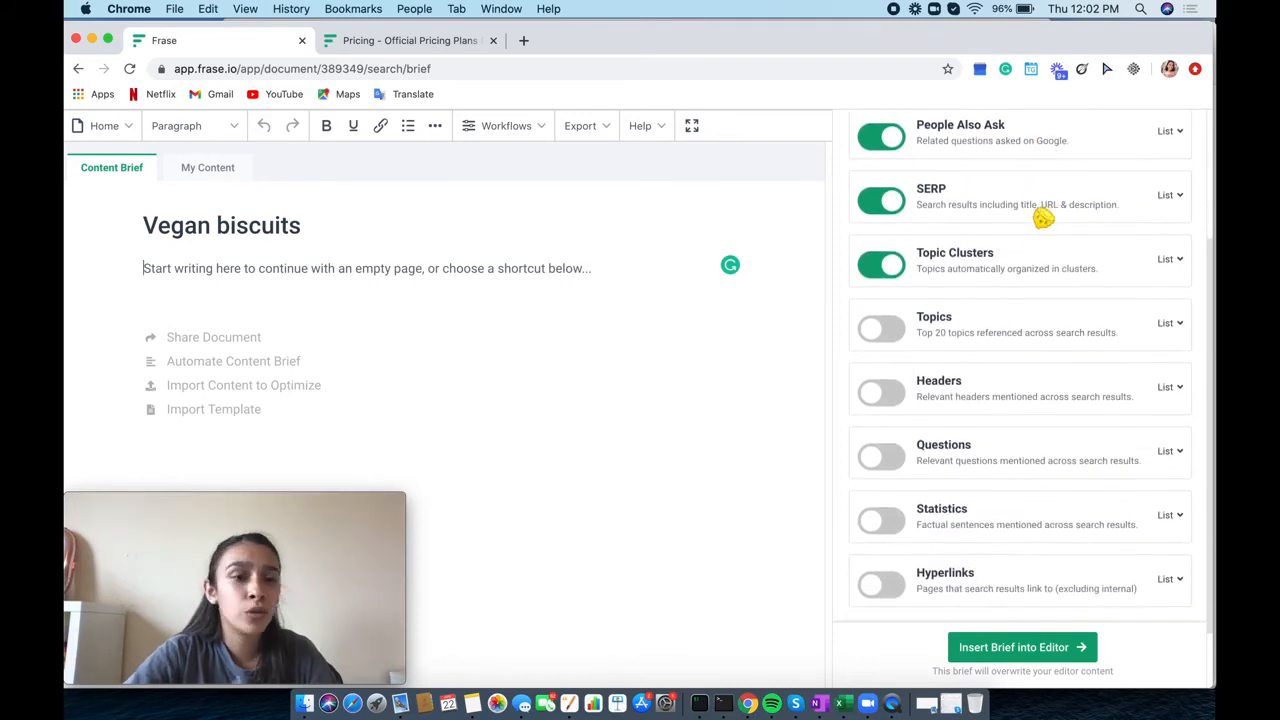
pyautogui.scroll(-3)
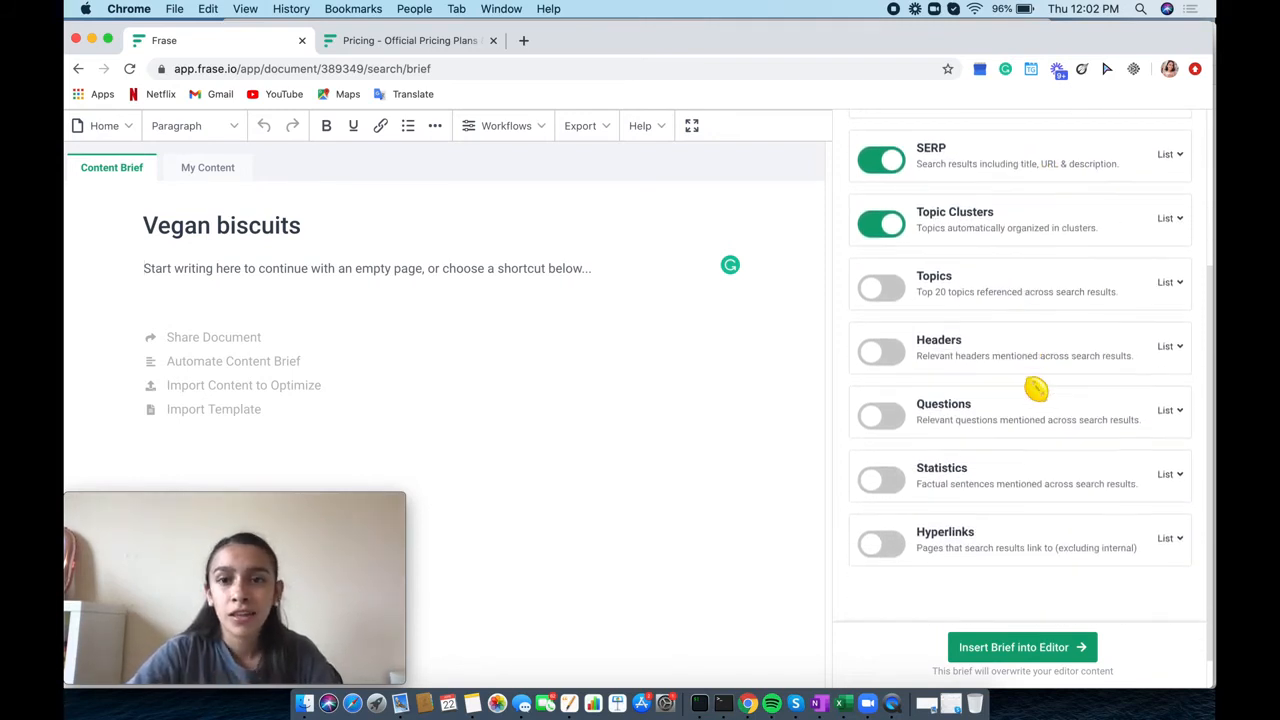
pyautogui.click(880, 288)
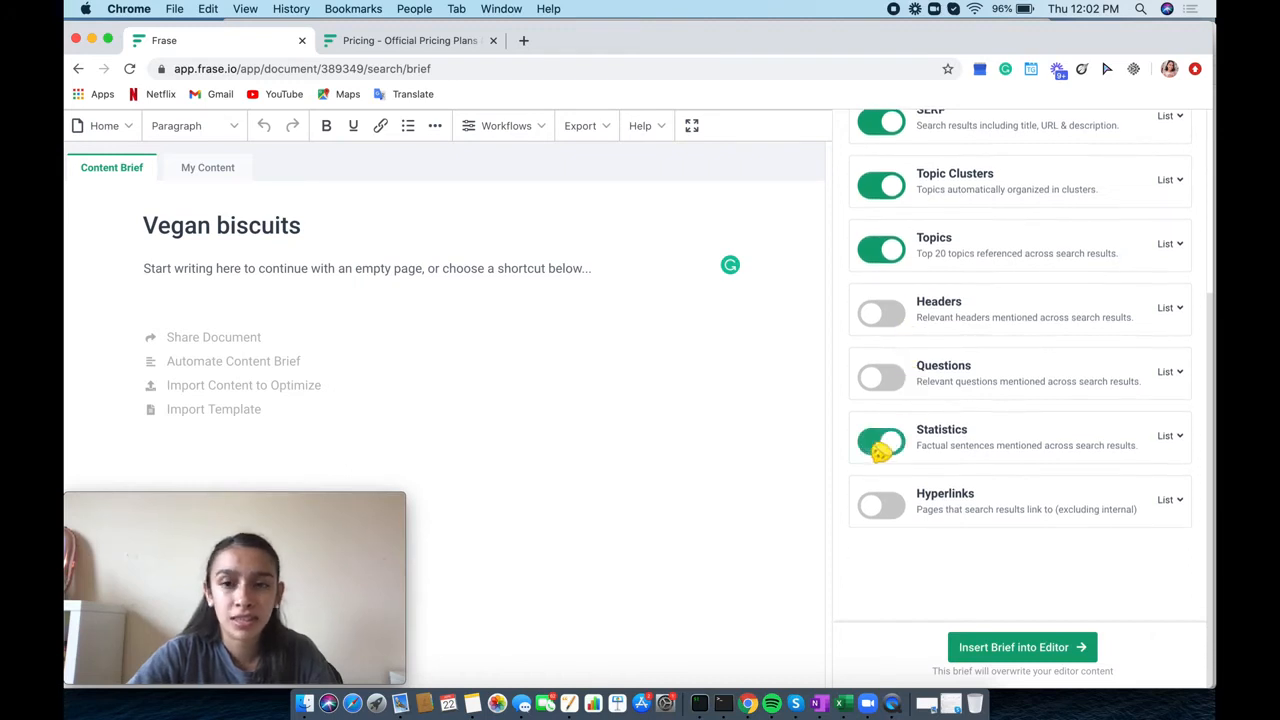
pyautogui.click(880, 442)
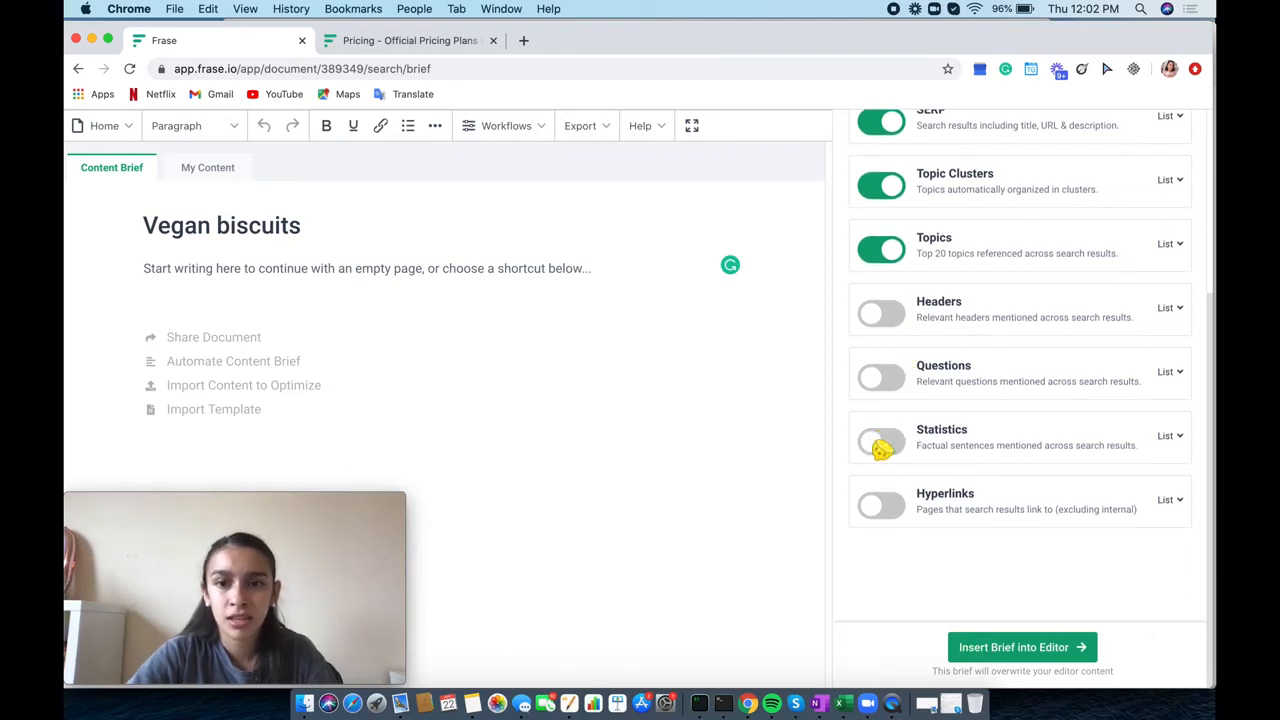
pyautogui.click(880, 376)
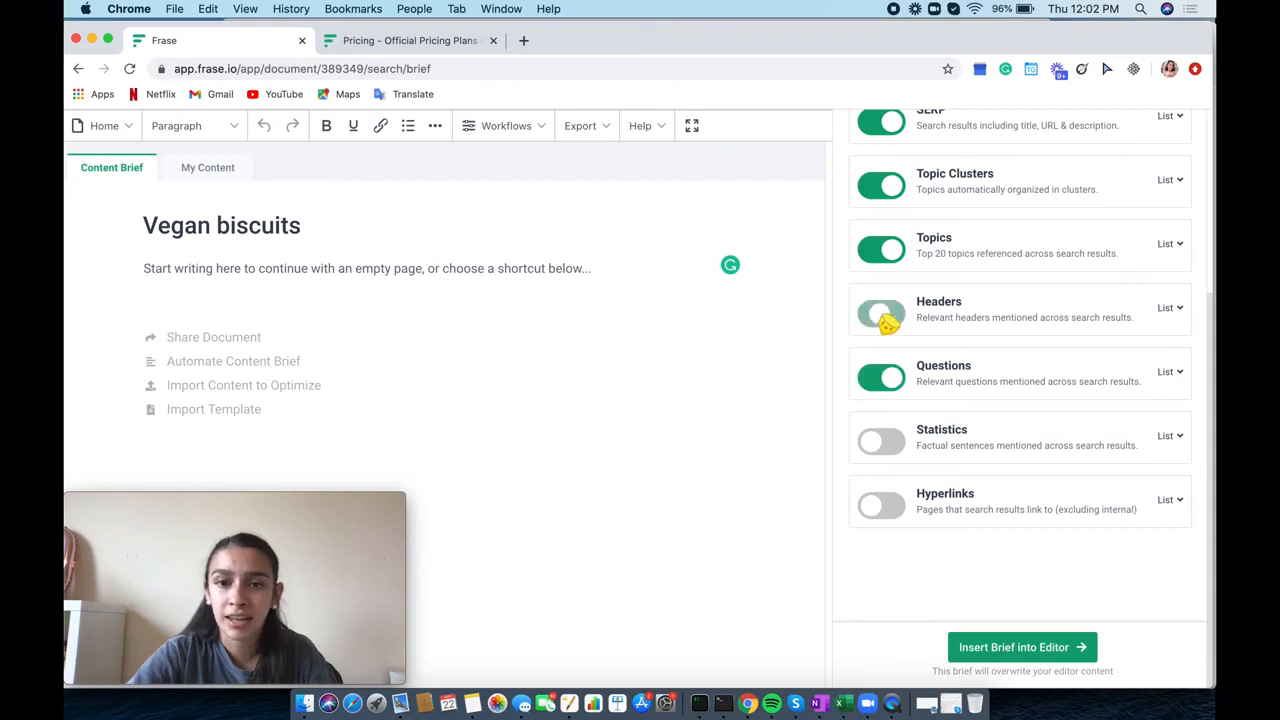
pyautogui.click(880, 312)
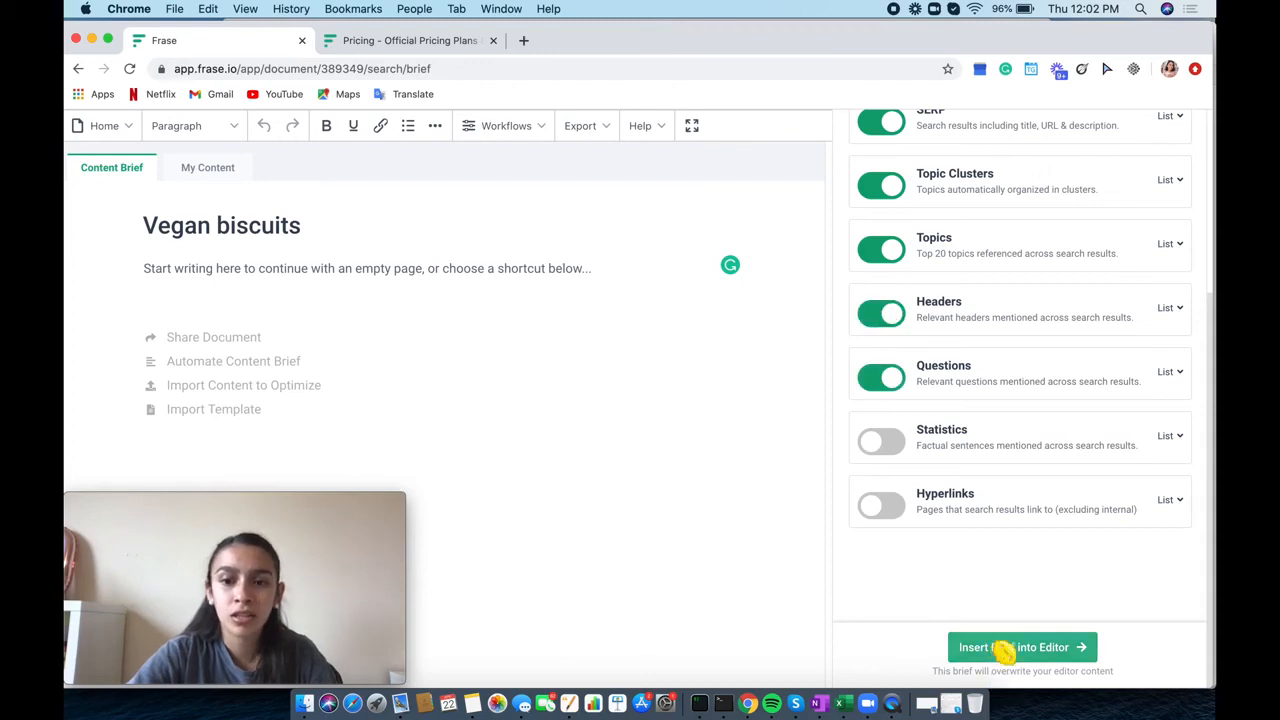
pyautogui.click(1022, 648)
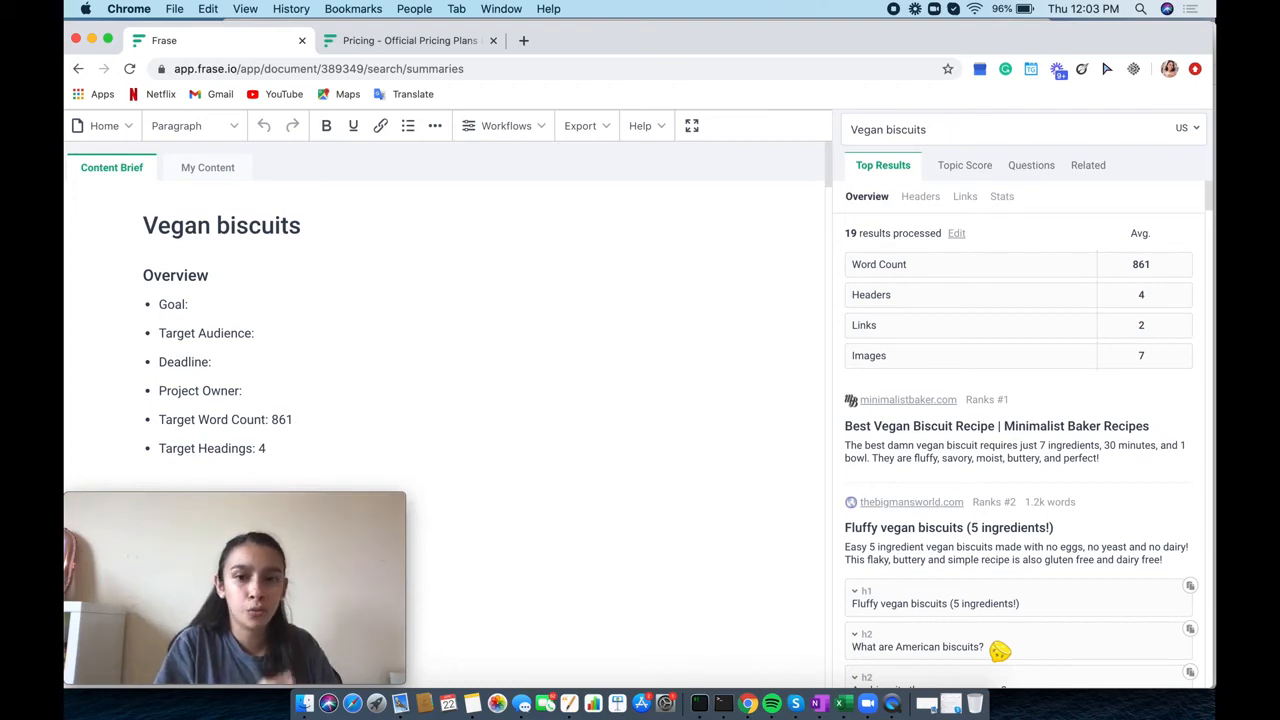
pyautogui.click(176, 260)
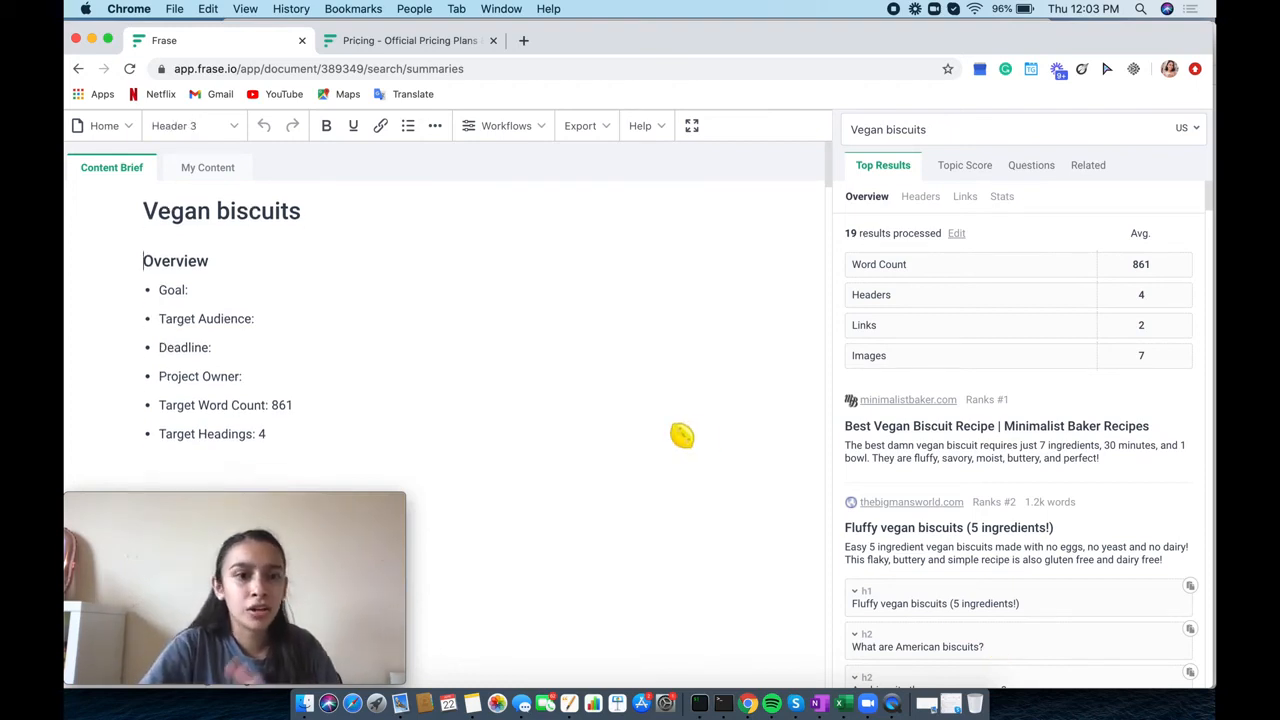
pyautogui.scroll(-3)
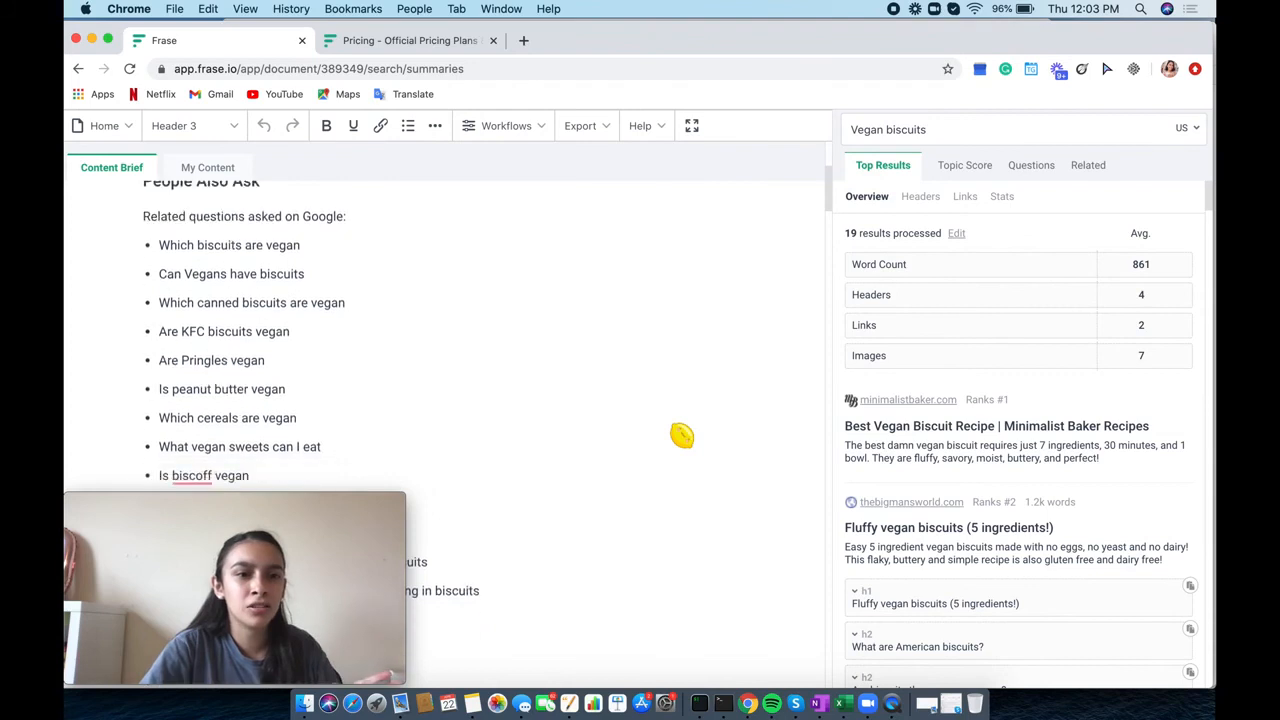
pyautogui.scroll(-3)
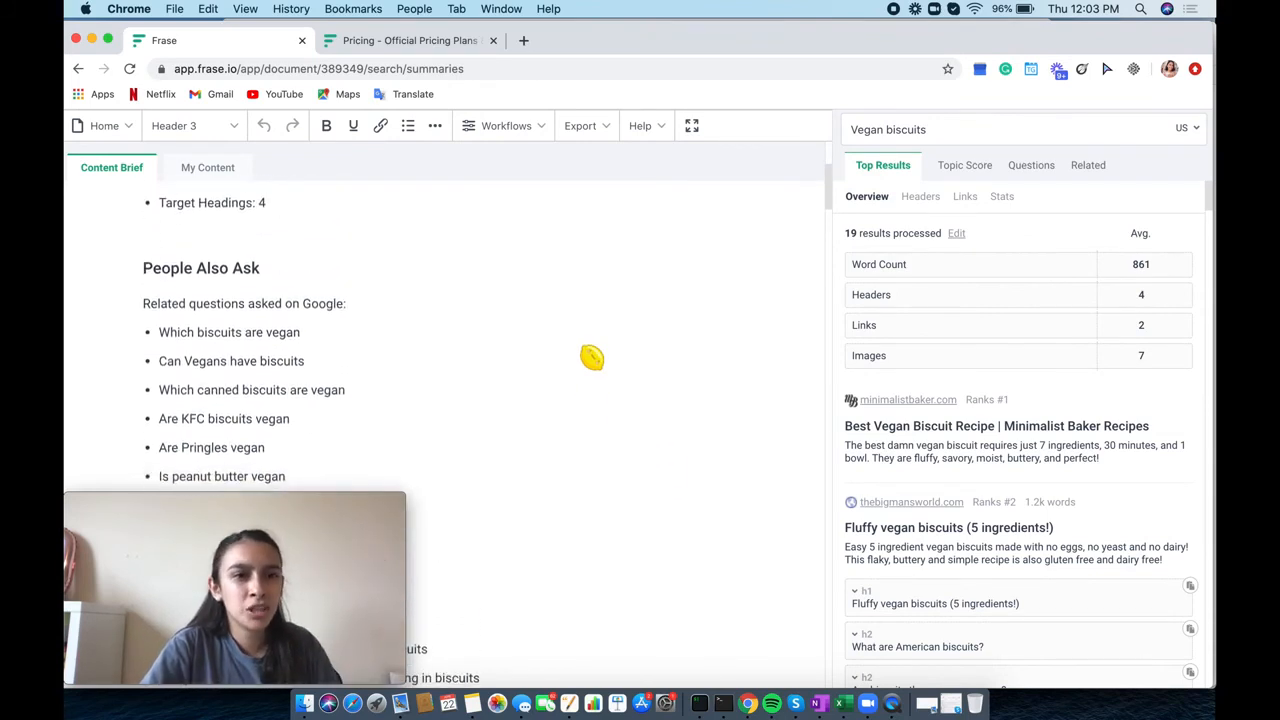
pyautogui.scroll(3)
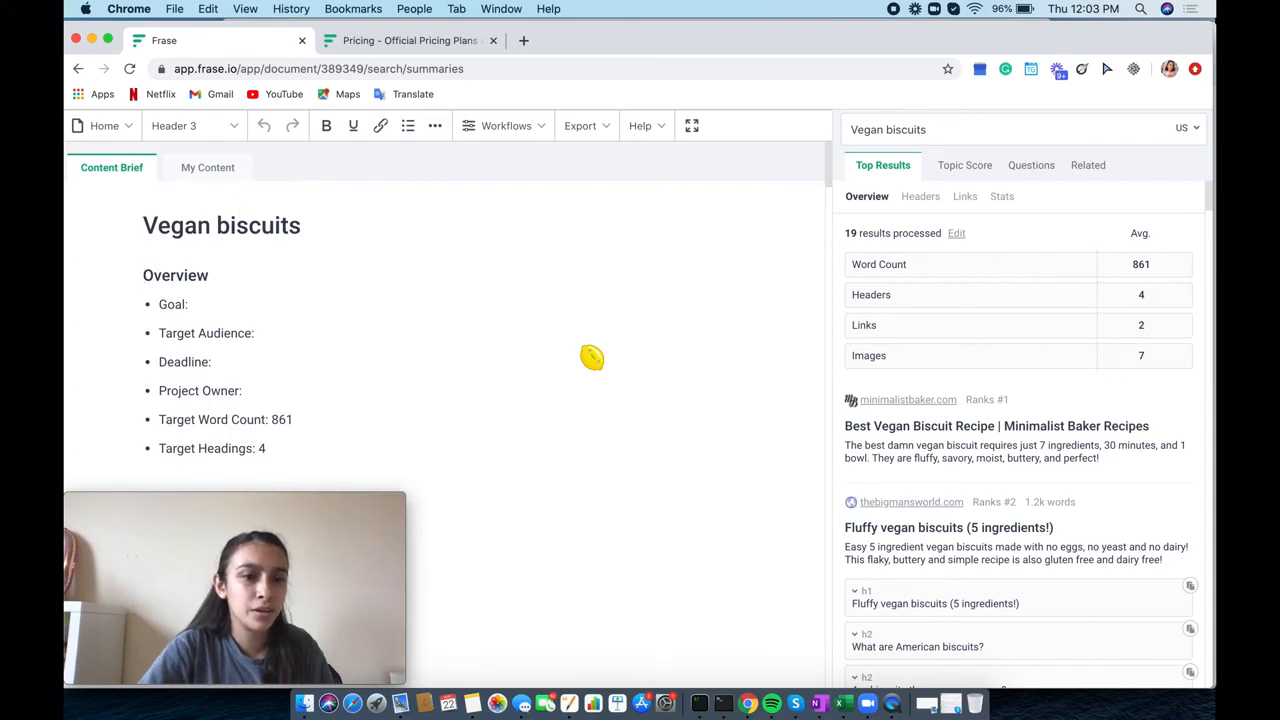
pyautogui.moveTo(448, 456)
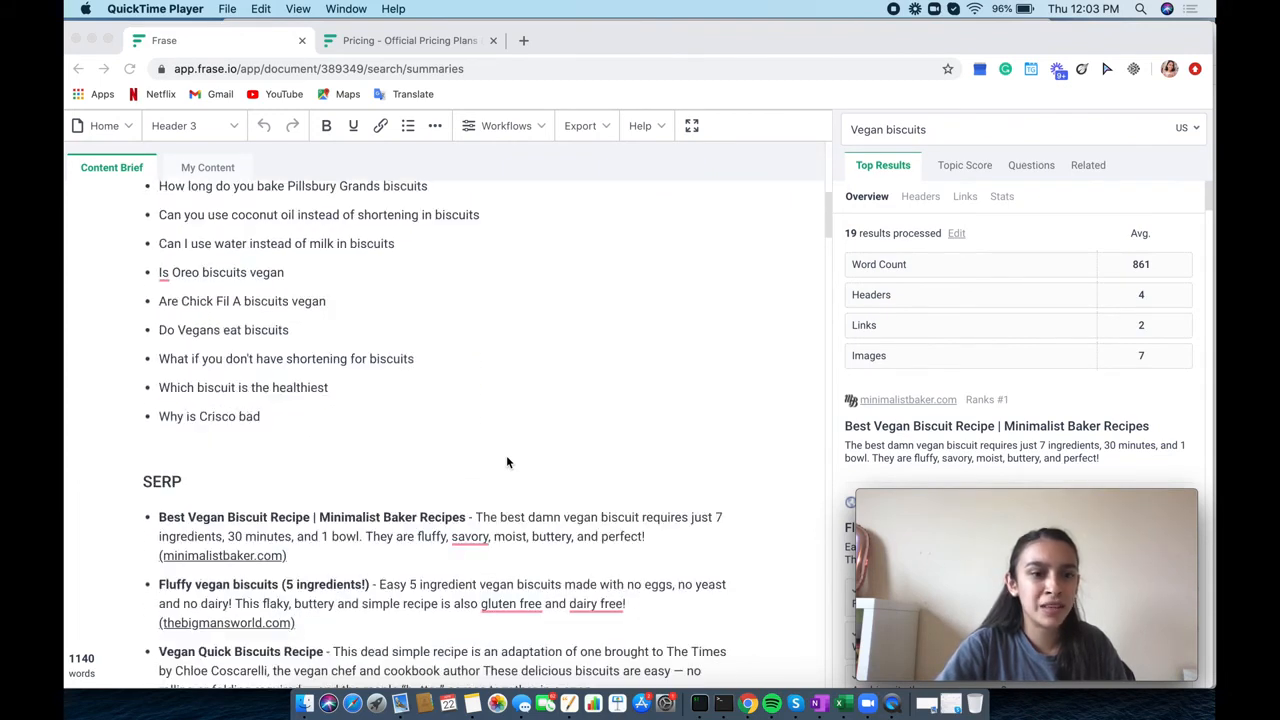
pyautogui.scroll(-3)
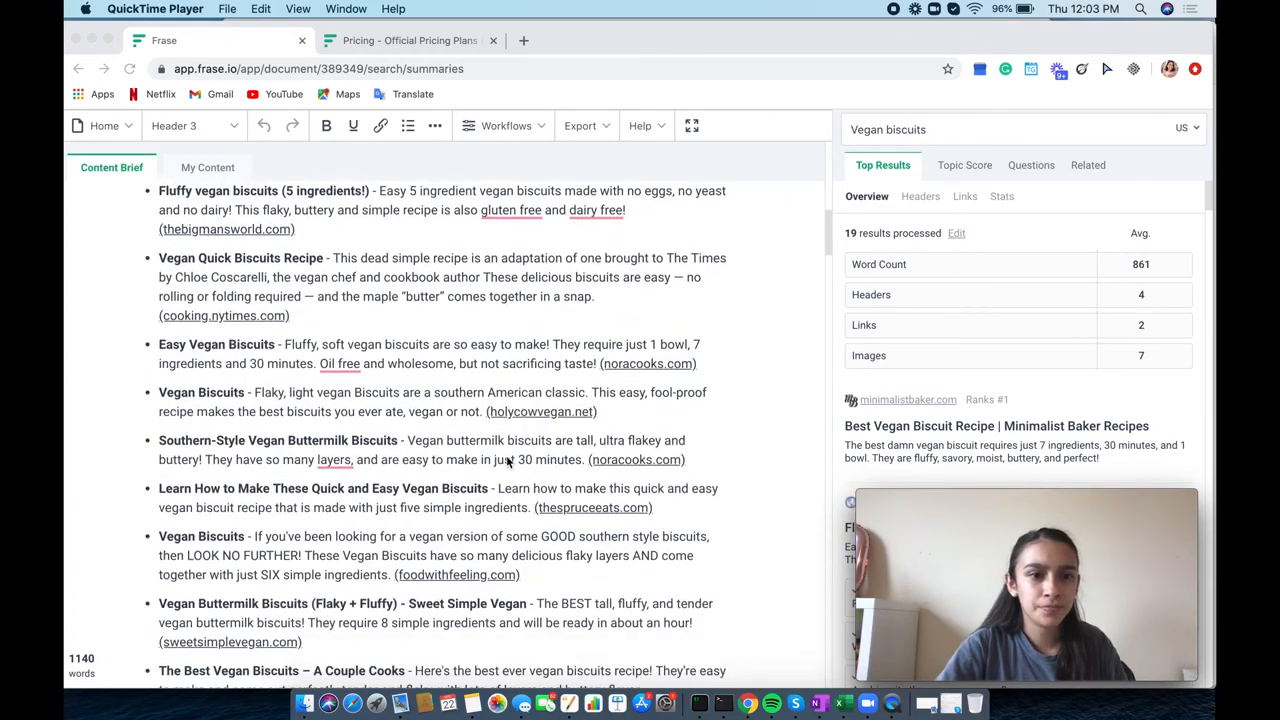
pyautogui.scroll(-3)
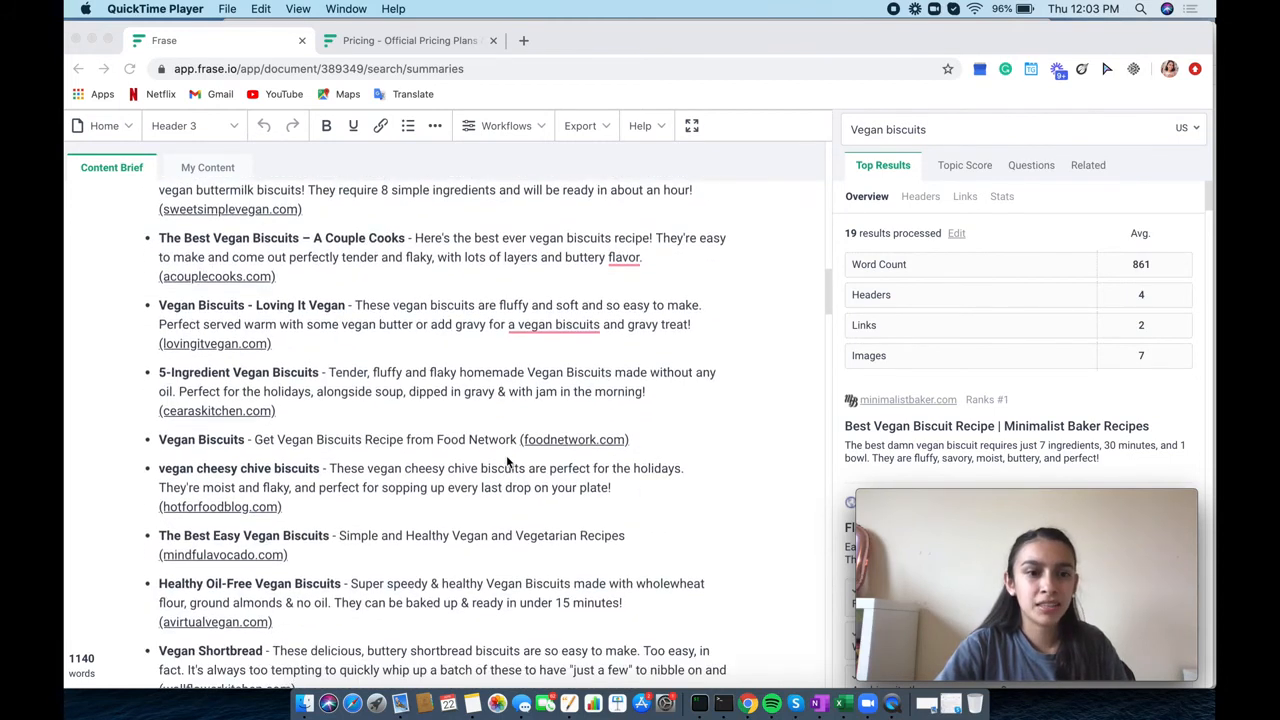
pyautogui.scroll(-3)
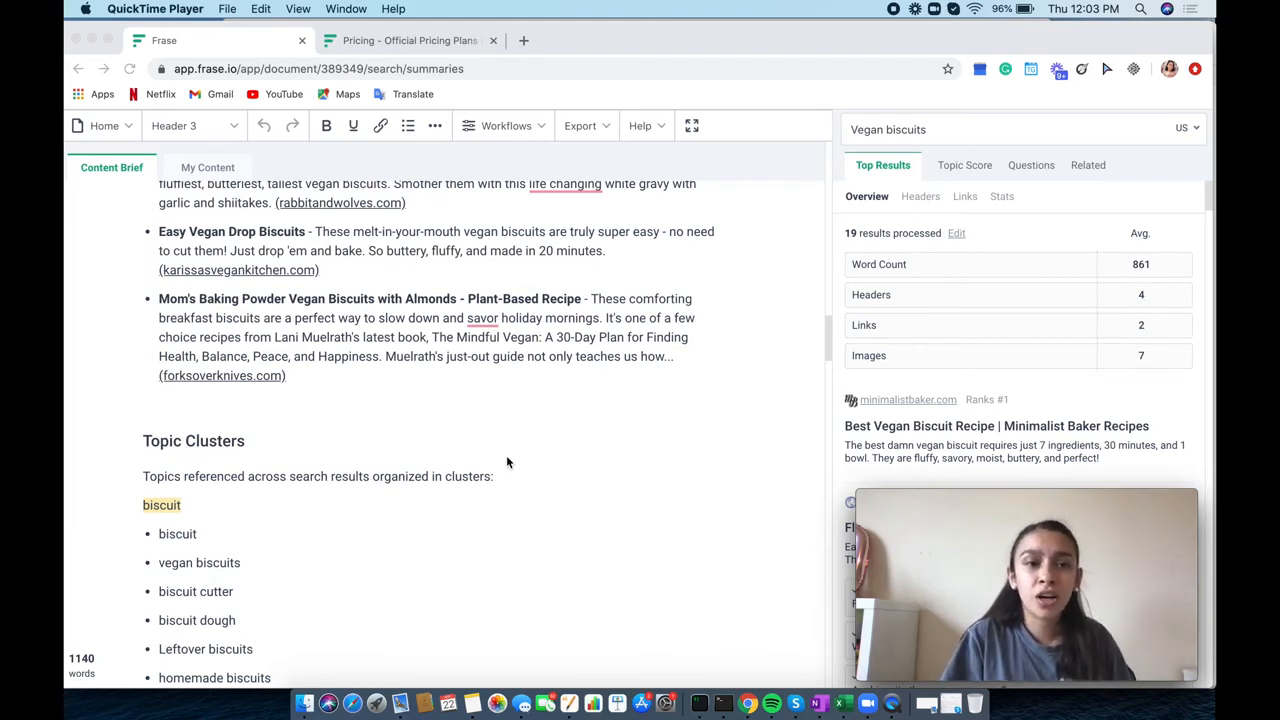
pyautogui.moveTo(504, 456)
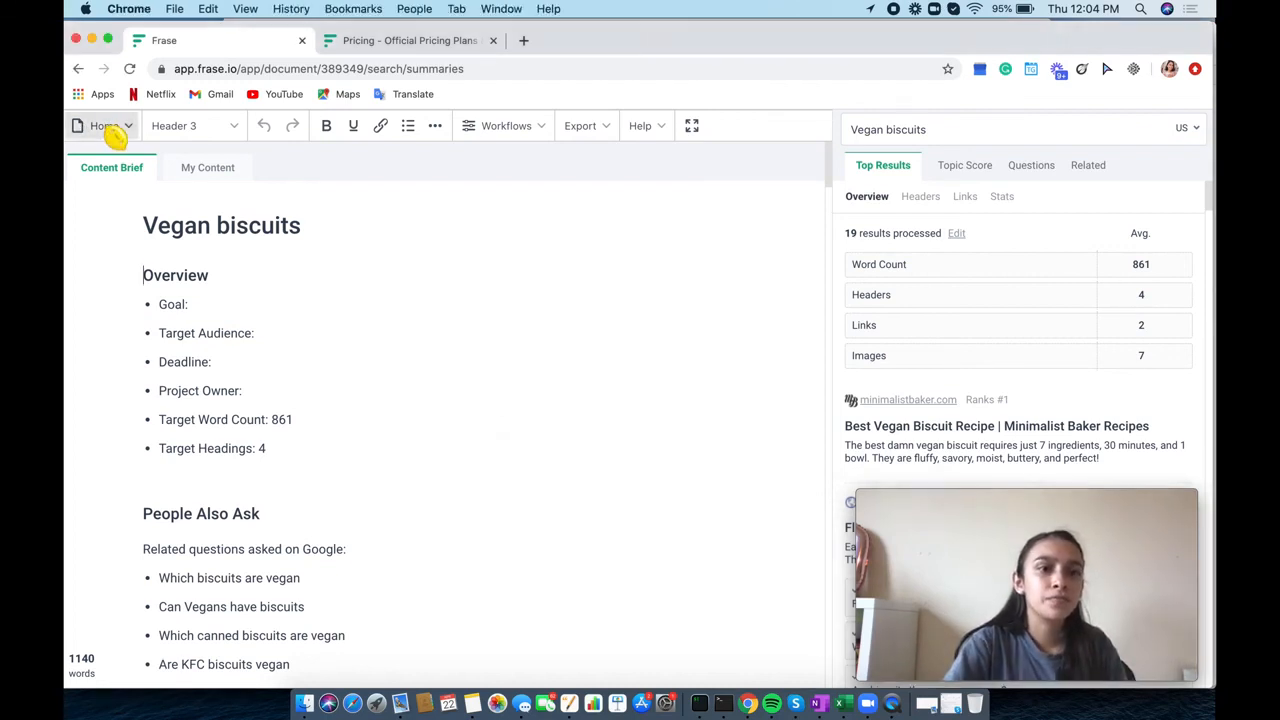
# Show the Home menu with All Documents, New Document and Version Control options
pyautogui.click(104, 124)
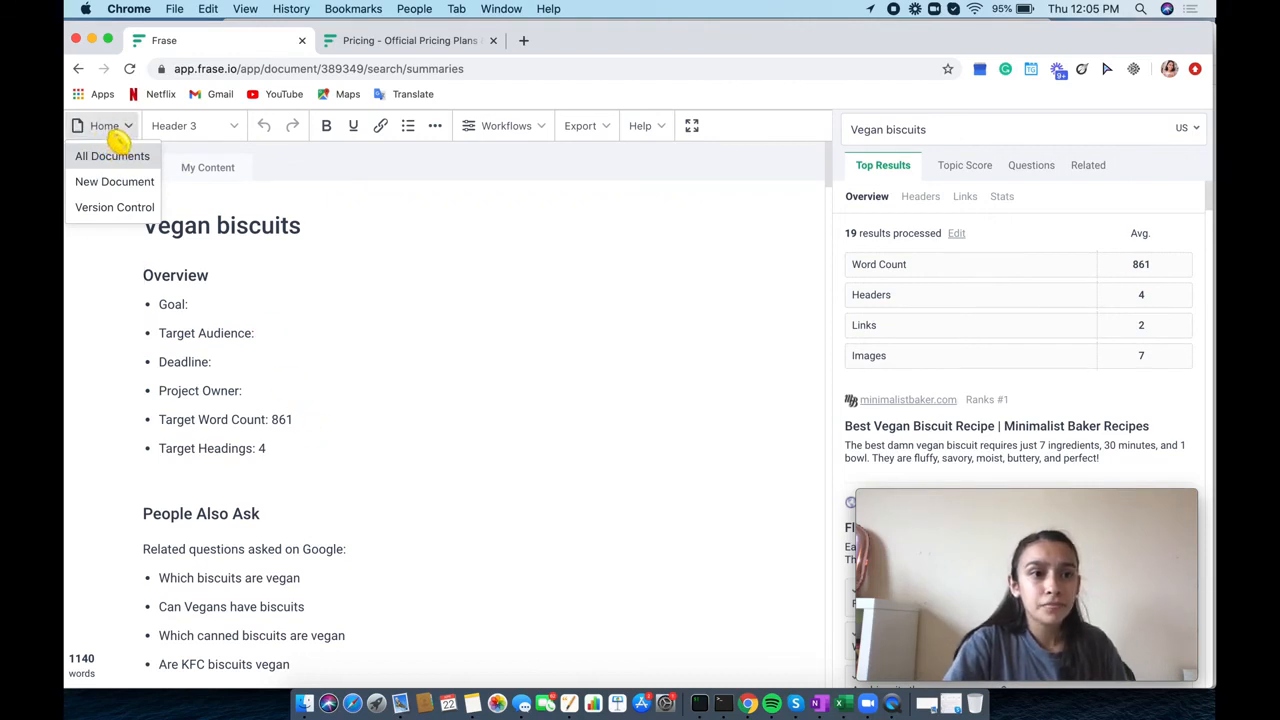
pyautogui.moveTo(416, 264)
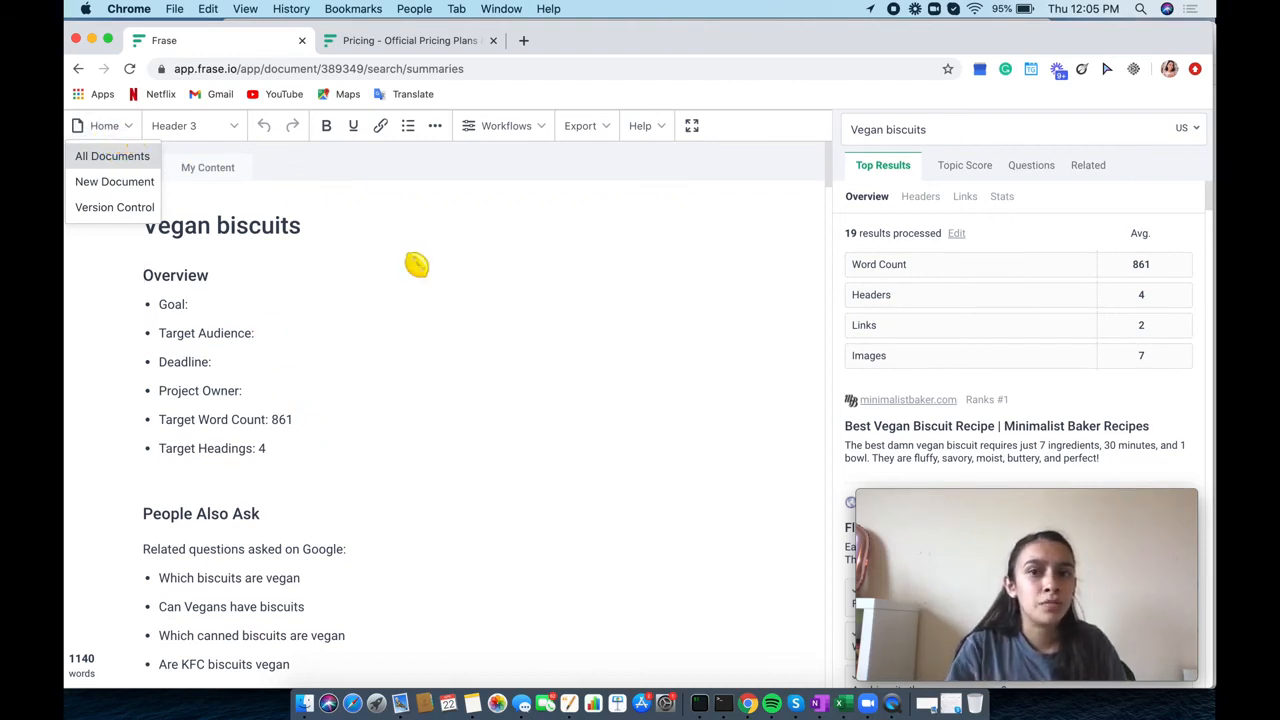